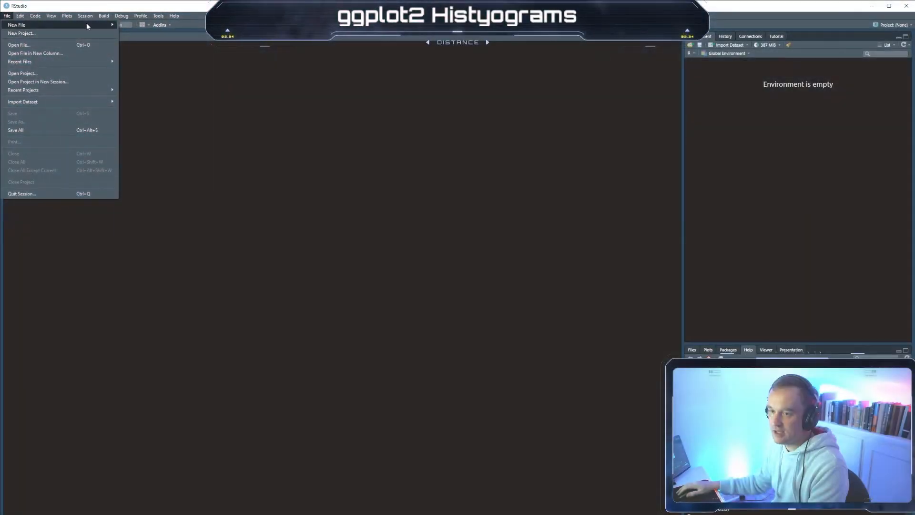
Create a new R Markdown HTML document titled Histograms
click(20, 25)
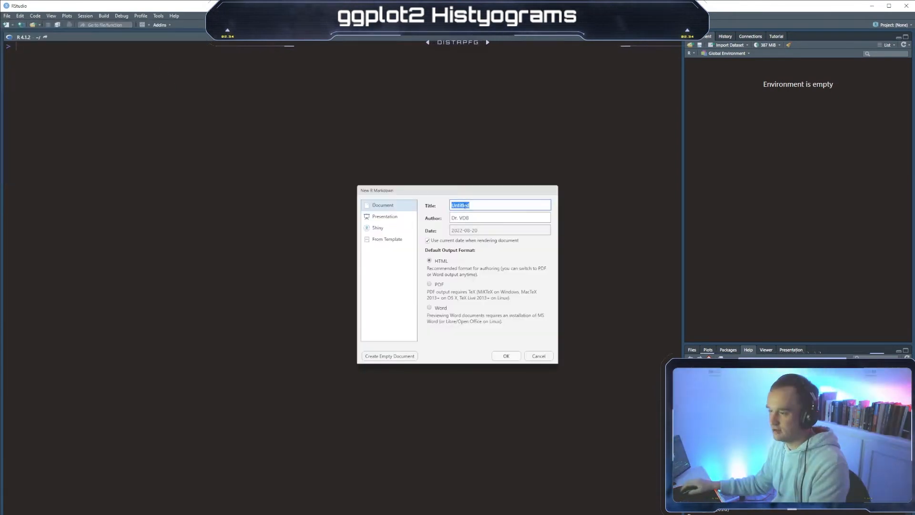
text(Histog)
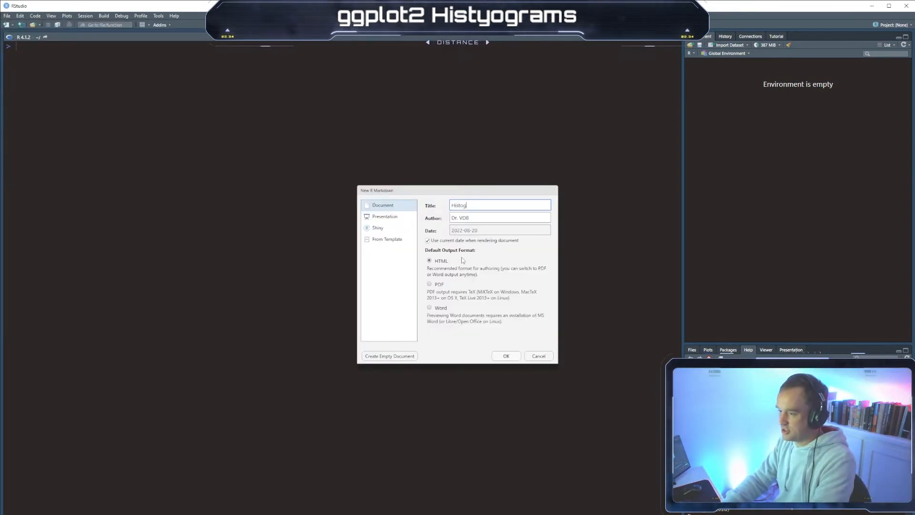
click(506, 356)
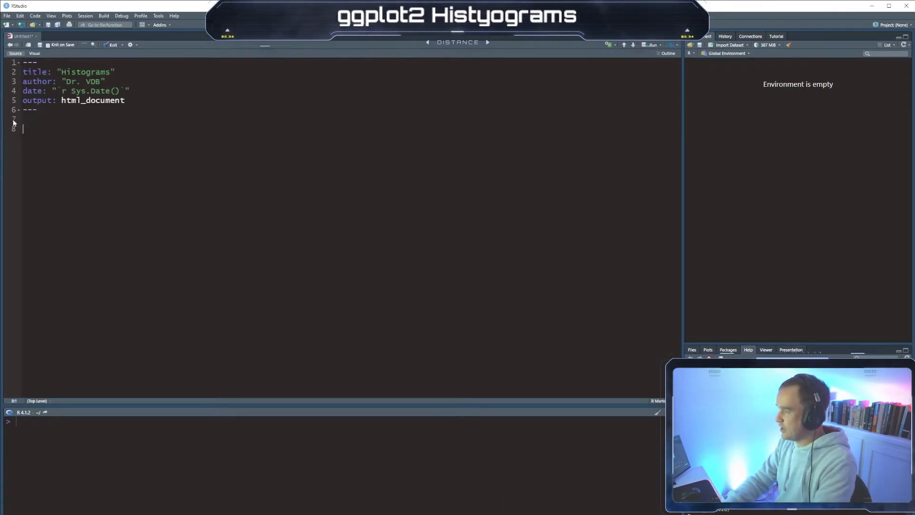
Start an R code chunk containing set.seed(1234)
text(```{r})
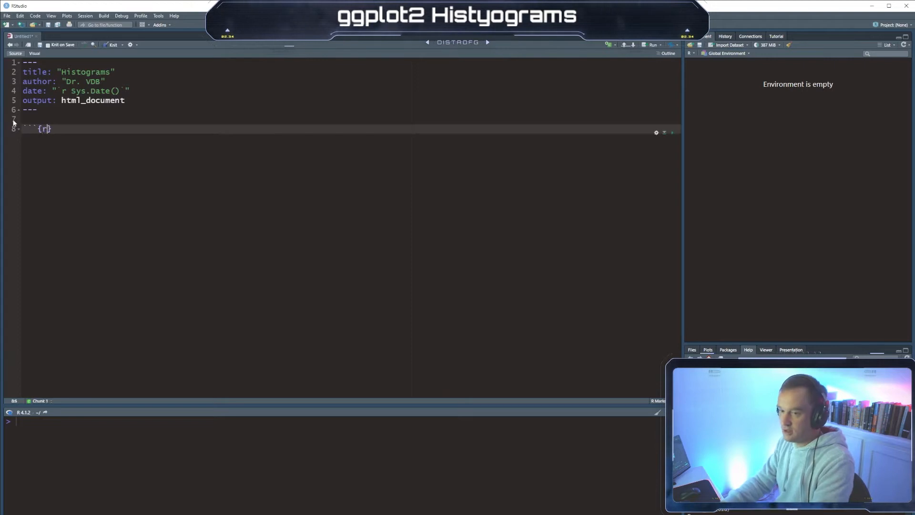
text(set.)
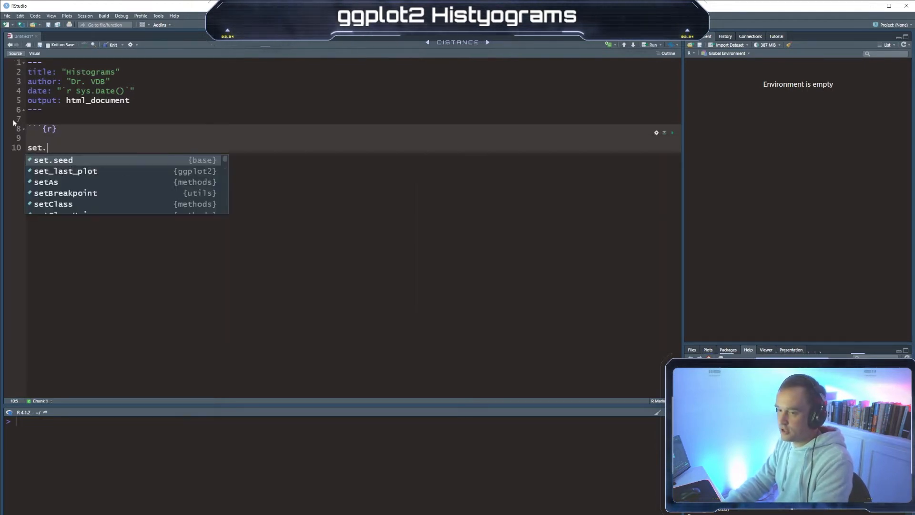
text(seed)
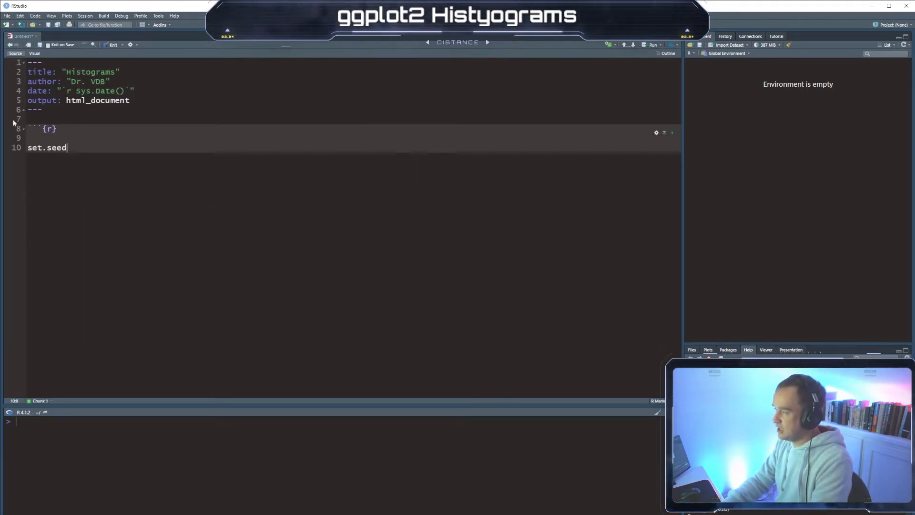
text((1234))
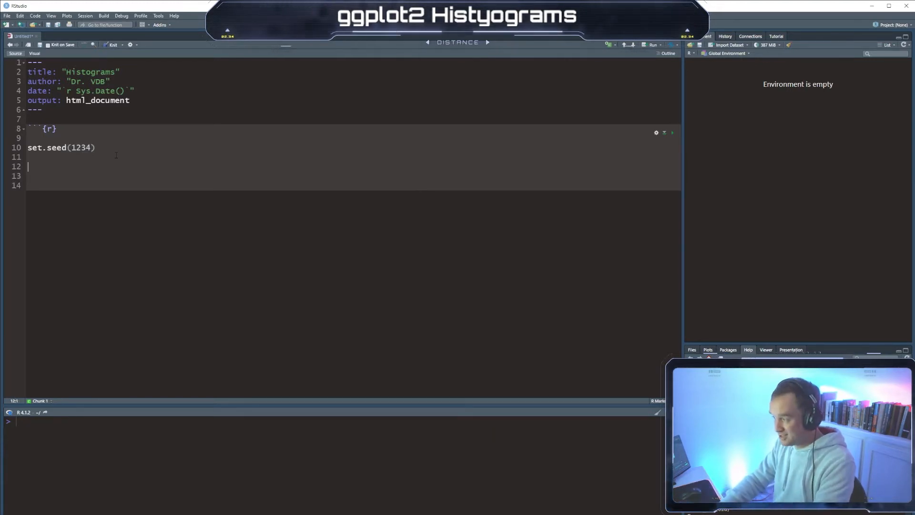
Begin wdata = data.frame with sex as a factor repeating "F" and "M" 200 times each
text(wdata =)
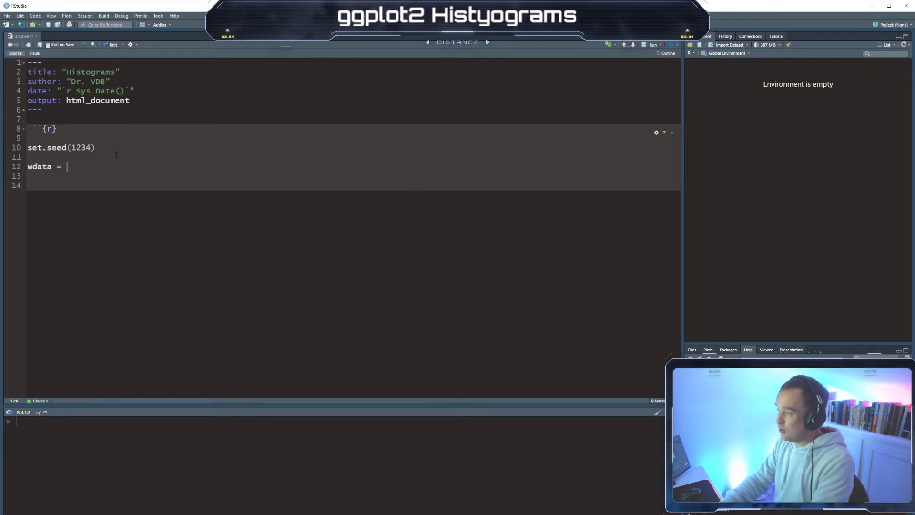
text(data.fa)
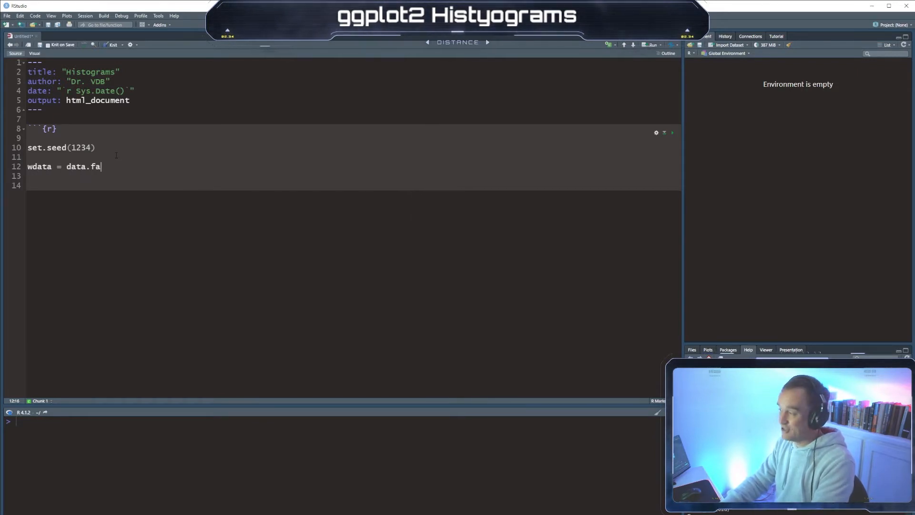
text(rame())
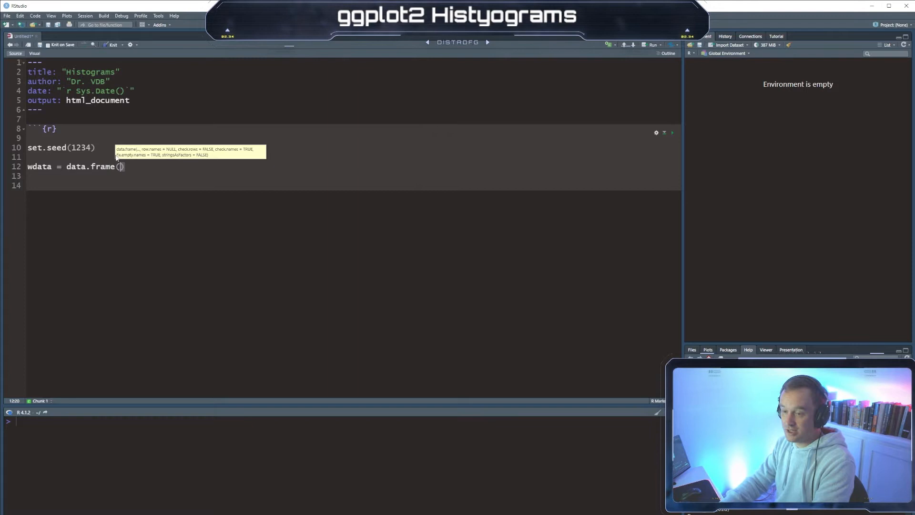
text(sex =)
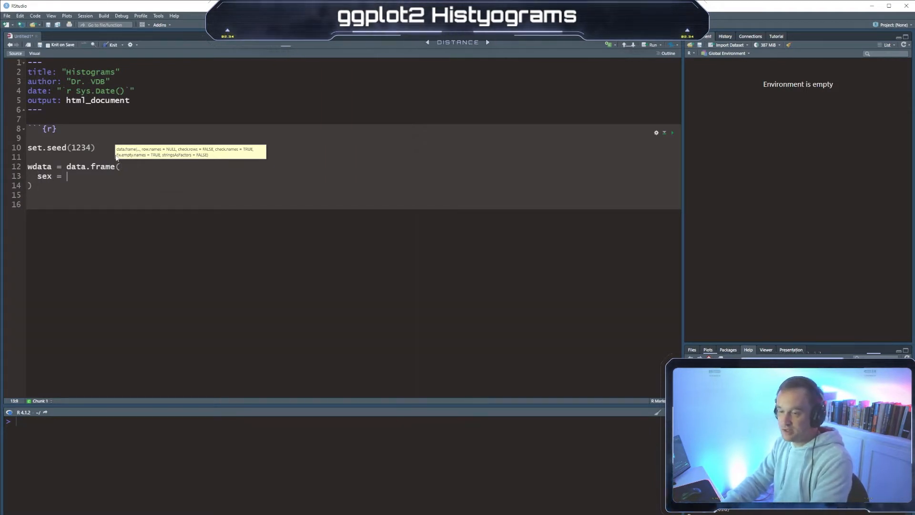
text(fact()
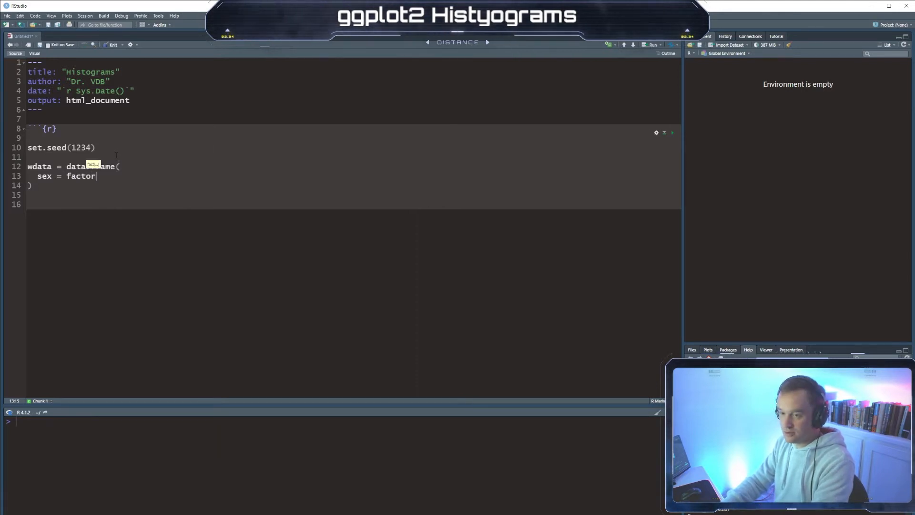
text(())
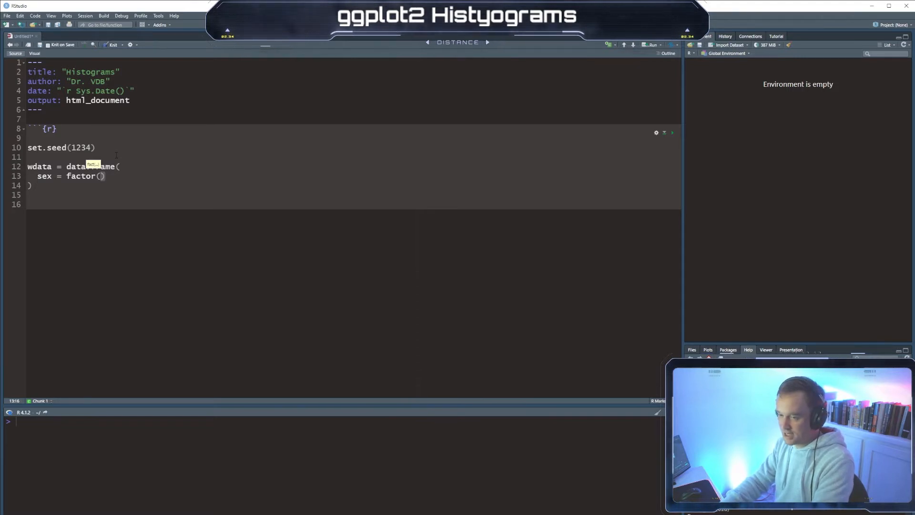
text(rep(c("M)
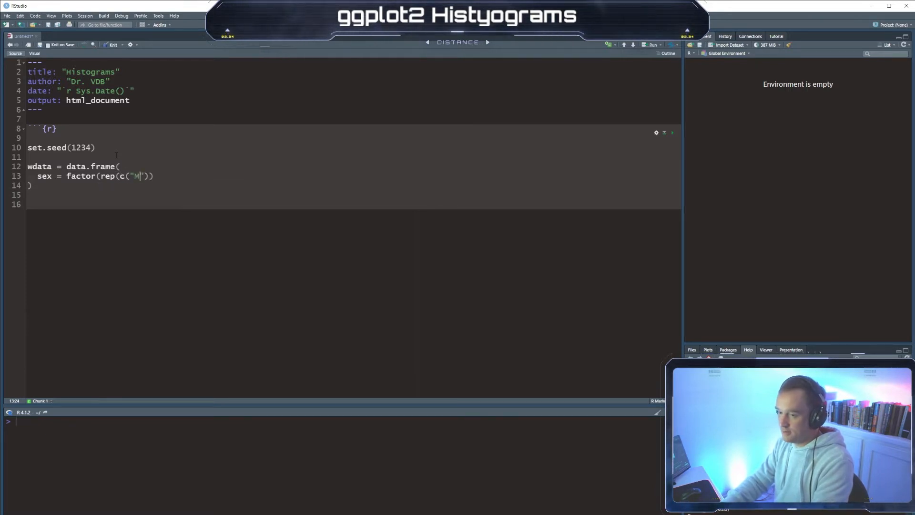
text(F)
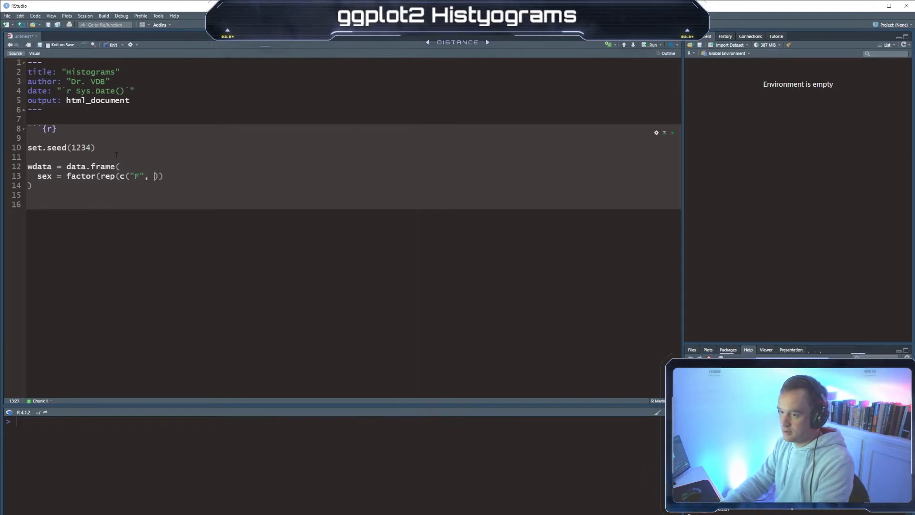
text("M")
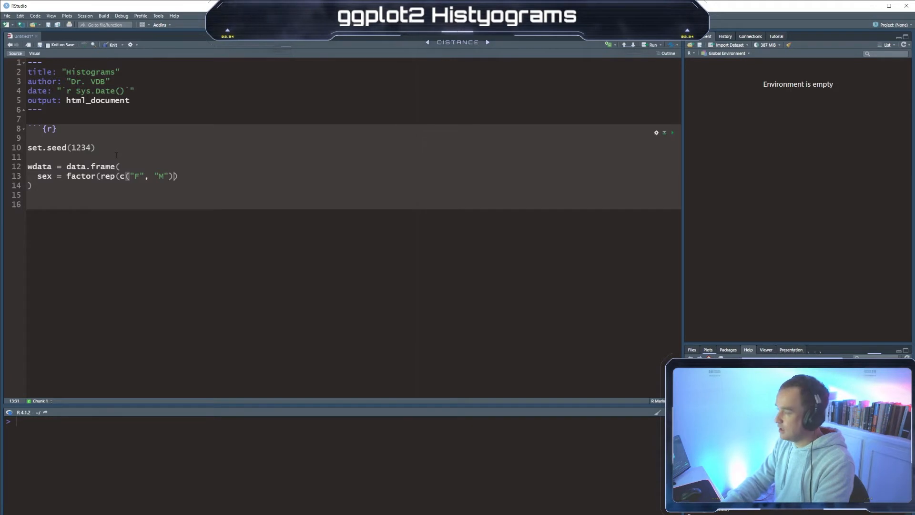
text(, each = 200)
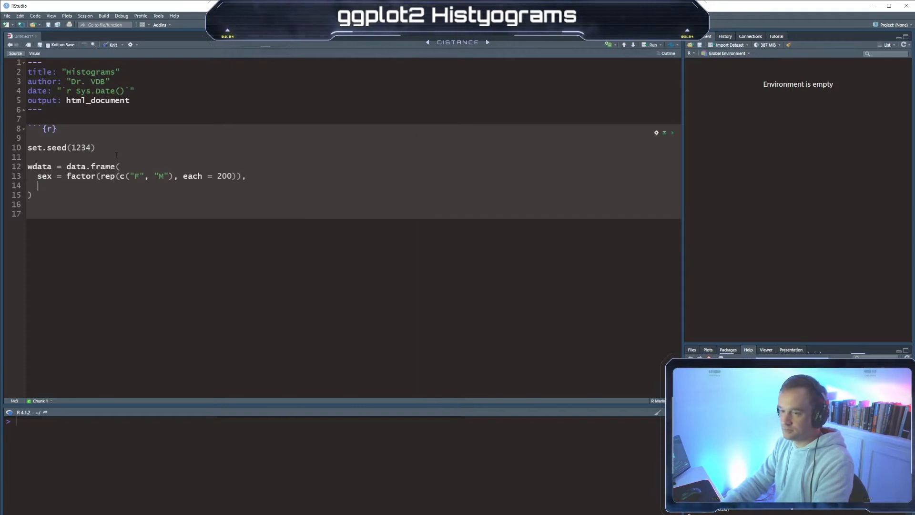
Add weight = c(rnorm(200,50), rnorm(200,58)) and preview with head(wdata, 4)
text(weight)
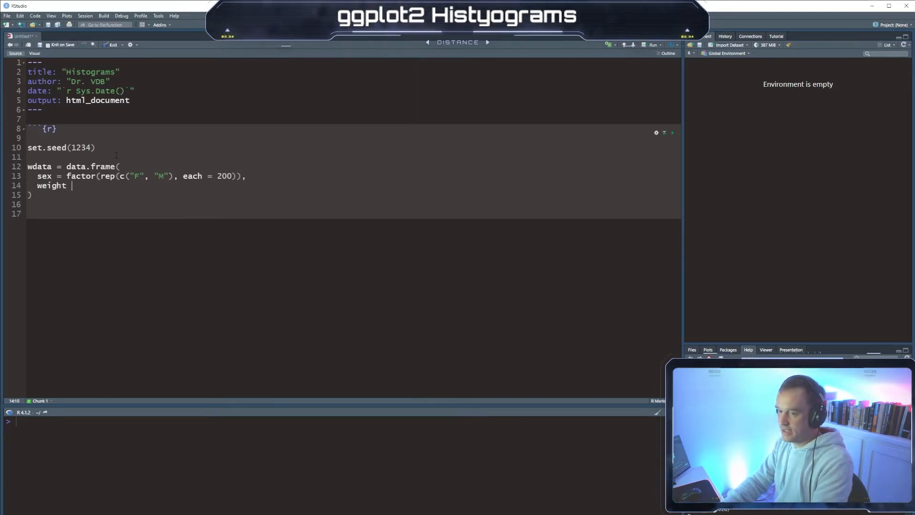
text(= c())
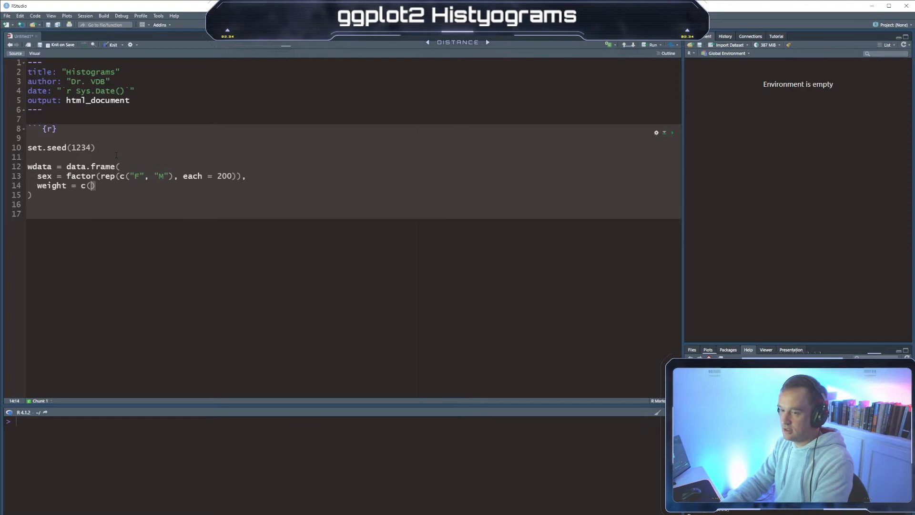
text(rnorm()
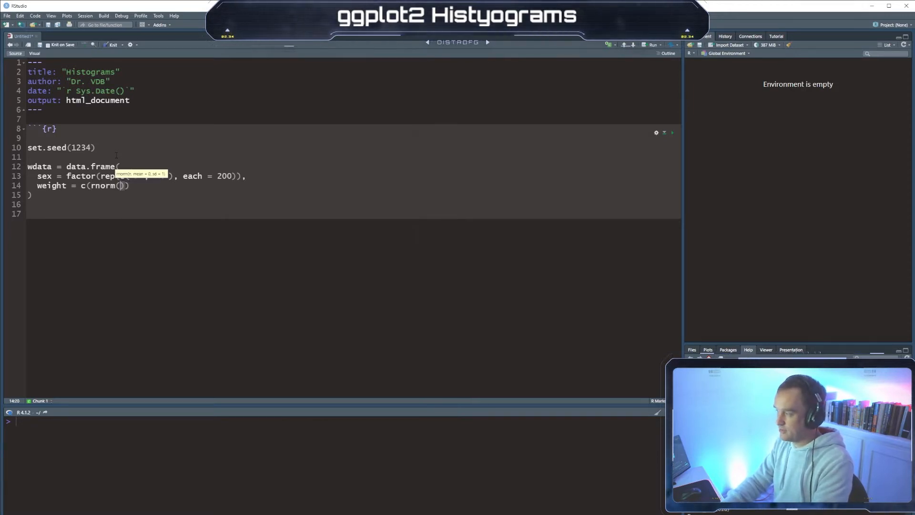
text(200)
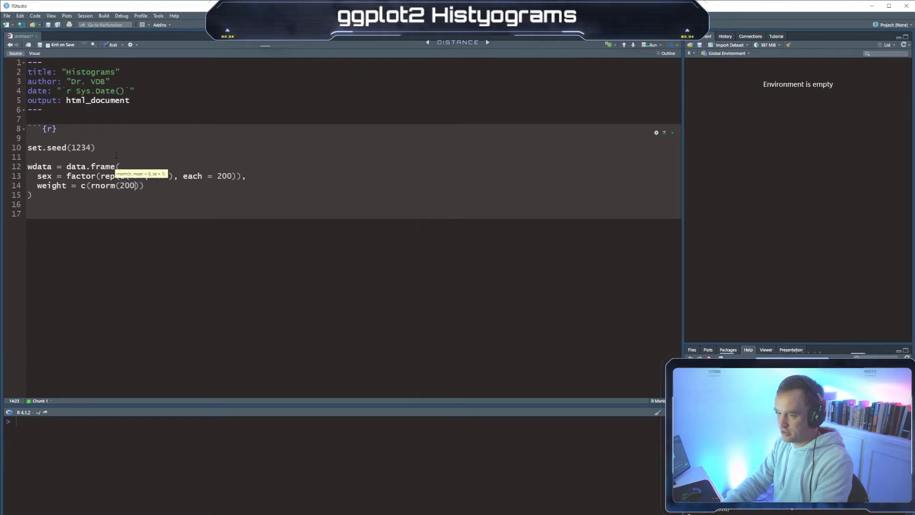
text(,)
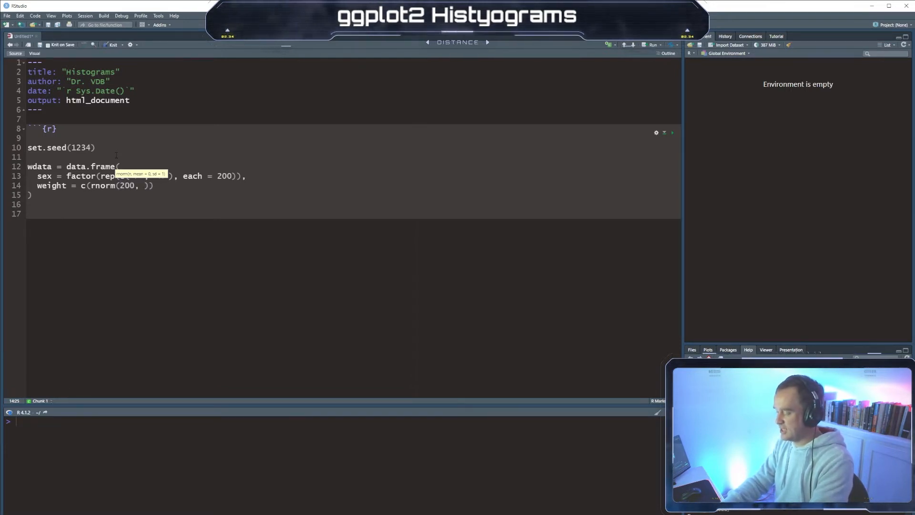
text(50)
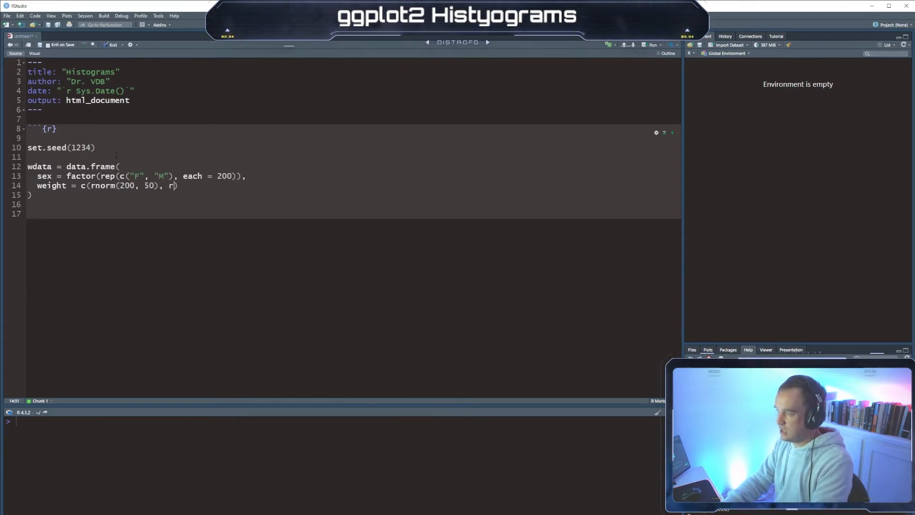
text(norm()
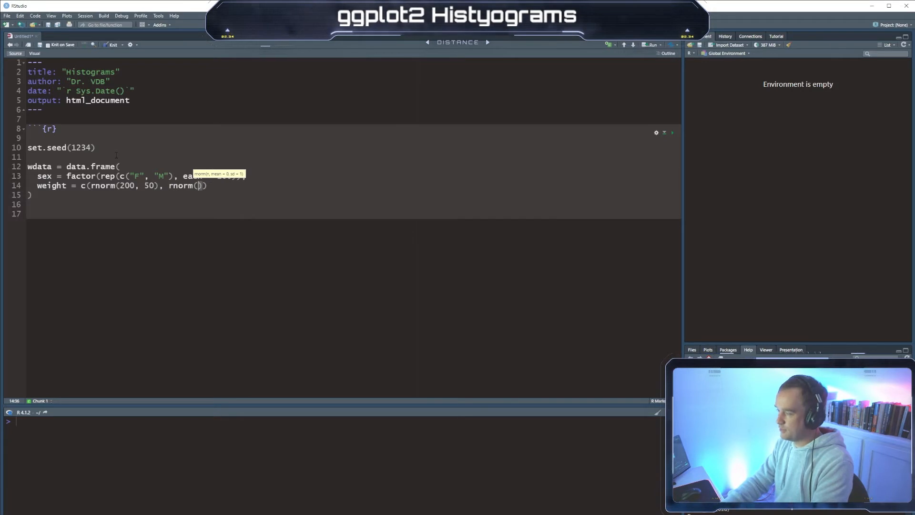
text(200, 58)
click(353, 213)
text(head()
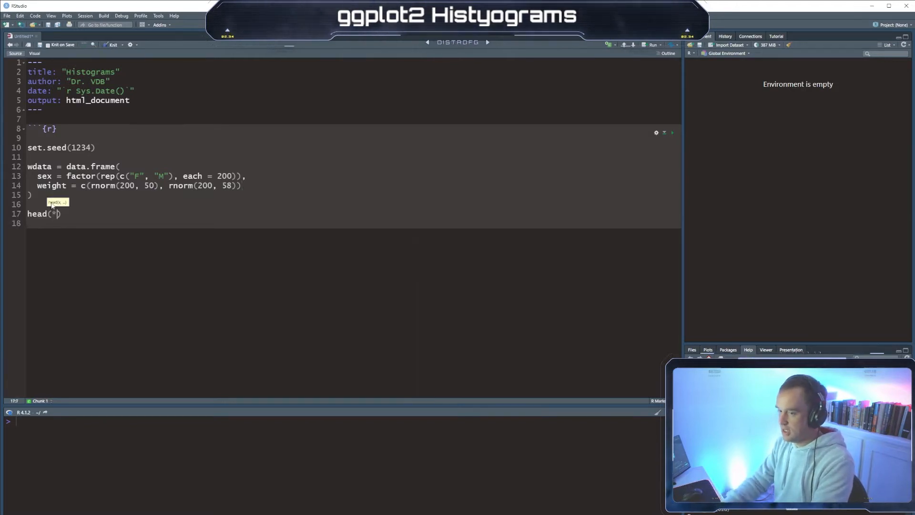
text(wdata, 4)
text(```)
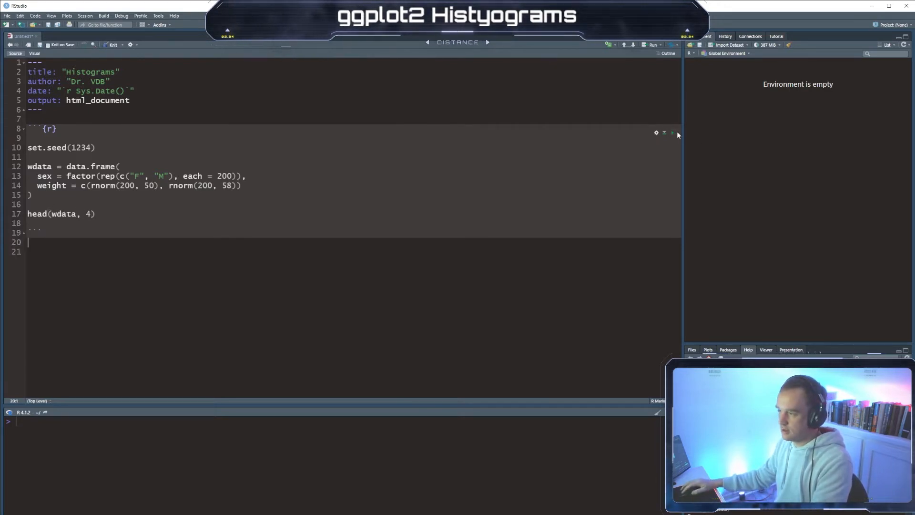
Run the chunk so wdata's first four rows appear, then begin a 'Now lets' note
click(672, 133)
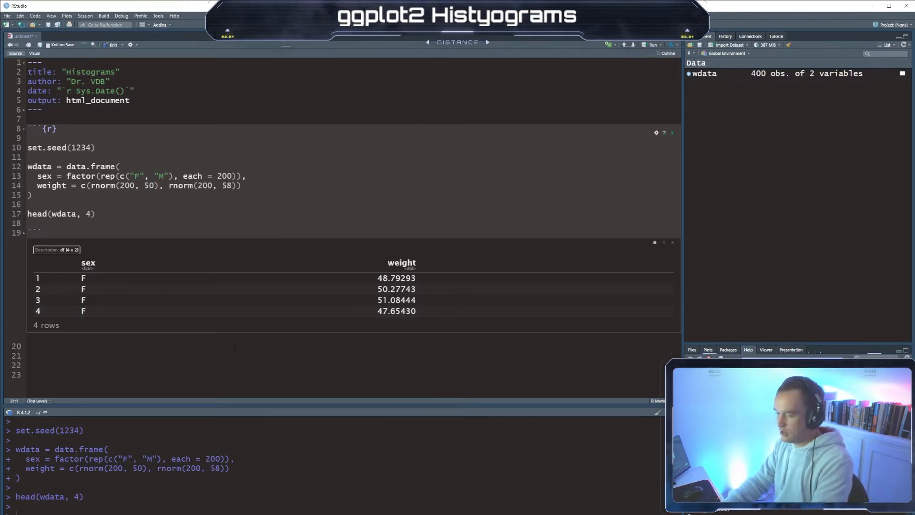
text(Now lets)
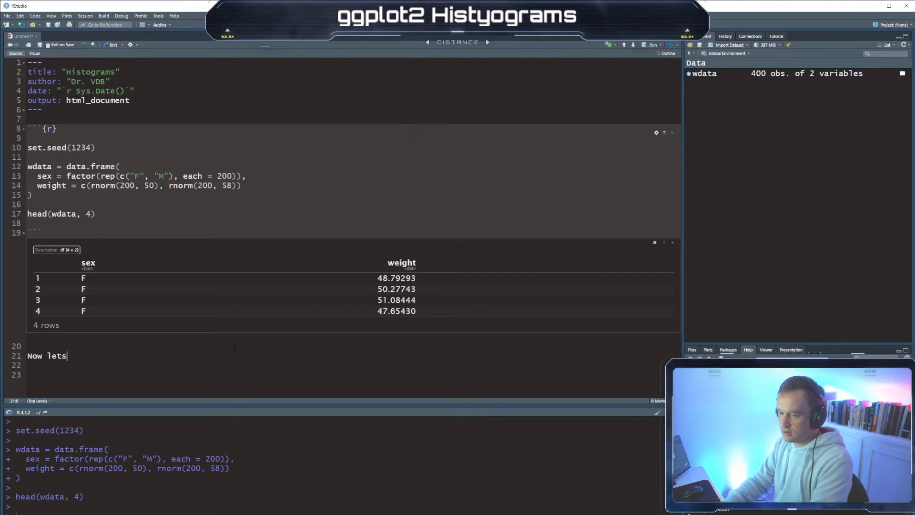
Add a note about loading dplyr and an R chunk starting with library(dplyr)
text(load dplye)
click(353, 374)
text(```)
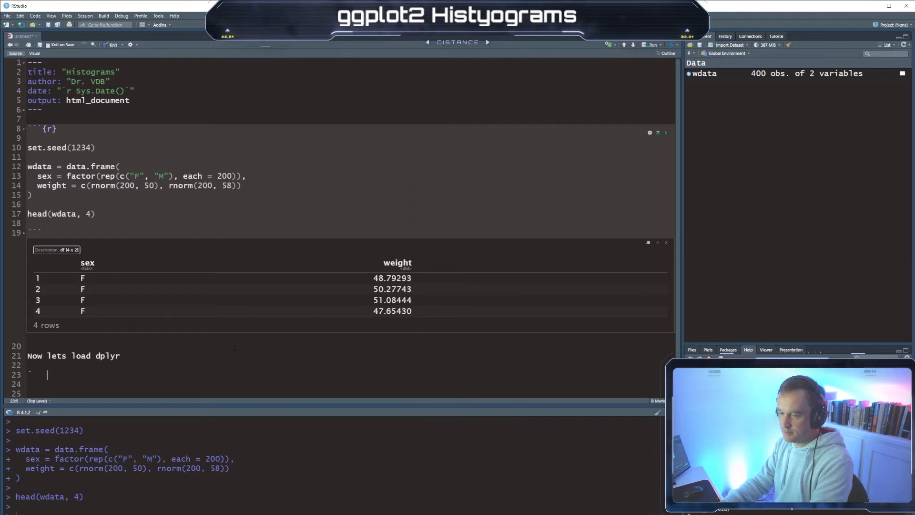
text({r})
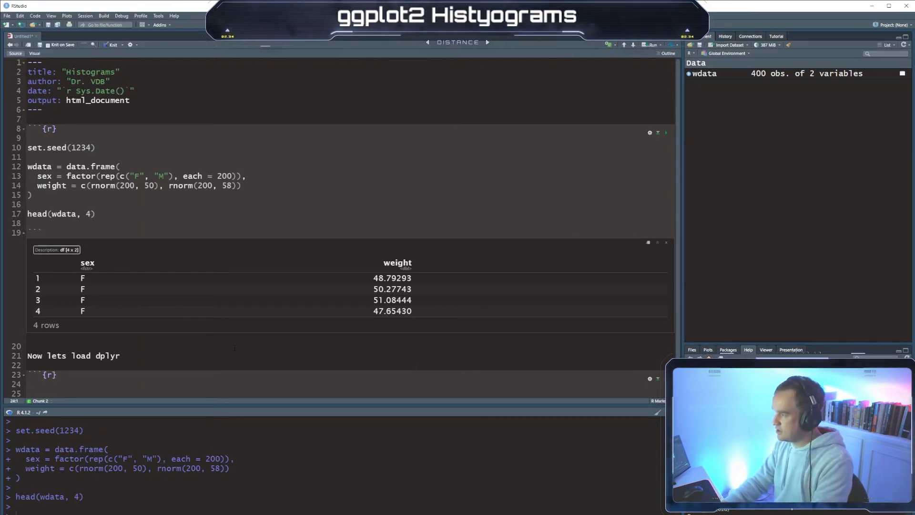
text(library(dplyr)
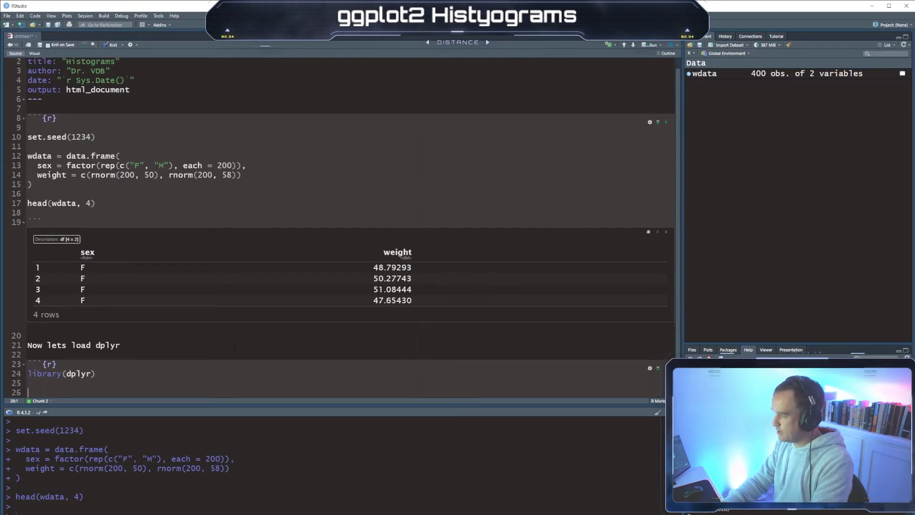
Write mu <- wdata %>% group_by(sex) %>% summarise(grp.mean = mean(weight))
text(mu <-)
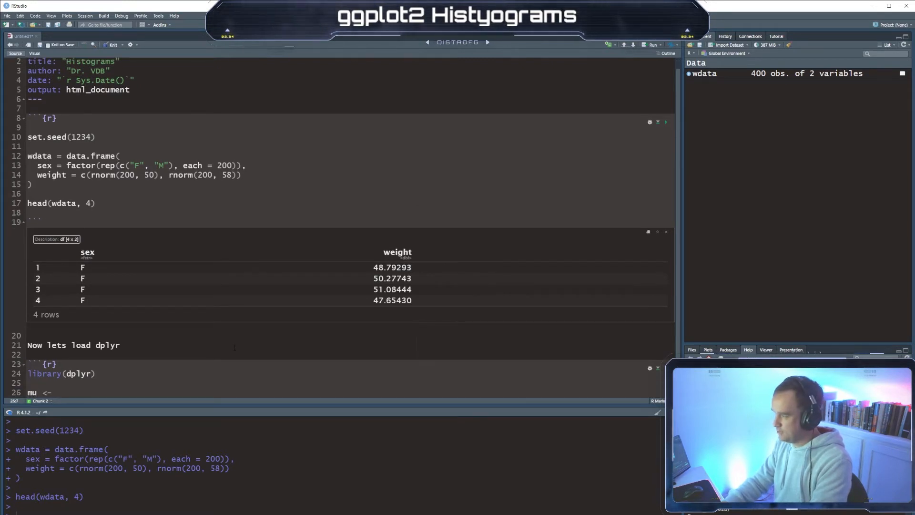
text(wdata)
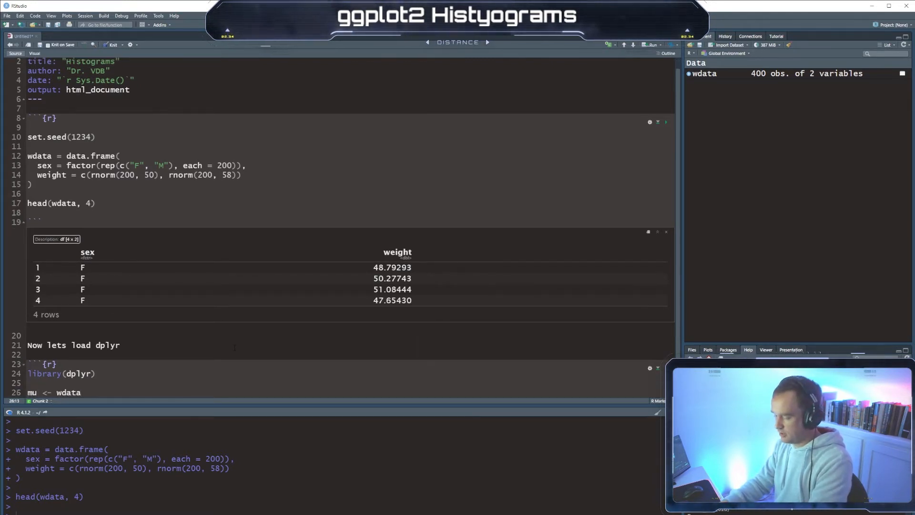
text(%>%)
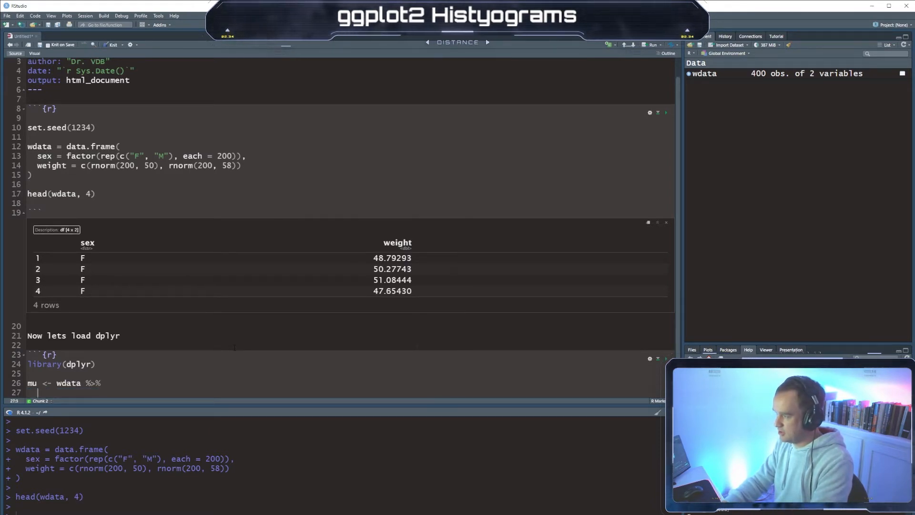
text(group_br)
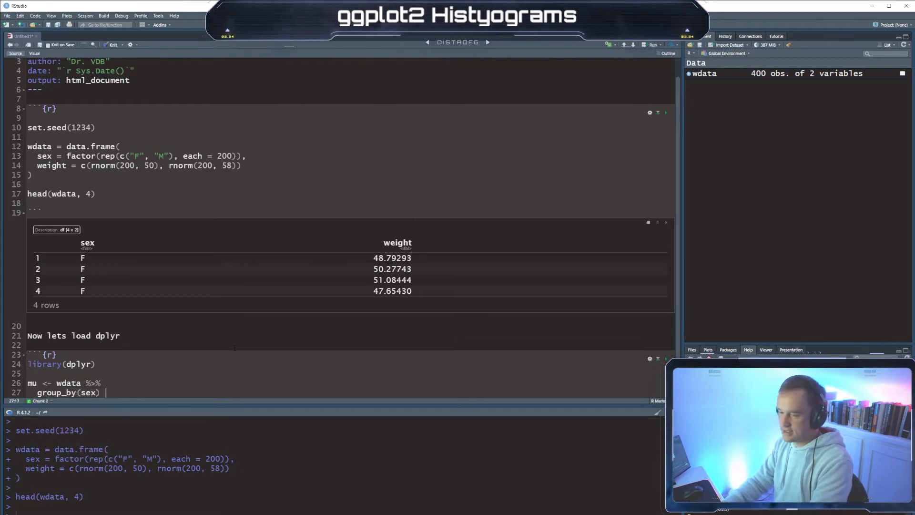
text(%>%)
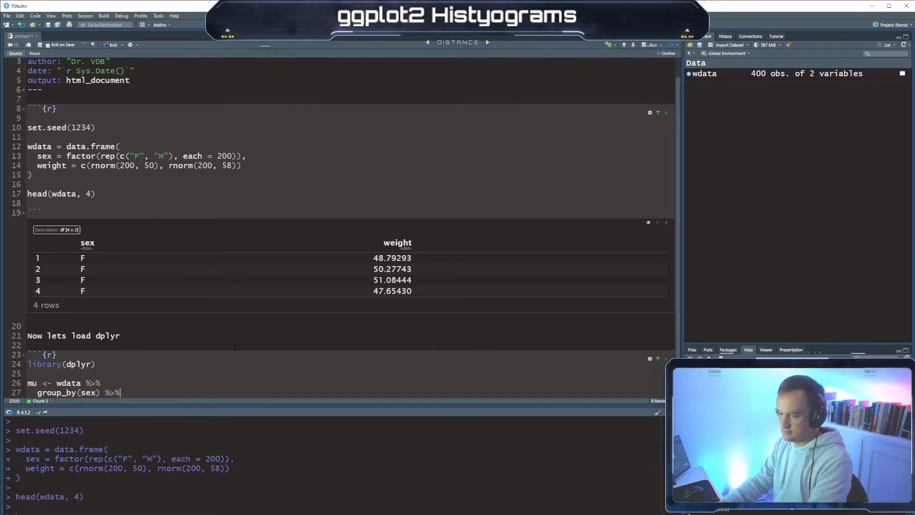
scroll(down, 3)
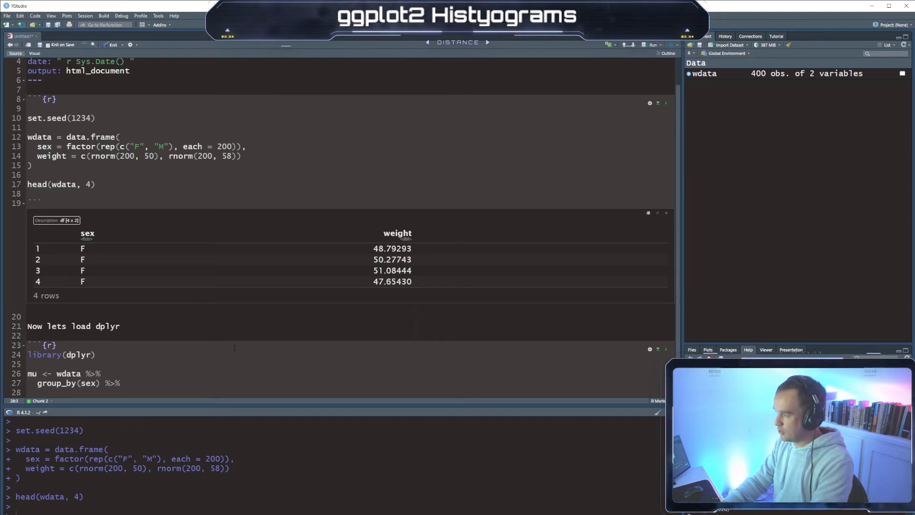
text(summarise)
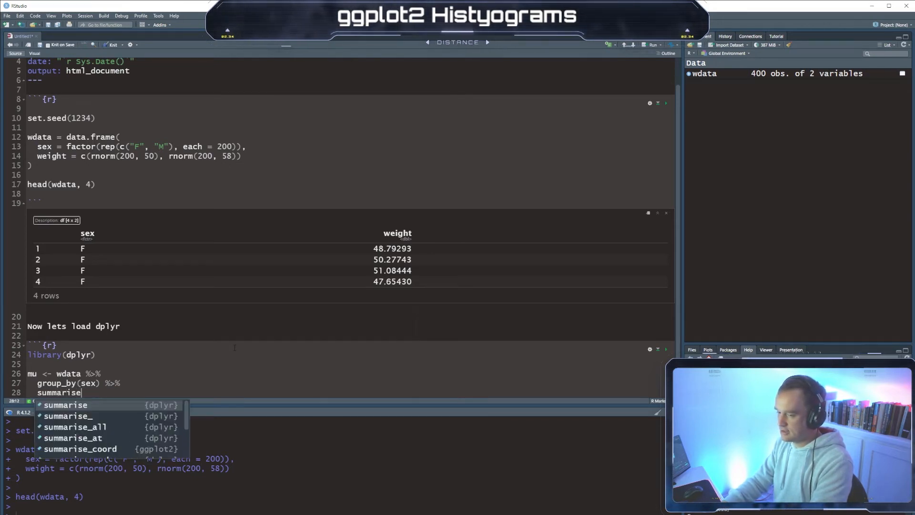
text((grp.)
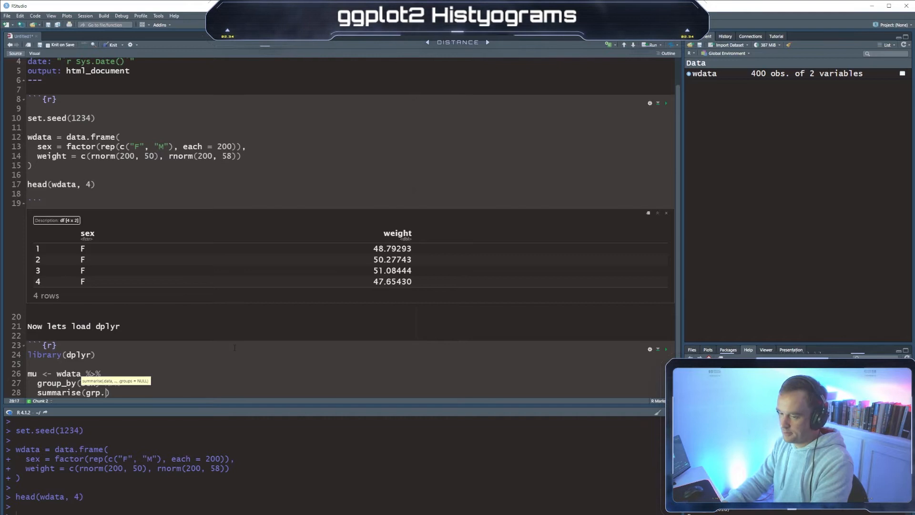
text(mean,)
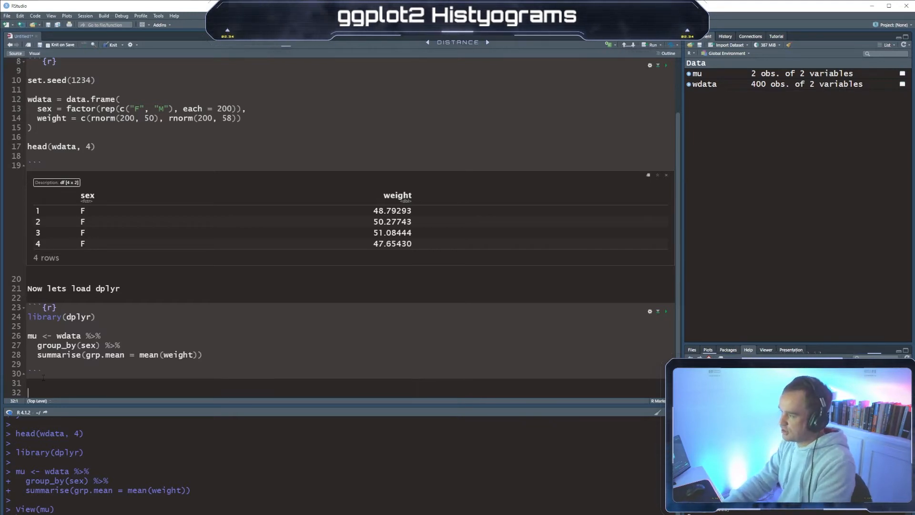
Add a note and chunk with library(ggplot2) and theme_set(theme_classic() + theme(legend.position = "bottom"))
text(Now lets load the plotting package)
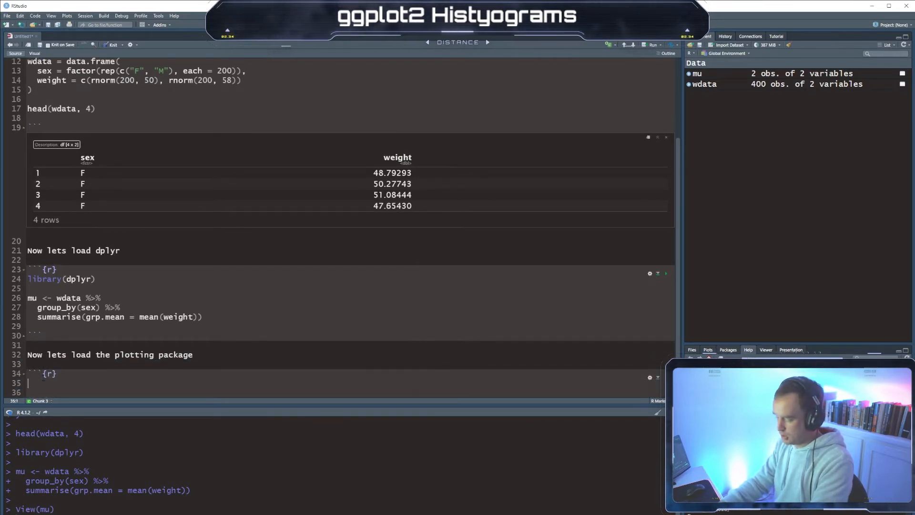
text(library(ggplot2)
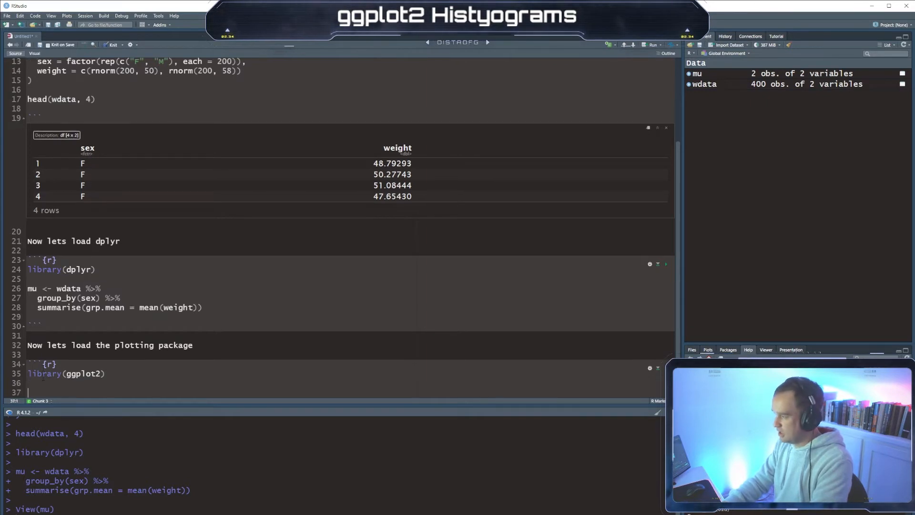
text(theme())
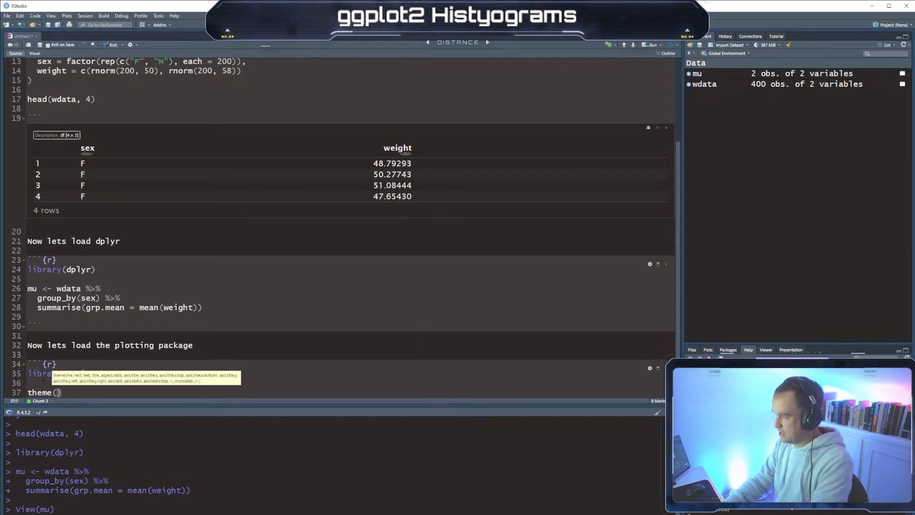
text(_set)
text(theme_classic() +)
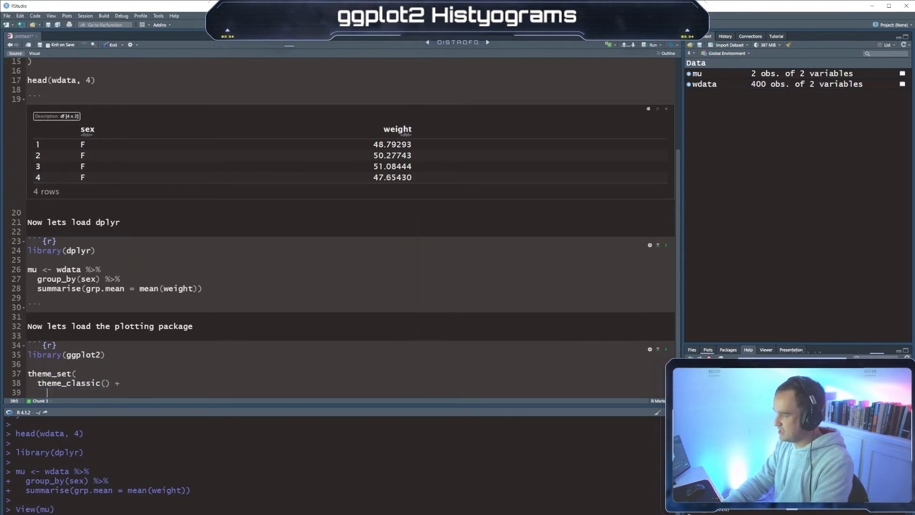
text(theme(legend.position)
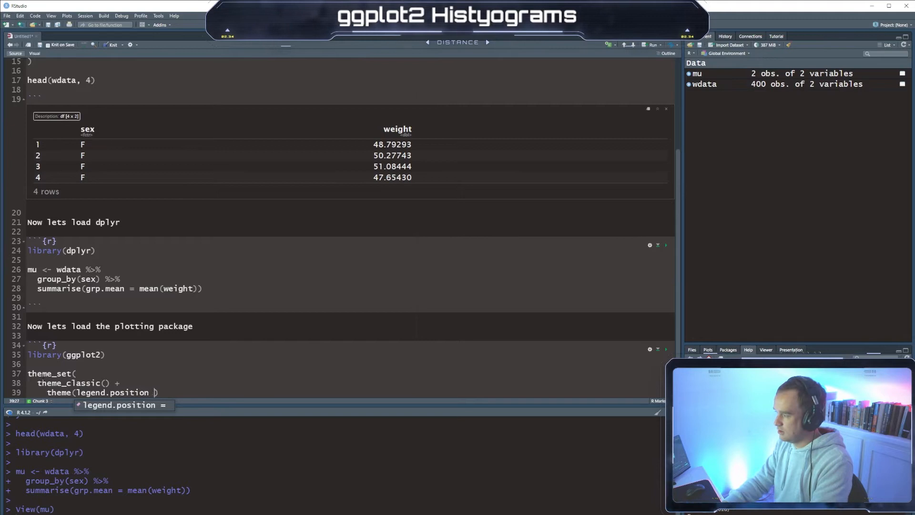
text("bottom:)
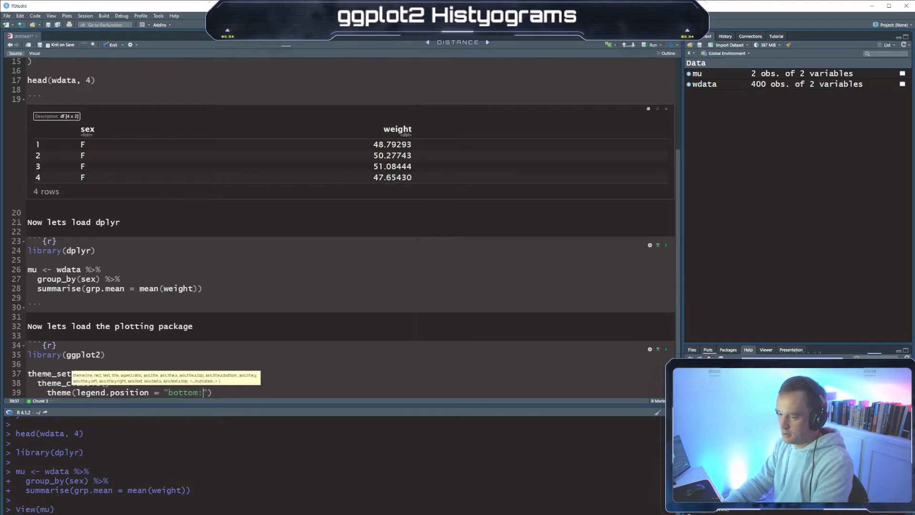
key(Backspace)
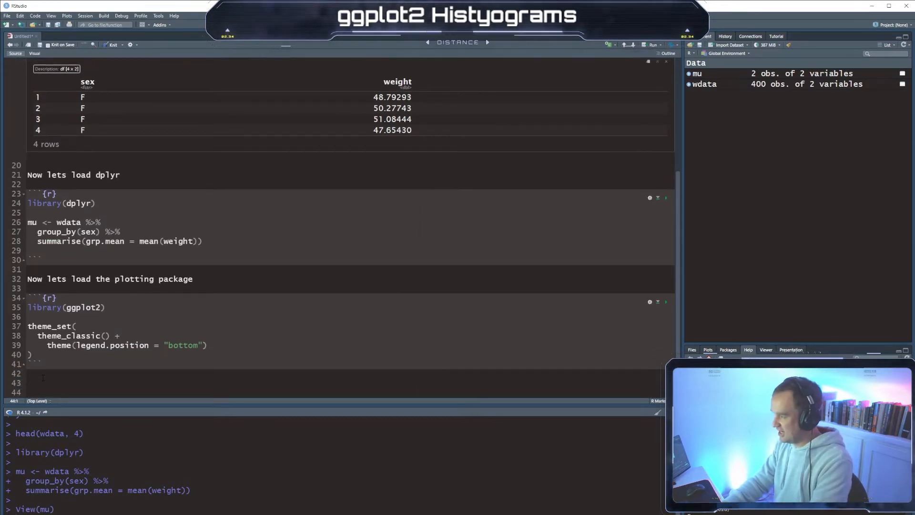
Write the note 'Now lets create a ggplot object' and open an R chunk
text(N)
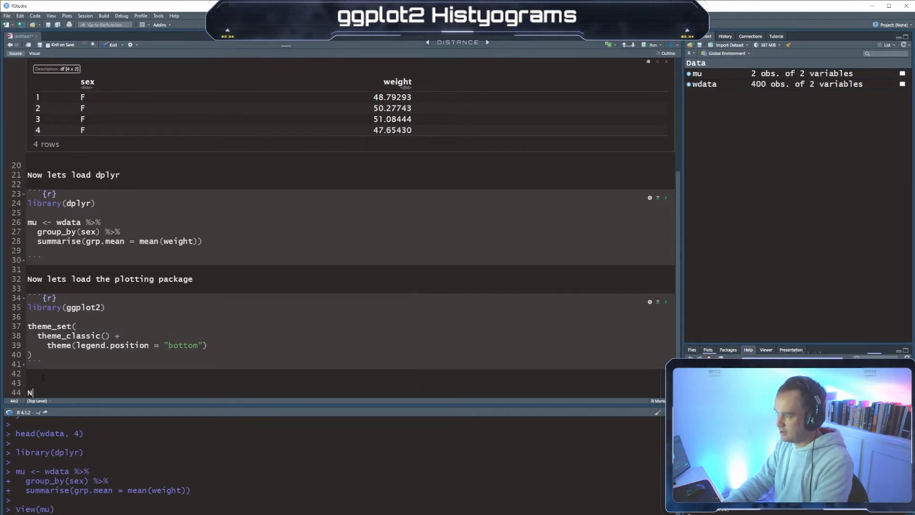
text(ow lets cre)
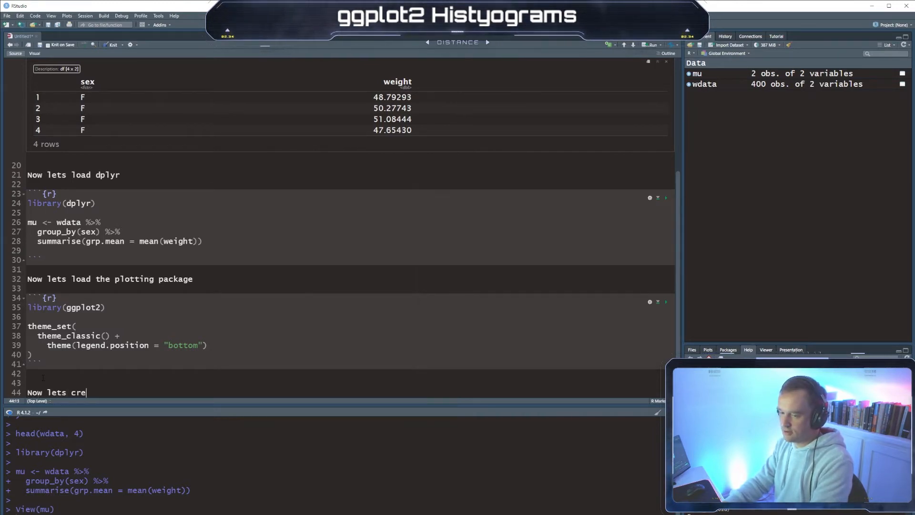
text(ate a ggplot object)
text(```)
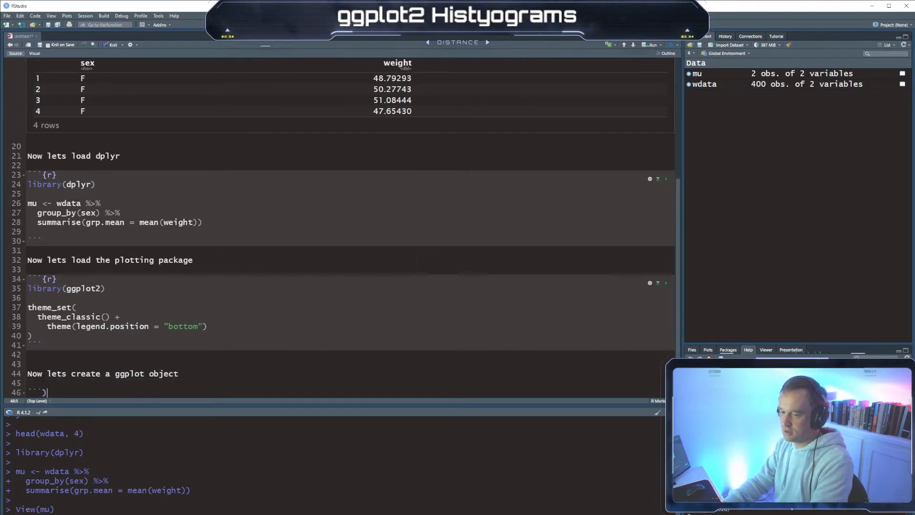
text({r})
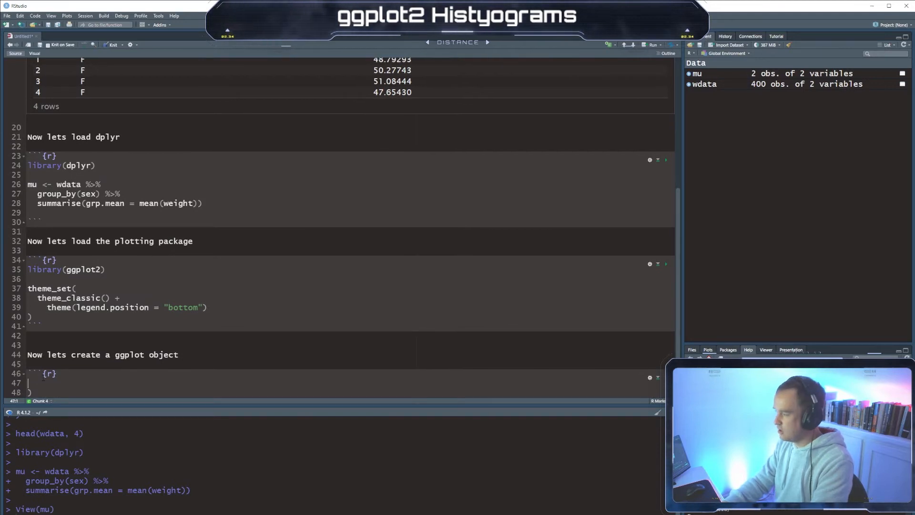
Assign a <- ggplot(wdata, aes(x = weight))
text(a)
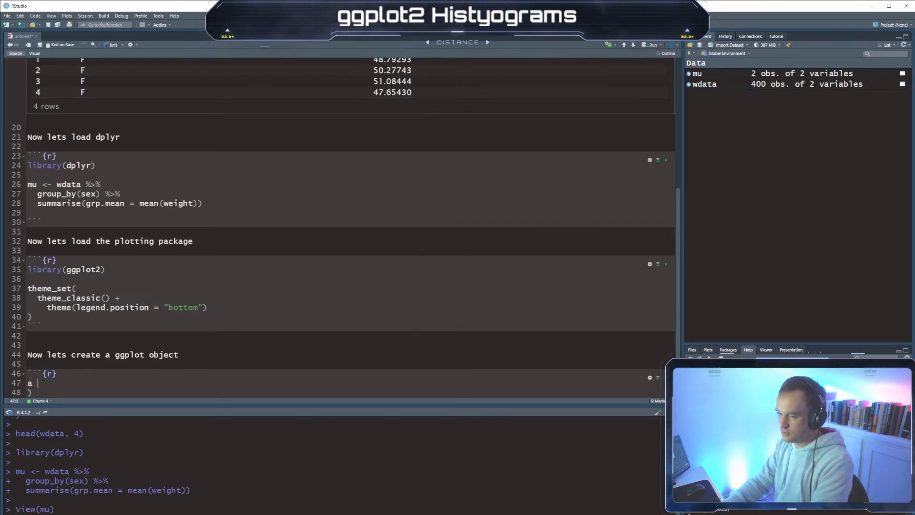
text(<- gg)
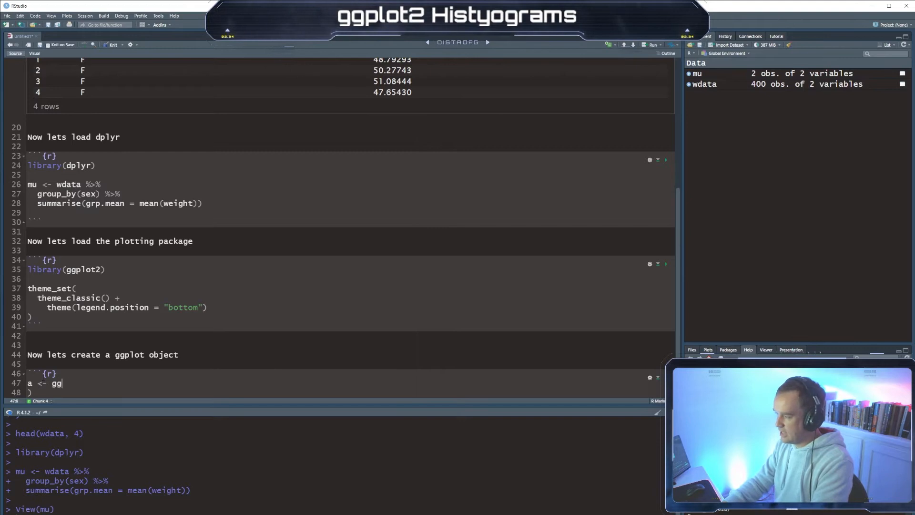
text(plot(w)
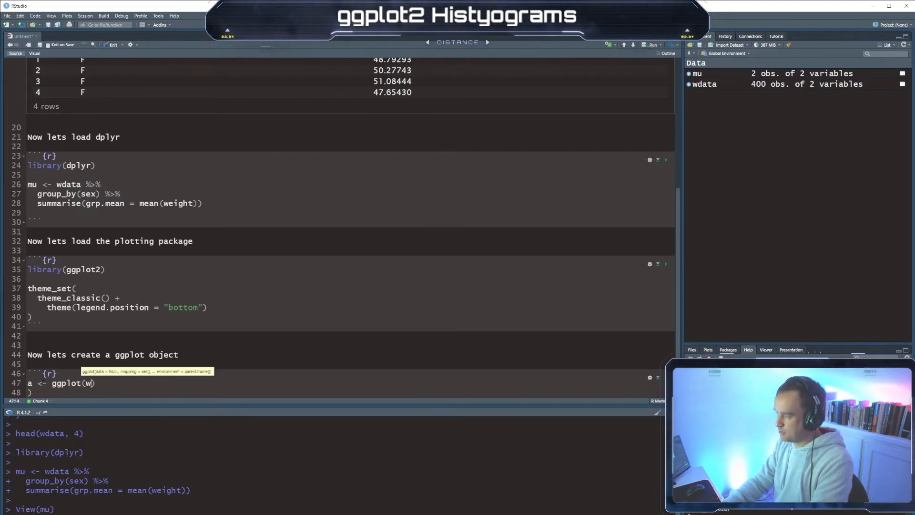
text(data,)
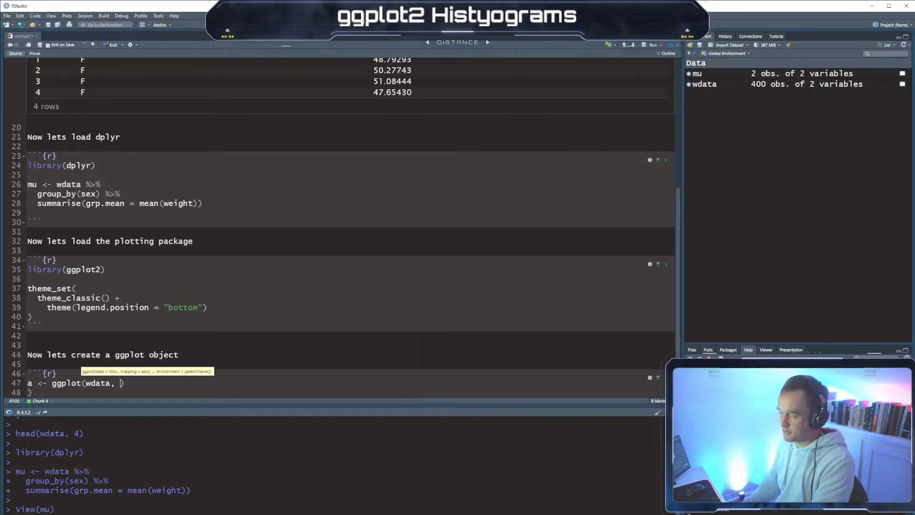
text(aes(x = weight)
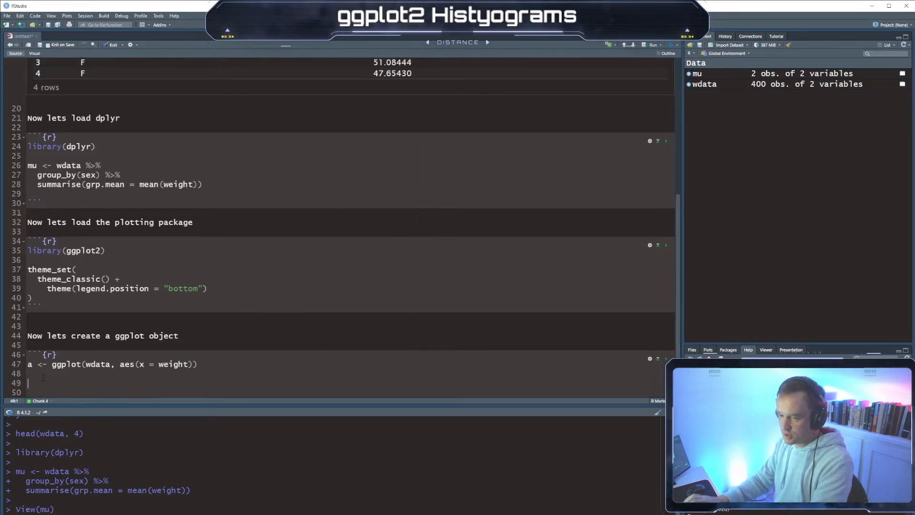
Write a + geom_histogram with 30 bins, black outlines and grey fill
text(a +)
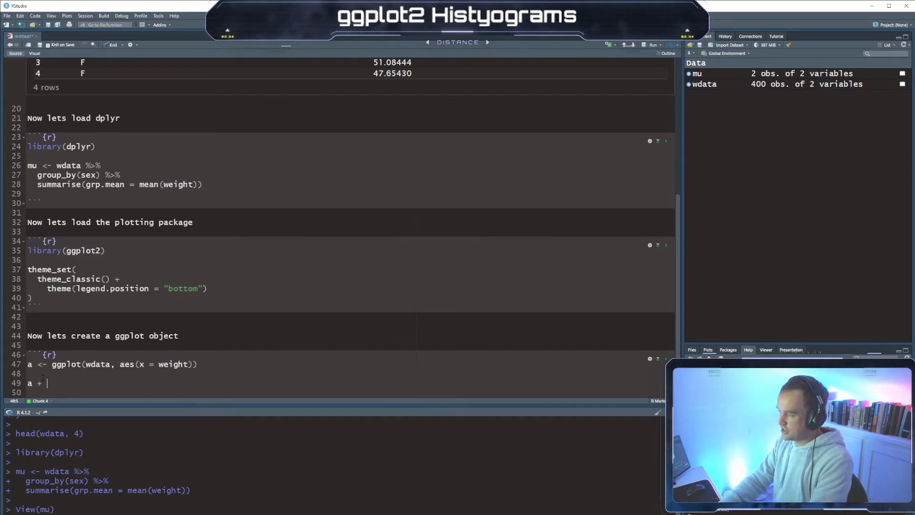
text(geom_histogram(bins =)
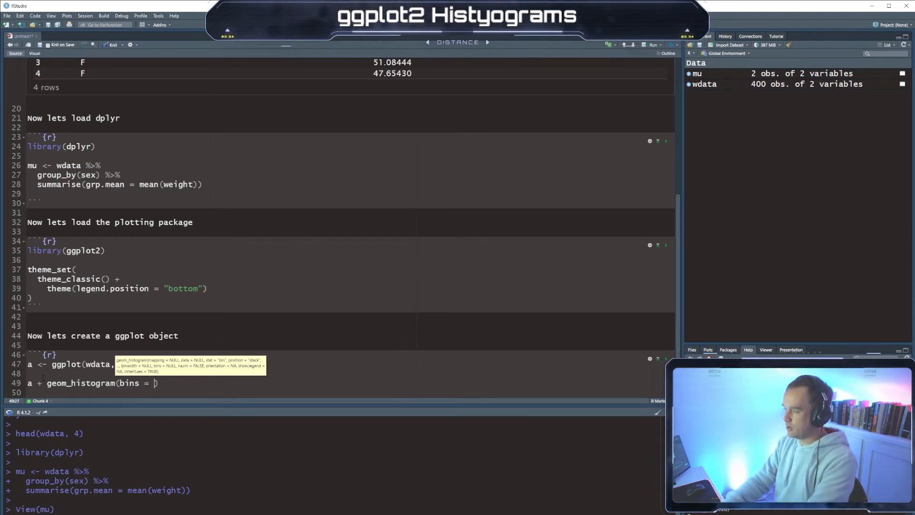
text(4-)
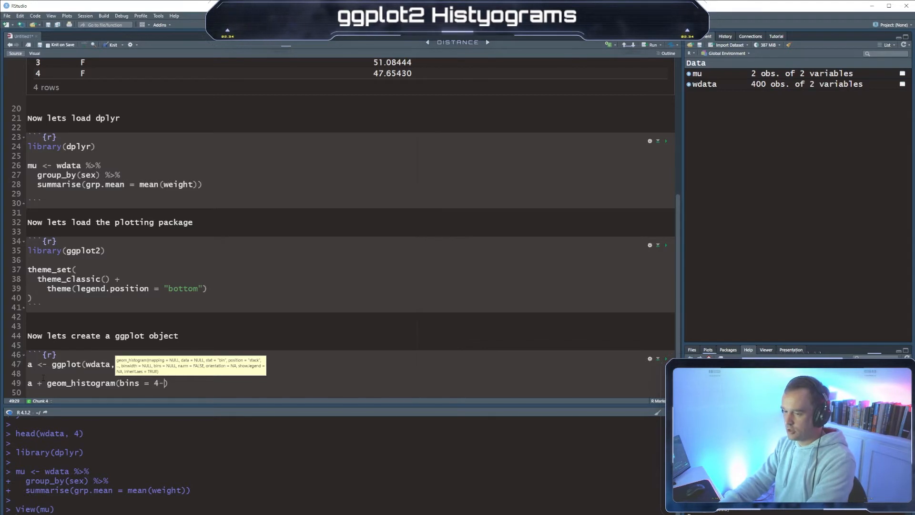
text(0,)
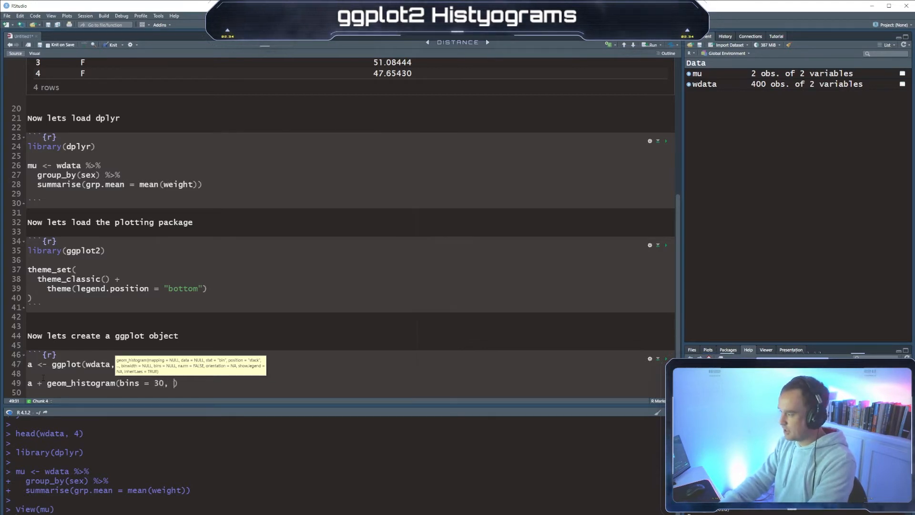
text(color = "black)
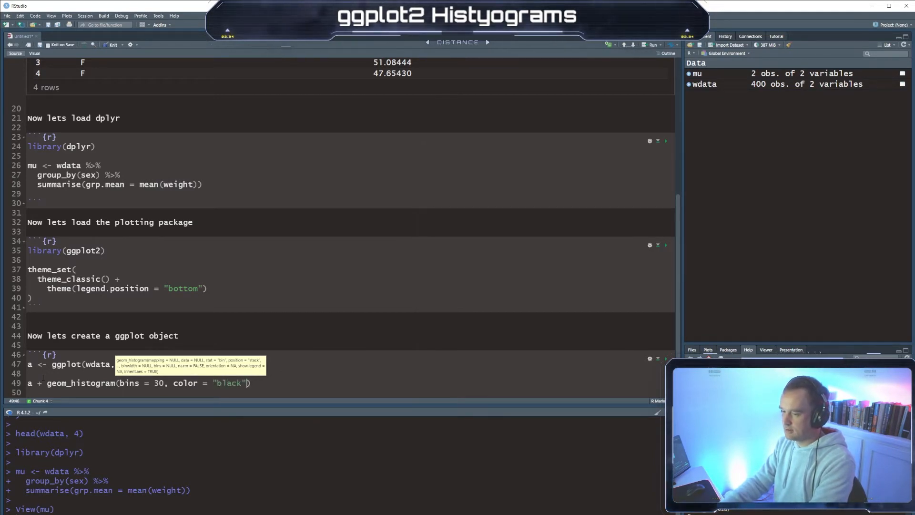
text(, fill = "grey)
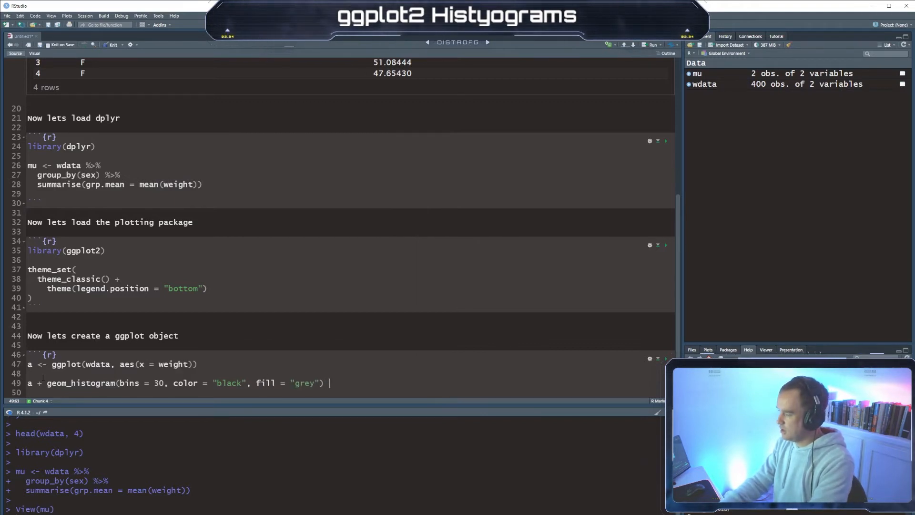
Add geom_vline at mean(weight) with linetype "dashed" and size 0.6
text(geome_)
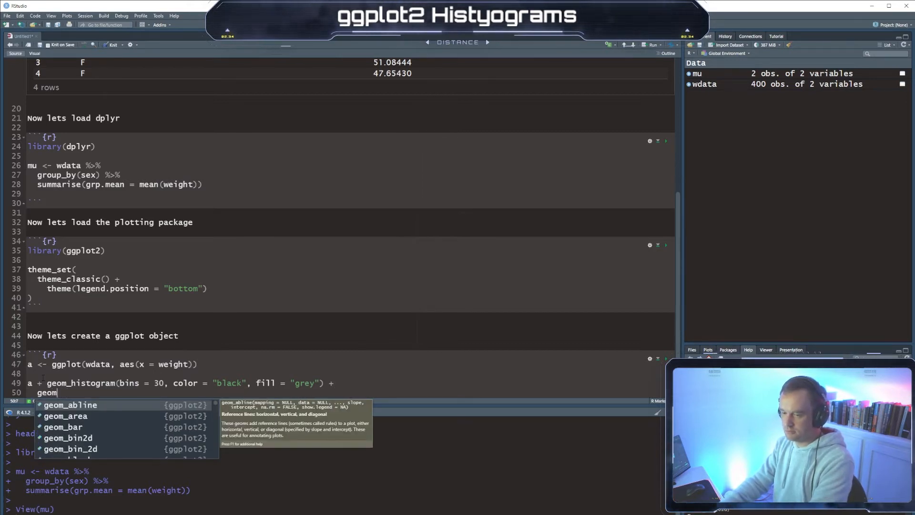
text(_)
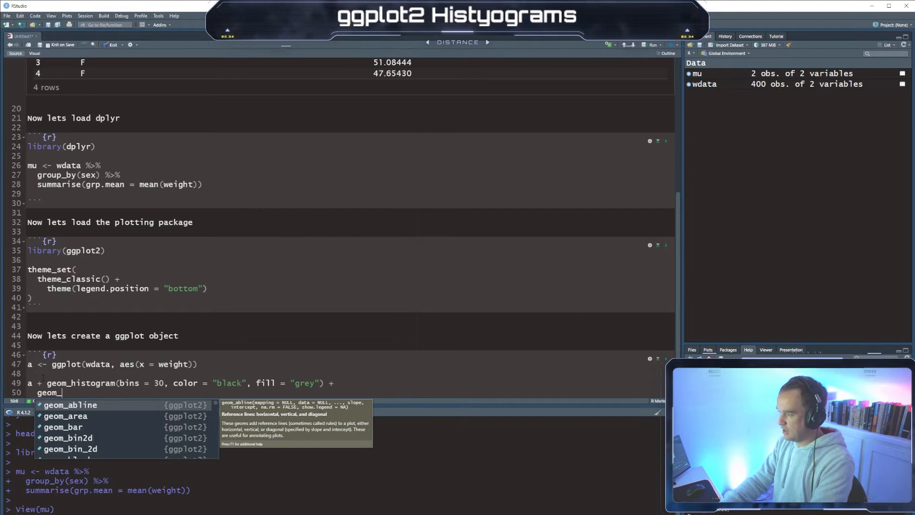
text(vline(aes(xintercept = mean(weight)
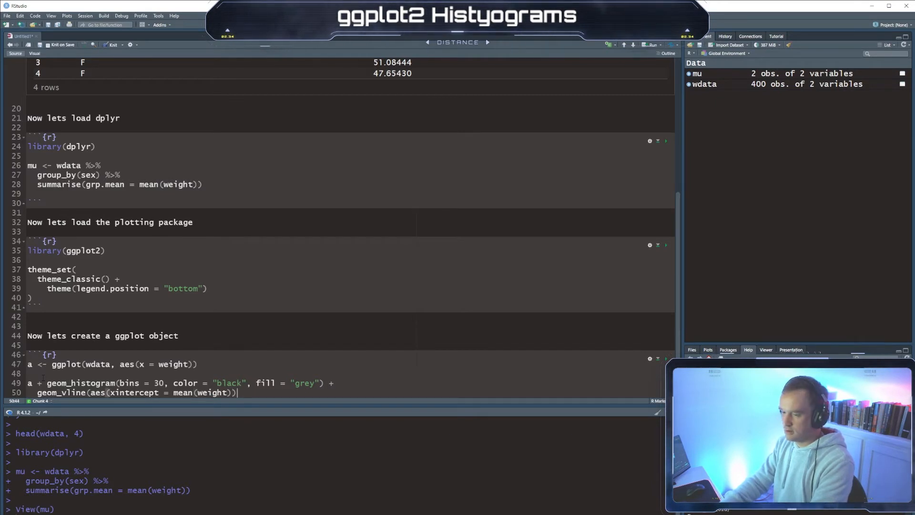
text(,)
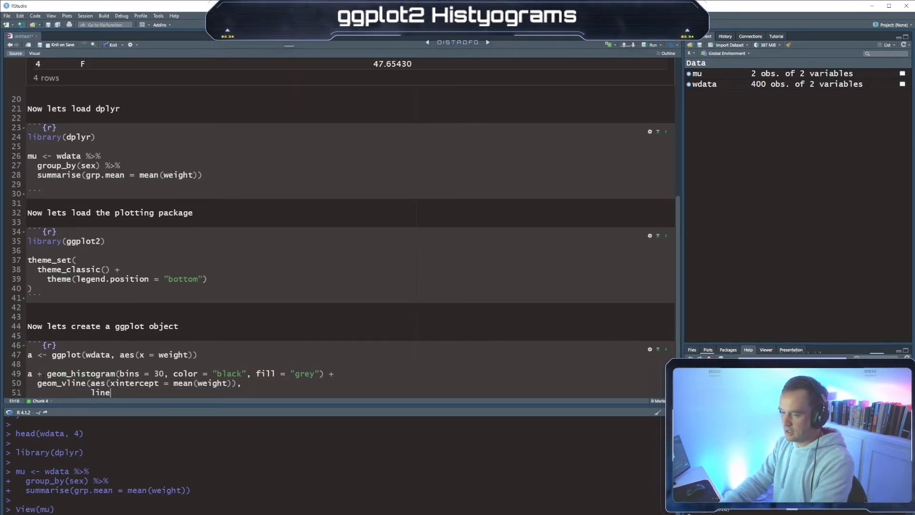
text(type)
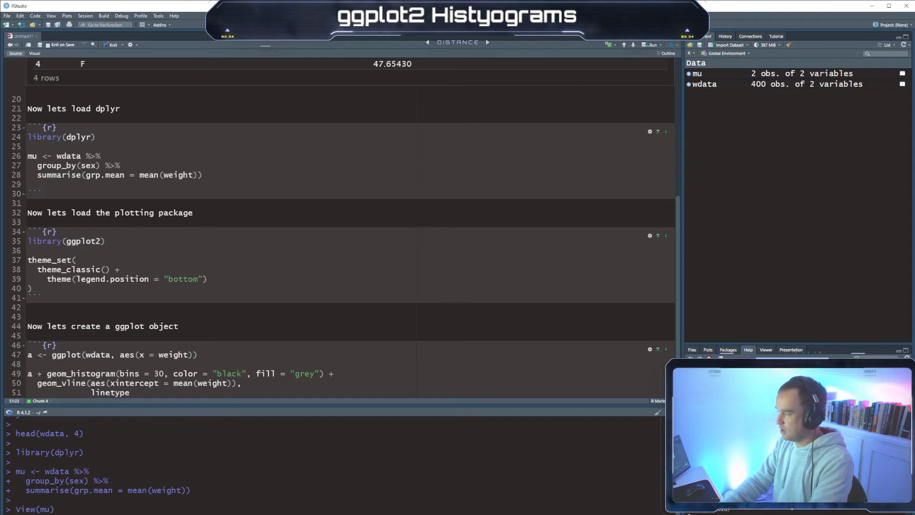
text(= "dash")
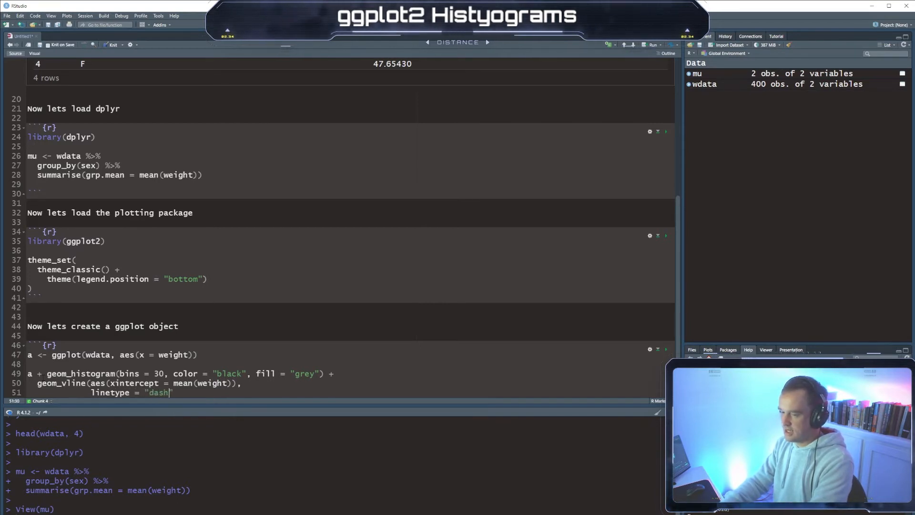
text(ed",)
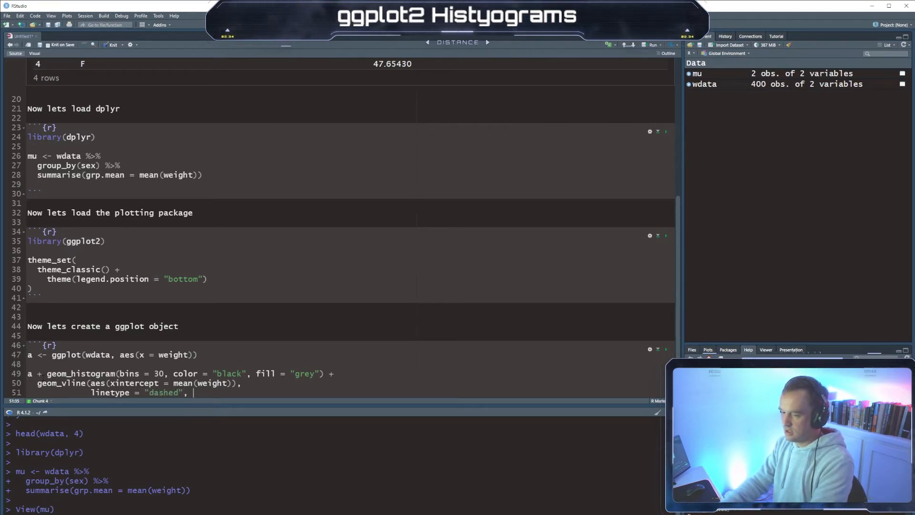
text(size =)
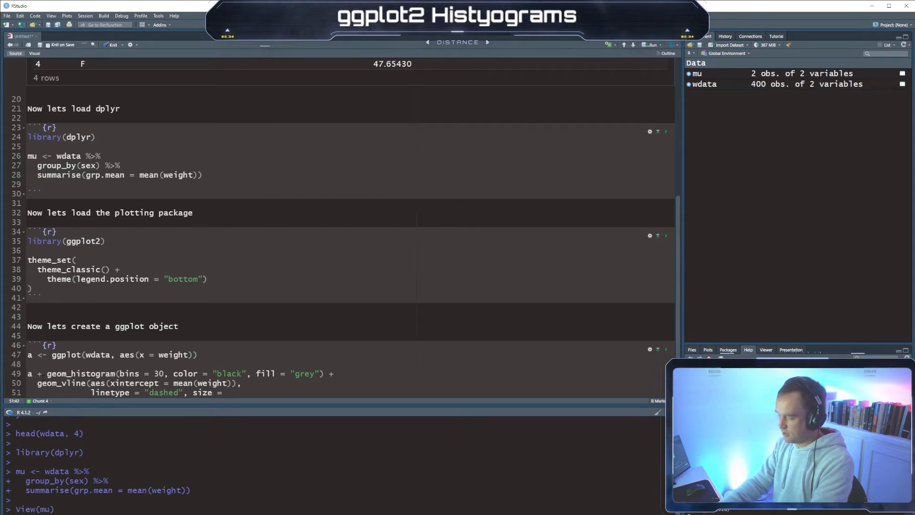
text(0.6))
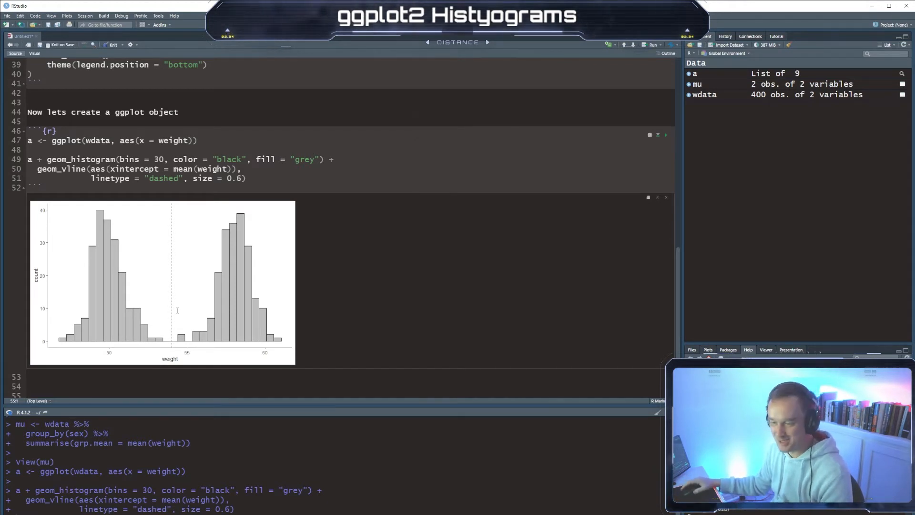
mouse_move(204, 241)
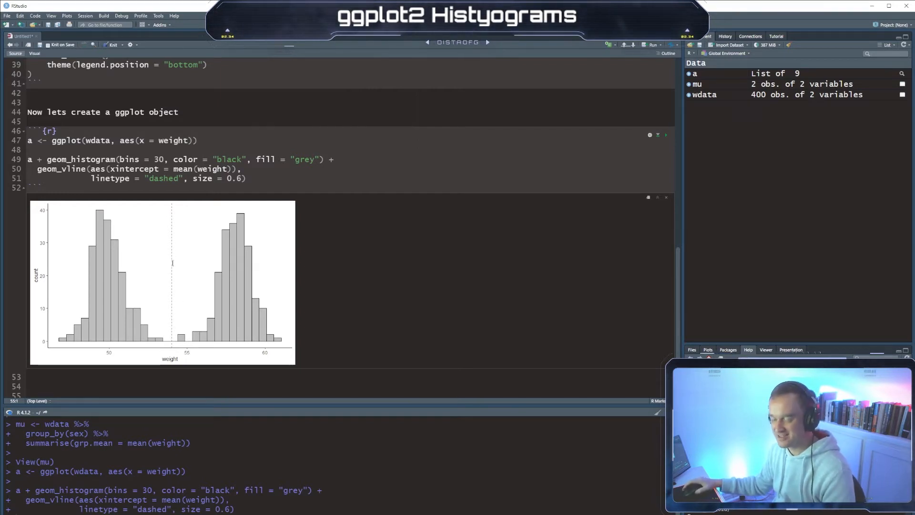
mouse_move(246, 305)
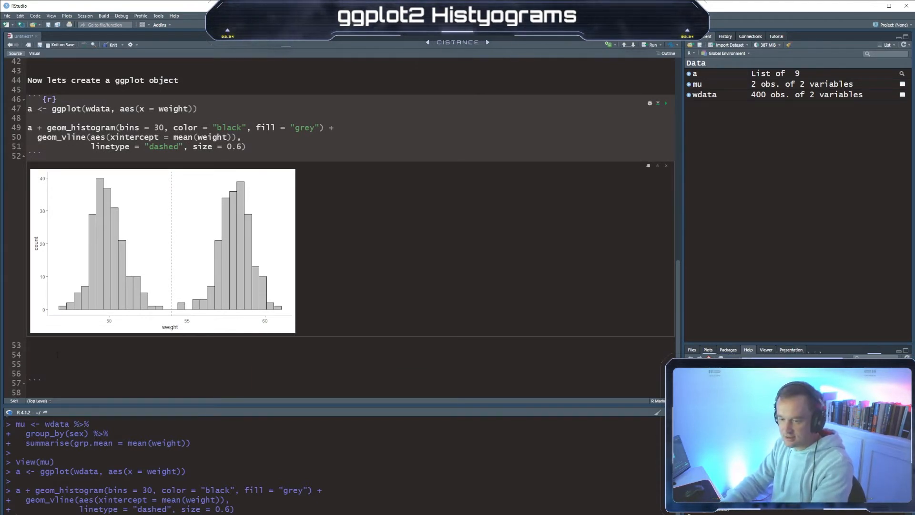
Add the note 'Now lets change the color by group' and a chunk with geom_histogram(aes(color = sex), fill = "white")
text(Now lets change t)
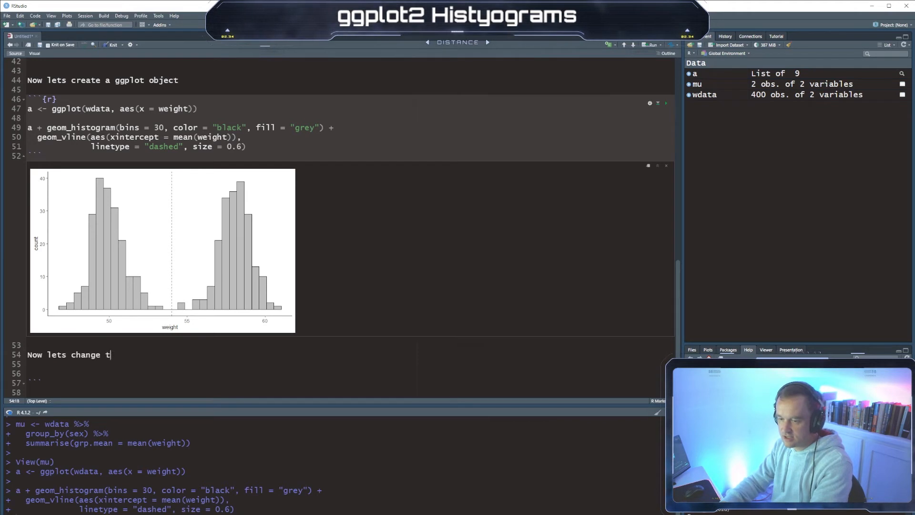
text(he color by group)
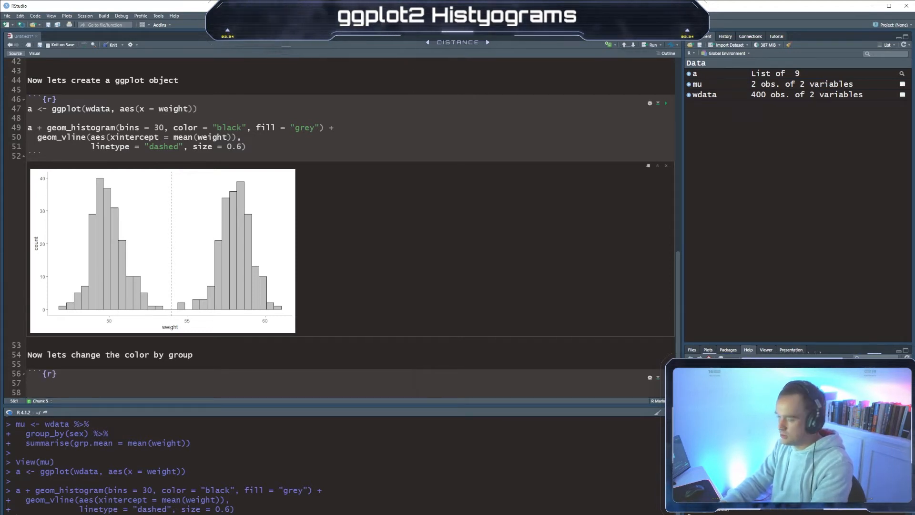
text(a + geom)
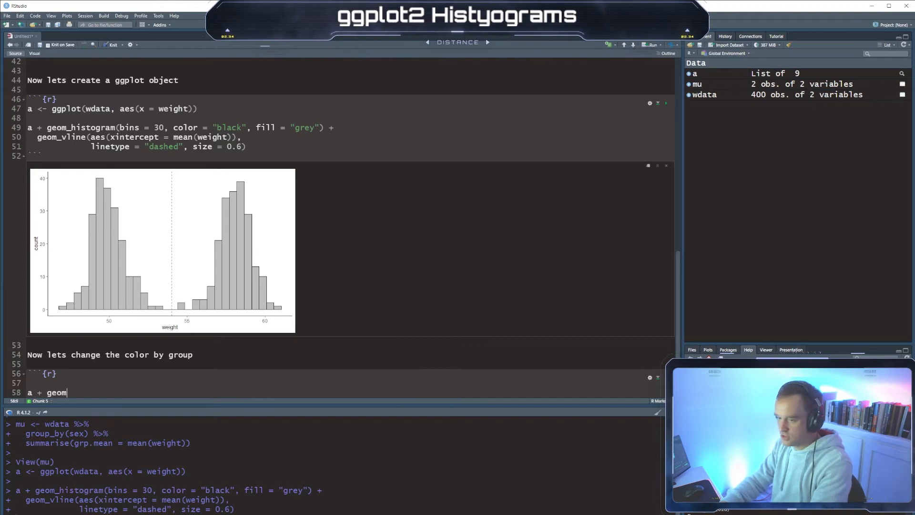
text(_histogram()
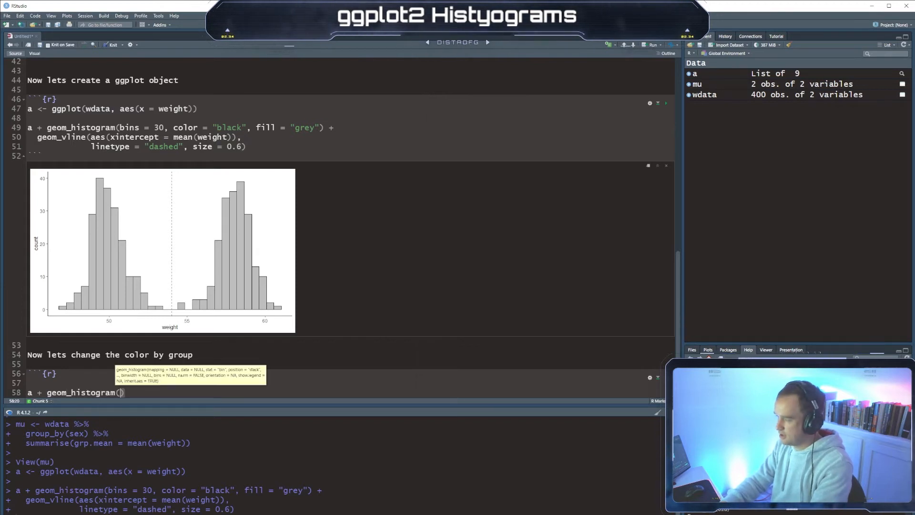
text(aes()
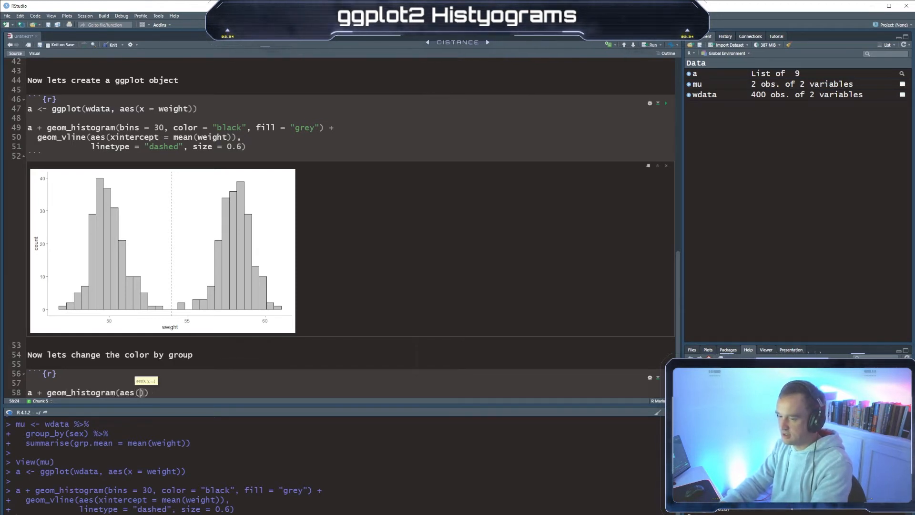
text(color = sex)
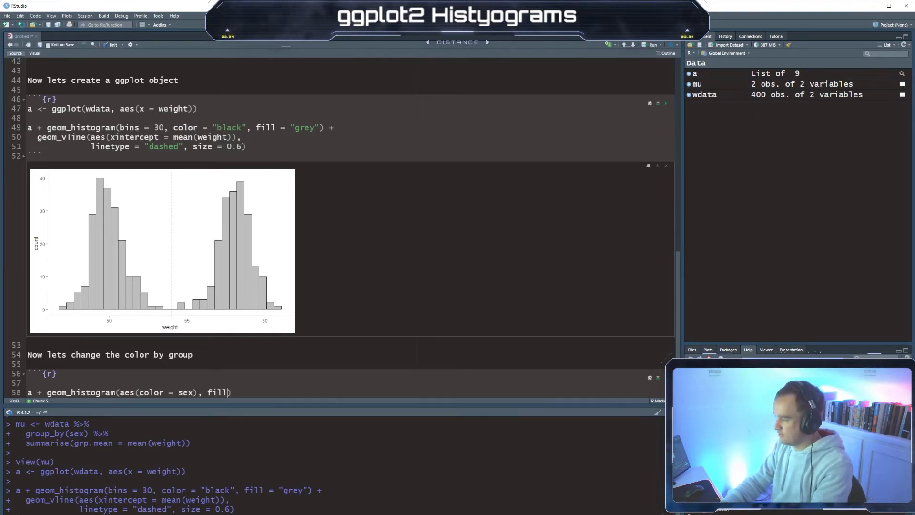
text(= "white", position = "identity)
text(scale_color_manual(values = c()
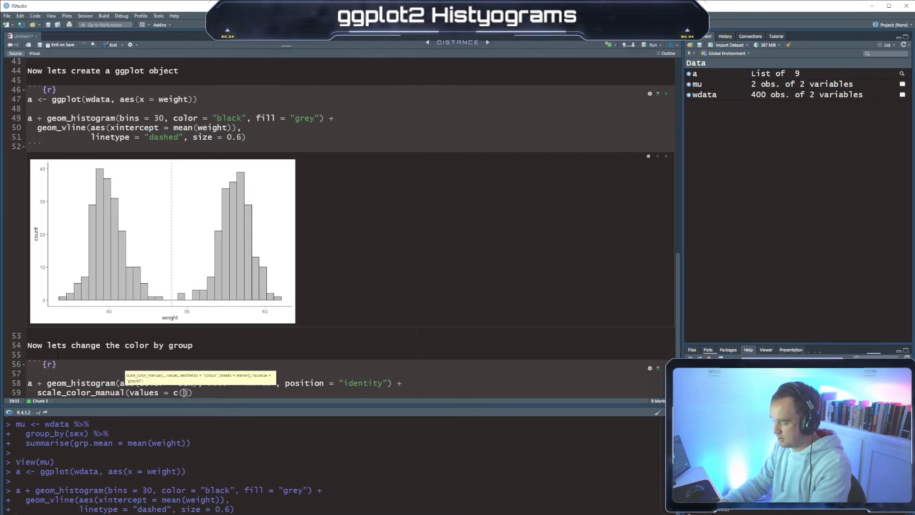
Set scale_color_manual values to "#00AFBB" and the "#E...00" orange
text("#)
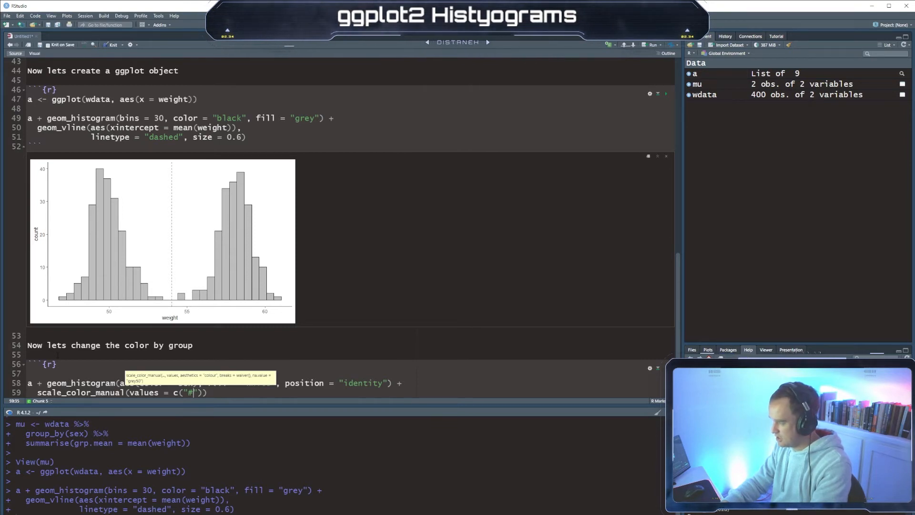
text(00AF)
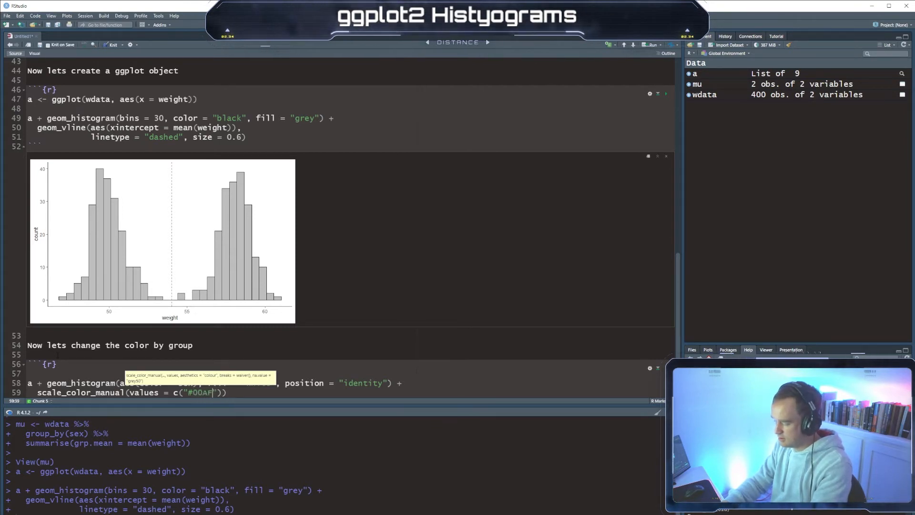
text(BB",)
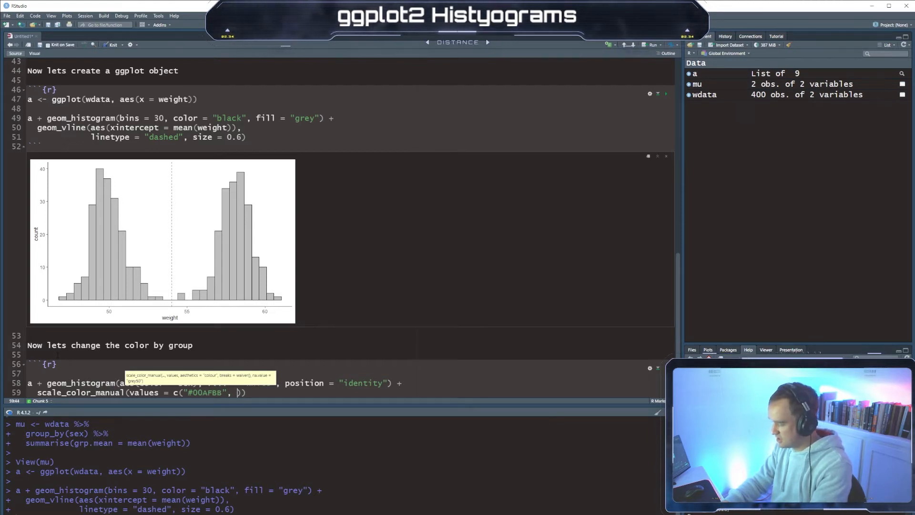
text(#E7B)
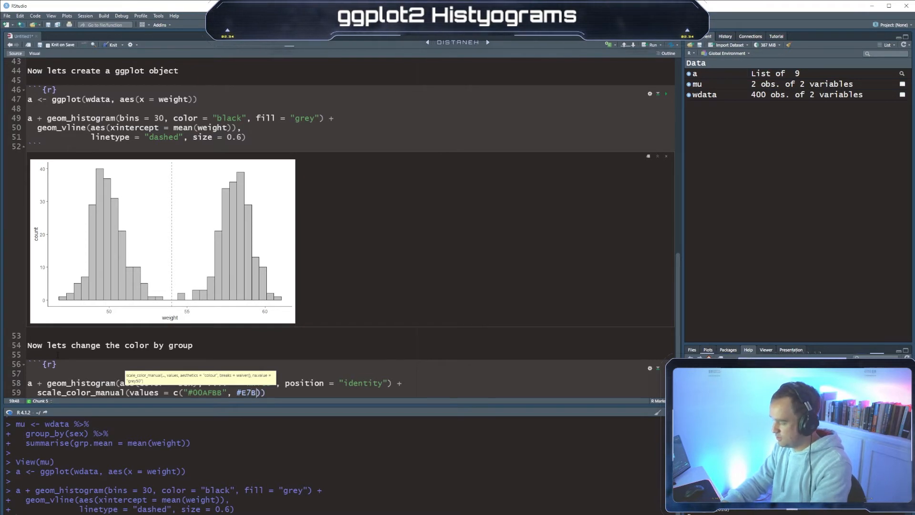
text(00")
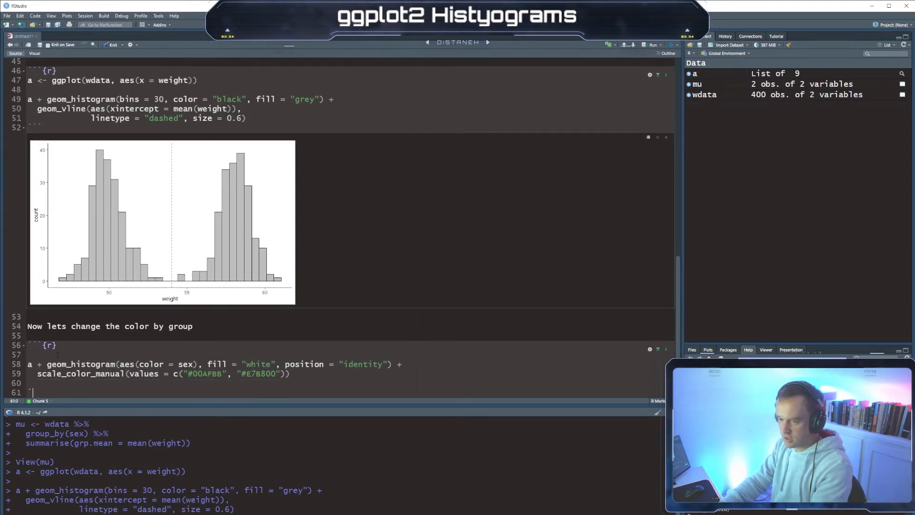
scroll(down, 3)
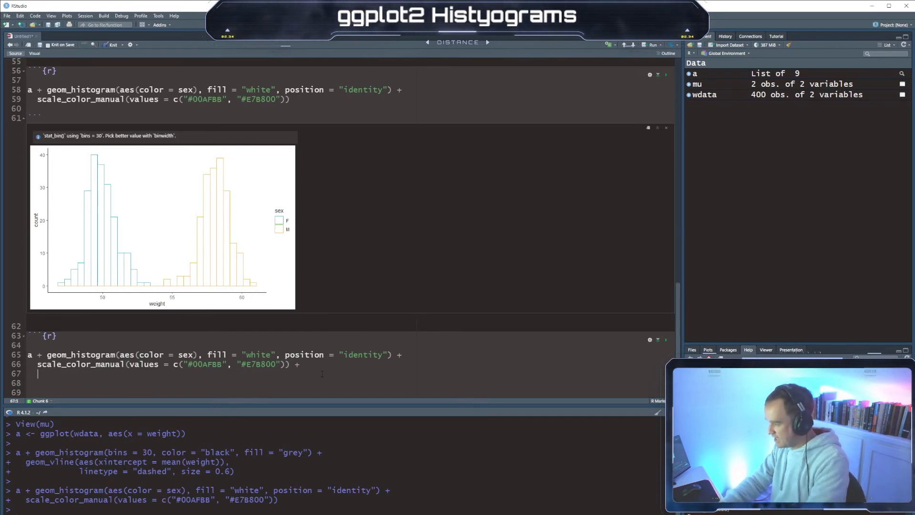
Add scale_fill_manual(values = c("indianred", "lightblue1")) to the chunk
text(scale_col)
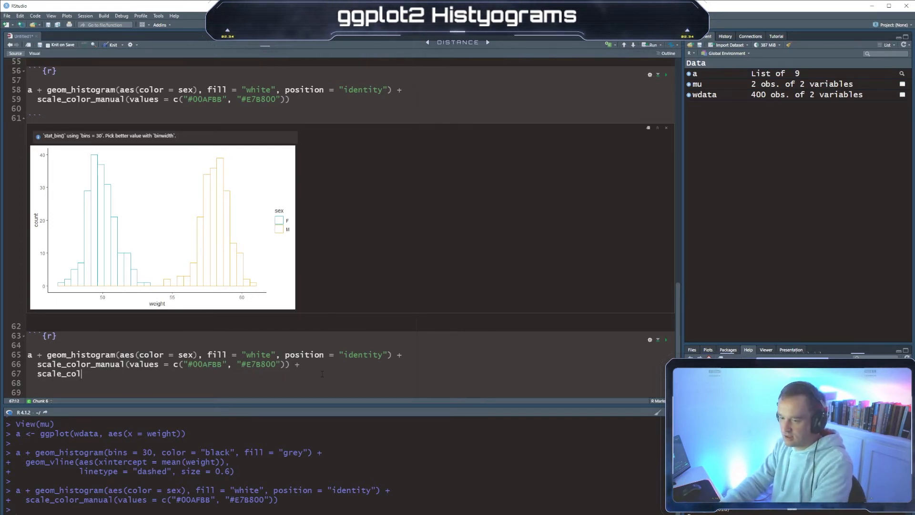
text(or)
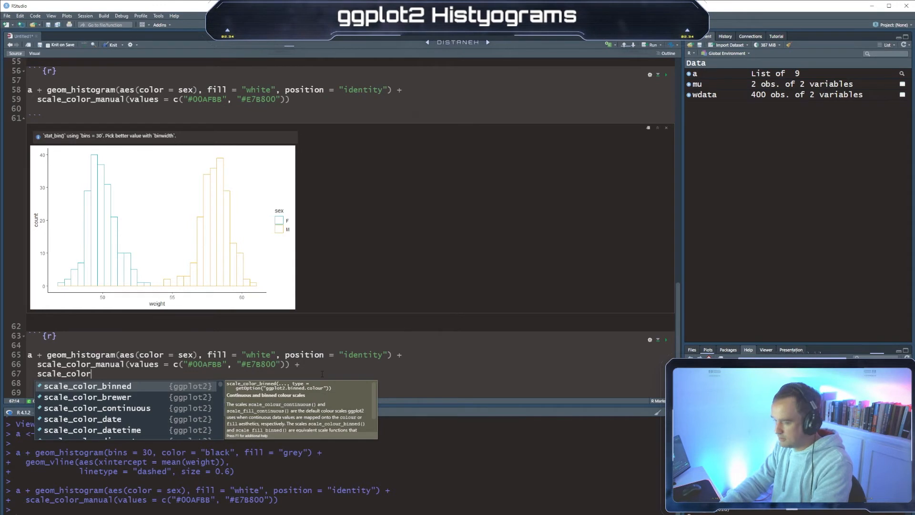
text(fill_manual()
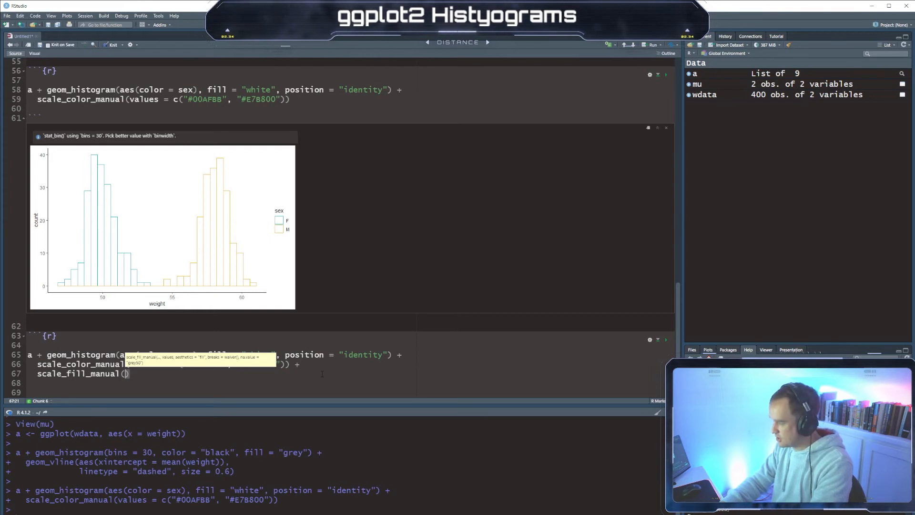
text(va)
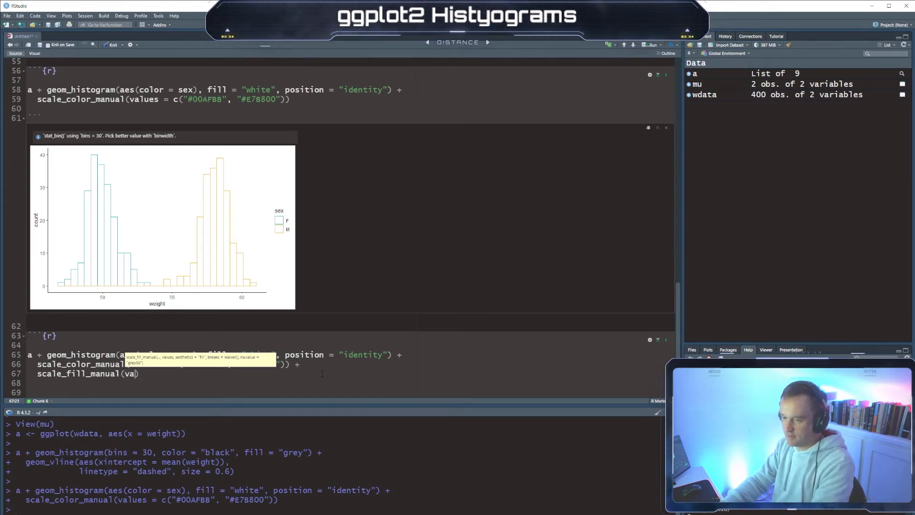
text(values = c)
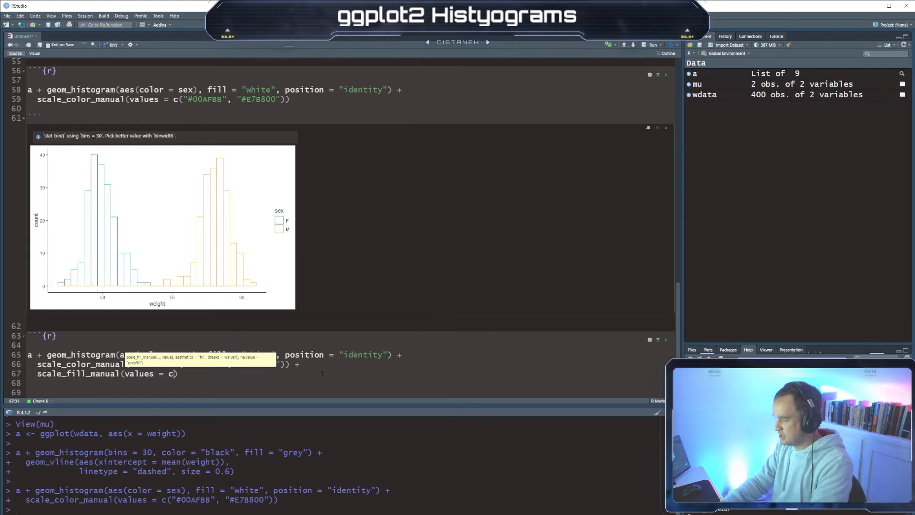
text(")
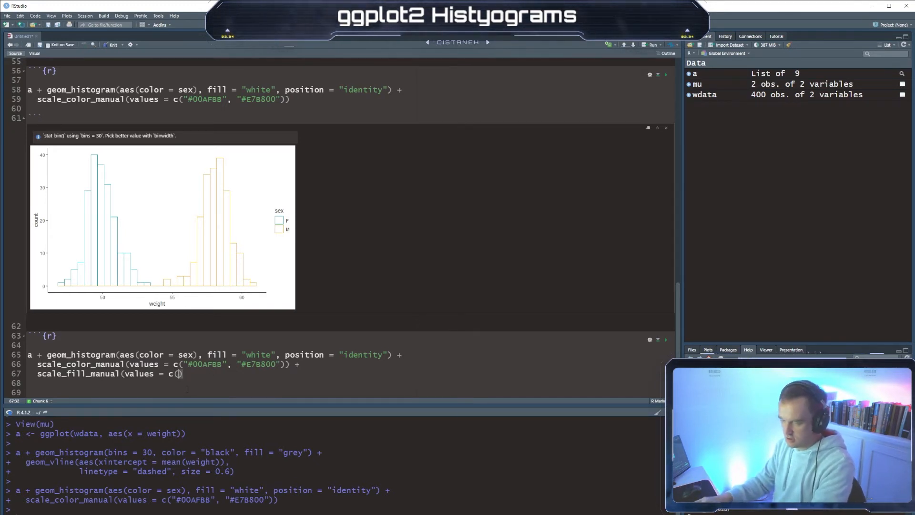
text(indianred",)
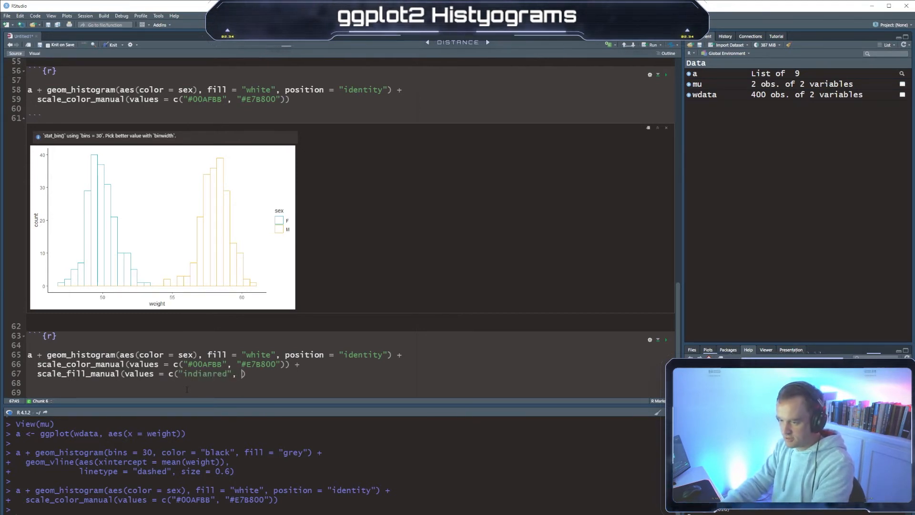
text(lightblue1)
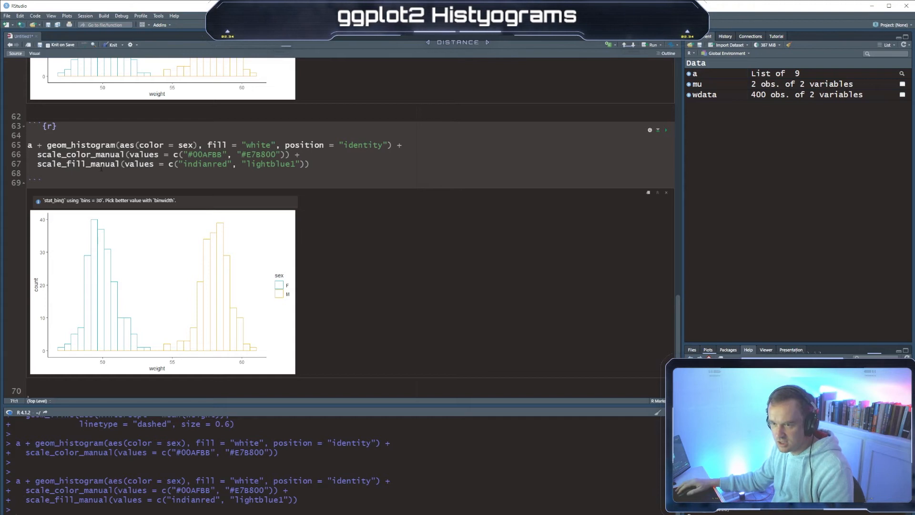
Map fill to sex in aes() and set scale_fill_manual to #00AFBB and #E7B800, then run the chunk
scroll(down, 3)
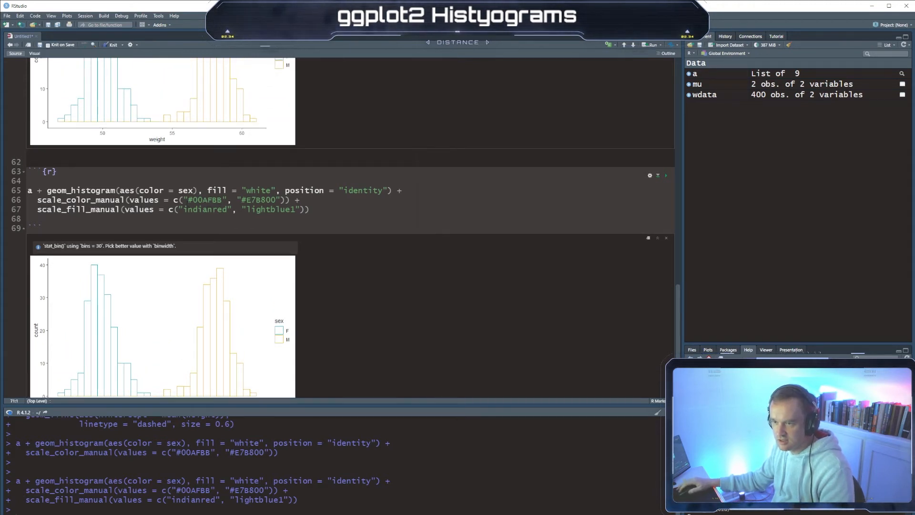
double_click(204, 199)
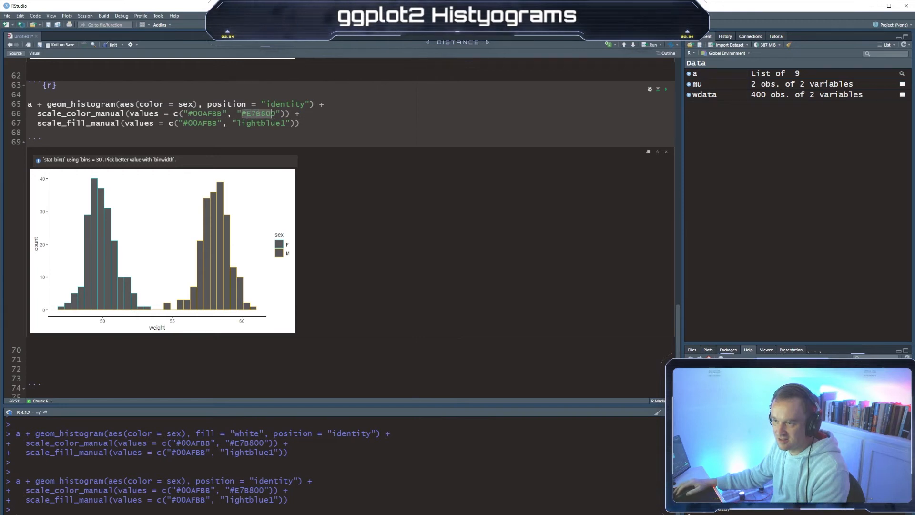
double_click(261, 123)
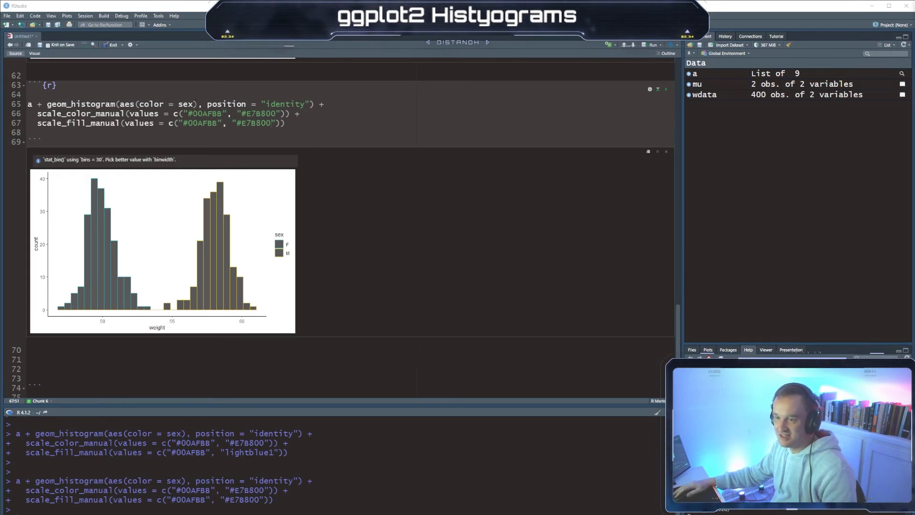
text(, fill = sex)
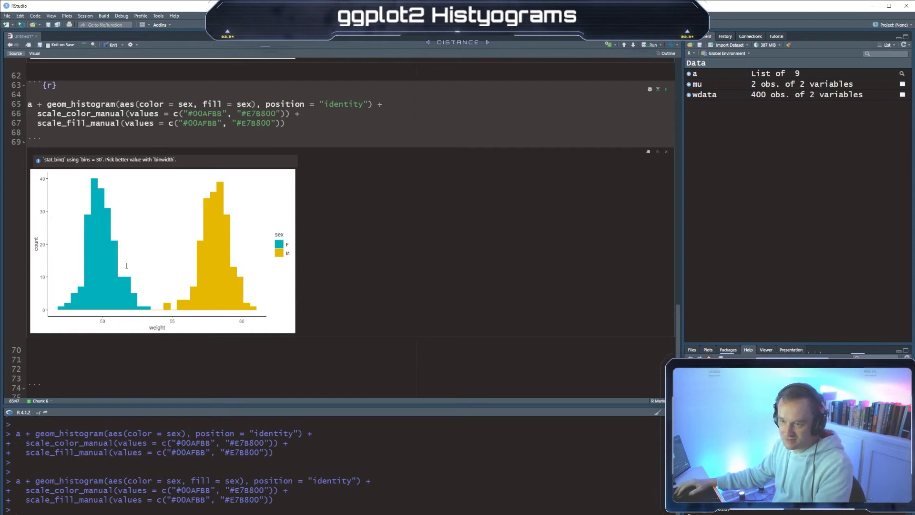
Replace the fill values with "indianred" and "lightblue1" and rerun the chunk
double_click(201, 123)
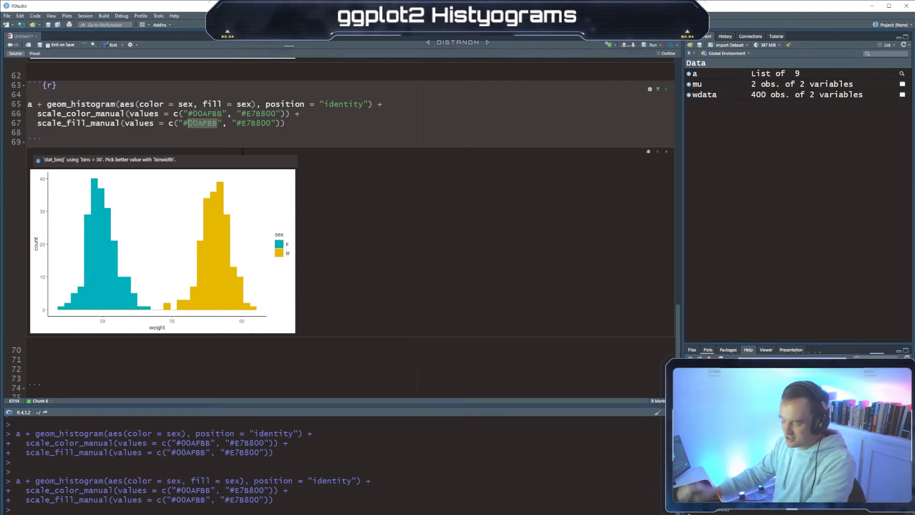
text(india)
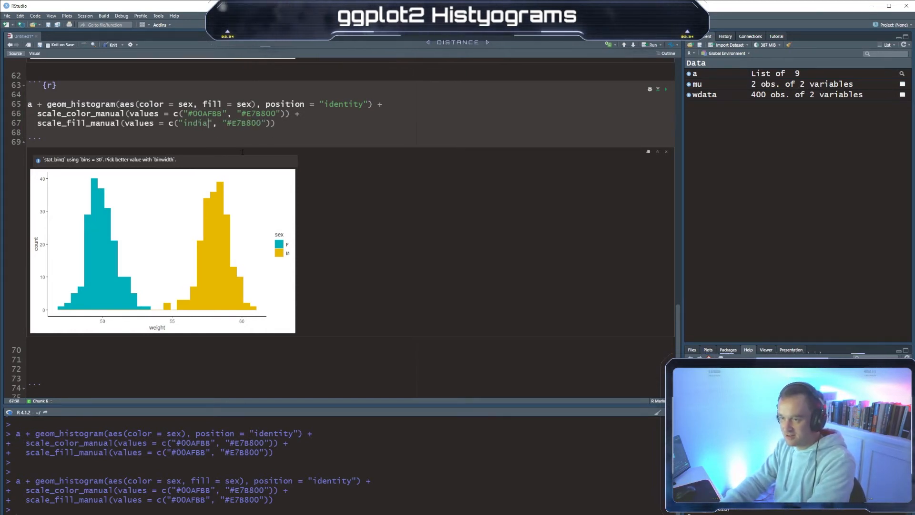
text(red)
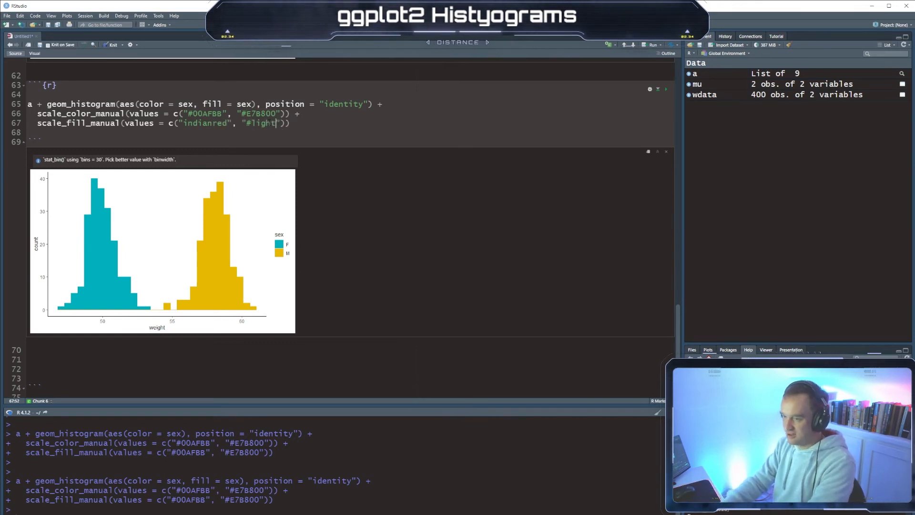
text(blue1)
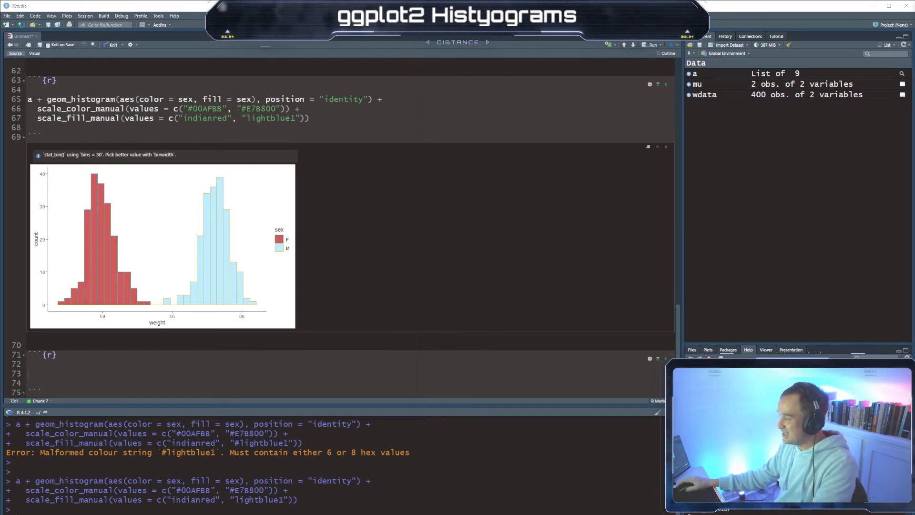
Add a note line: "What if we want to combine density plots and histograms?"
click(121, 342)
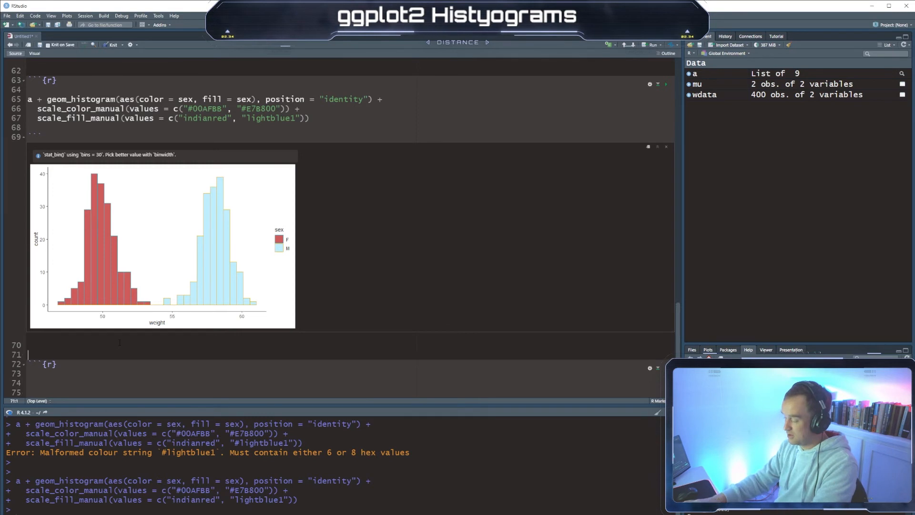
text(What if we)
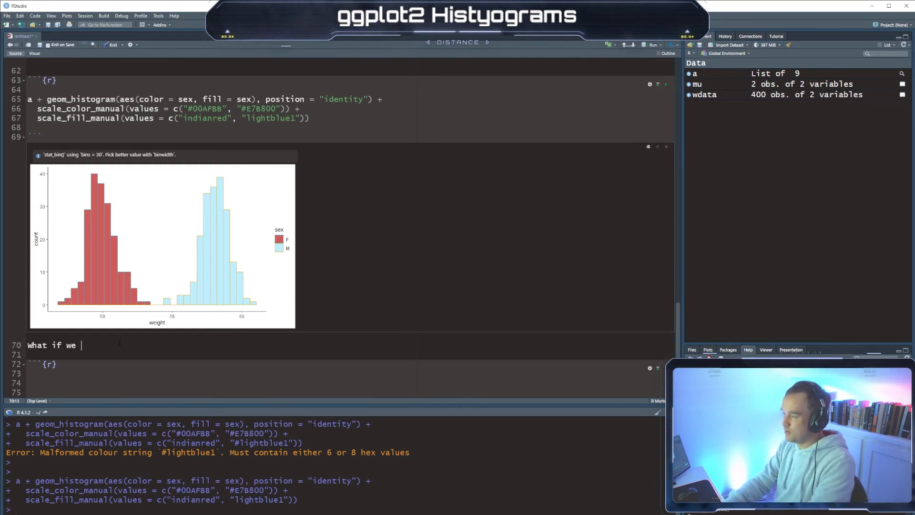
text(want to combine d)
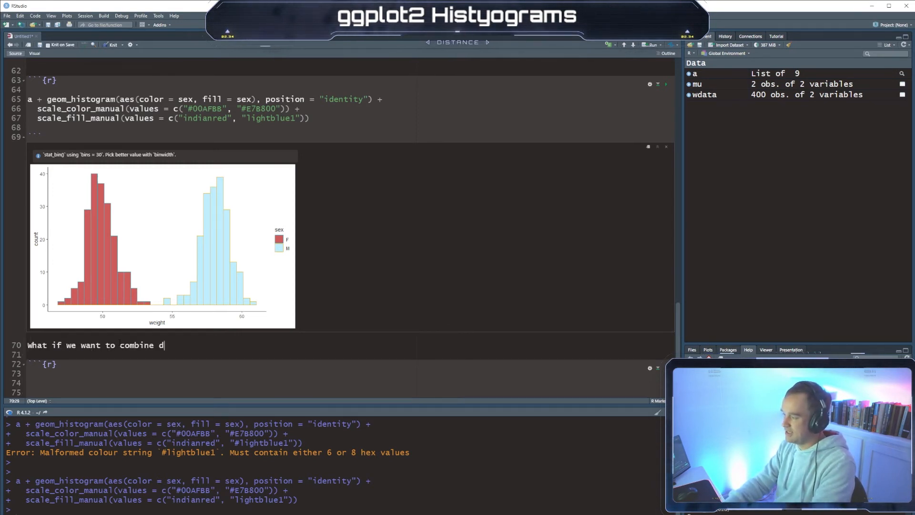
text(ensity plots and h)
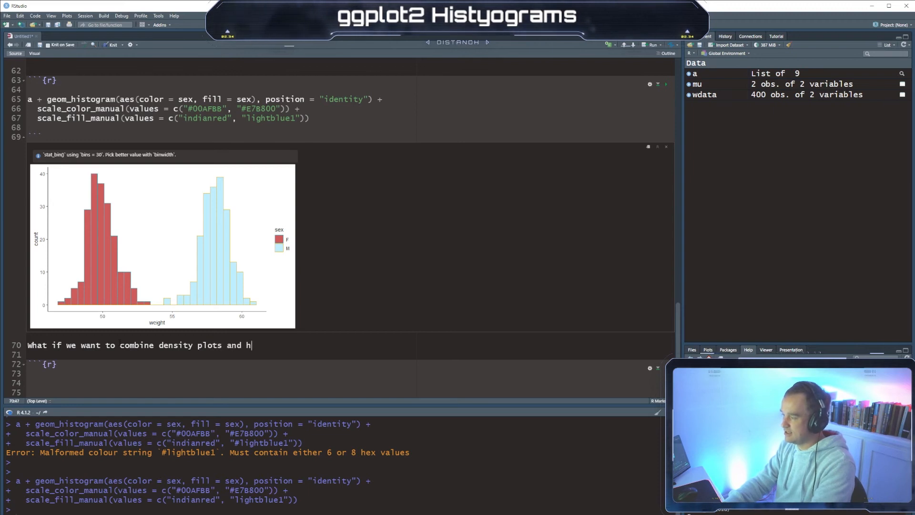
text(istograms?)
click(349, 374)
text(a + geo)
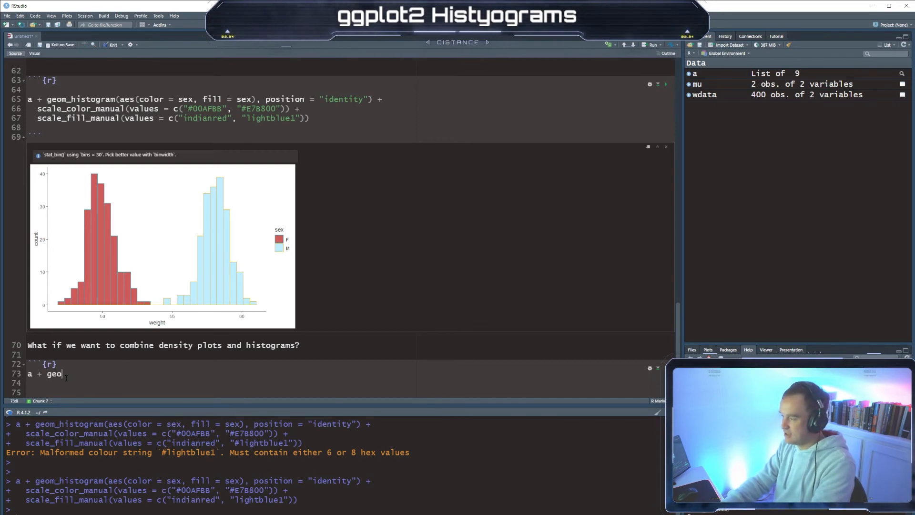
Write geom_histogram with y = stat(density), black colour and white fill
text(m_histogram(aes(y = stat(density)),)
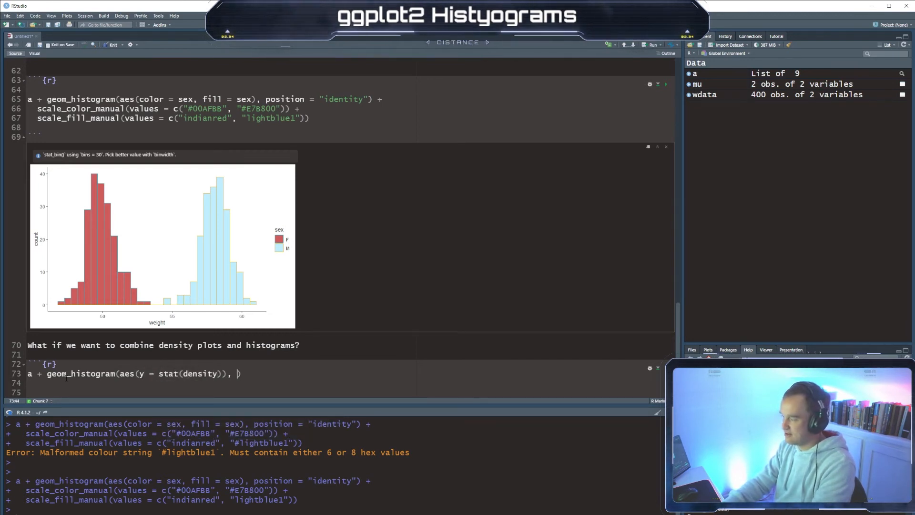
text(color = "black"))
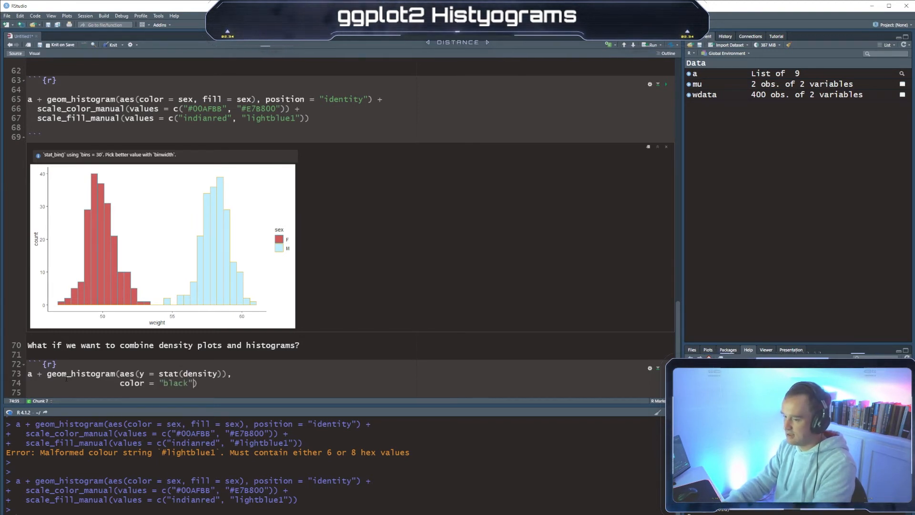
text(, fill = "")
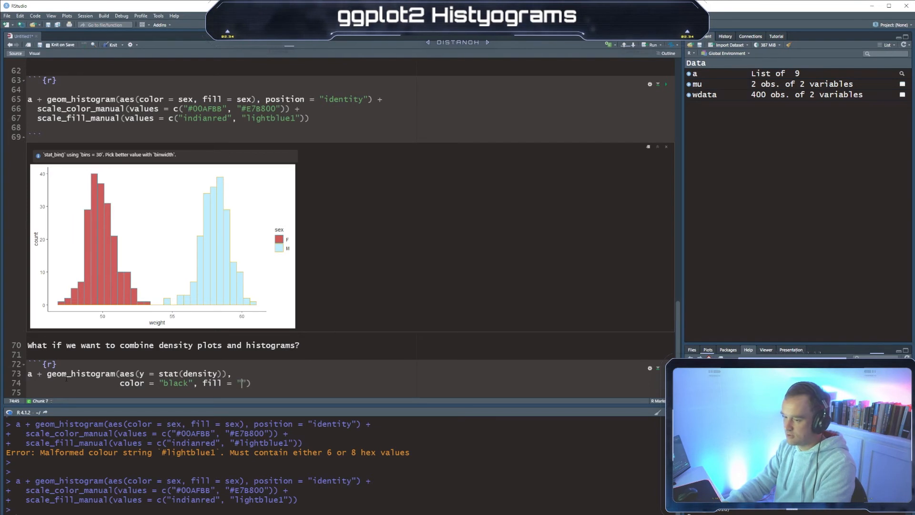
text(white") +)
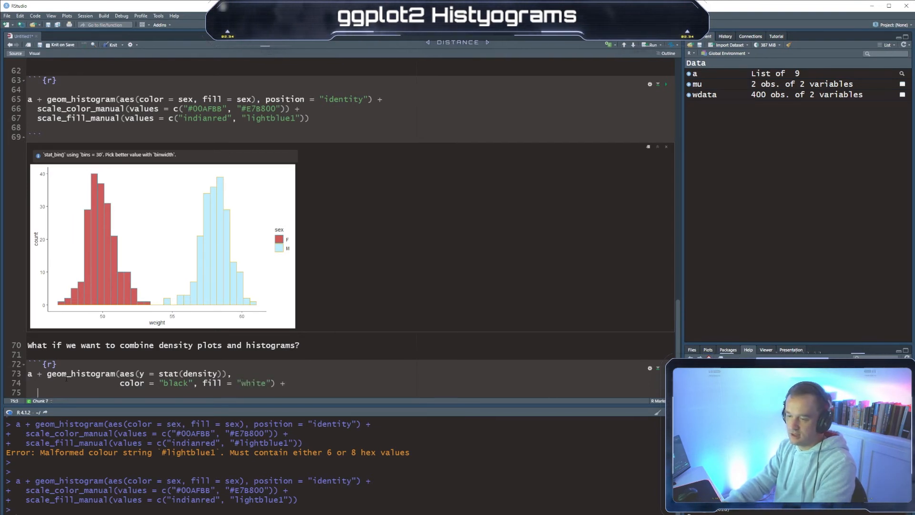
Add geom_density(alpha = 0.2, fill = "#FF6666") and run the chunk
text(geom_density())
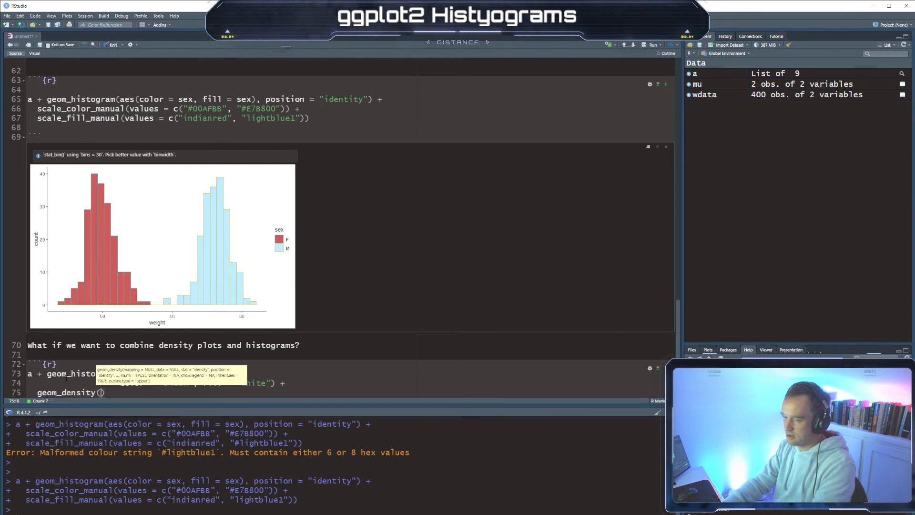
text(alpha = 0)
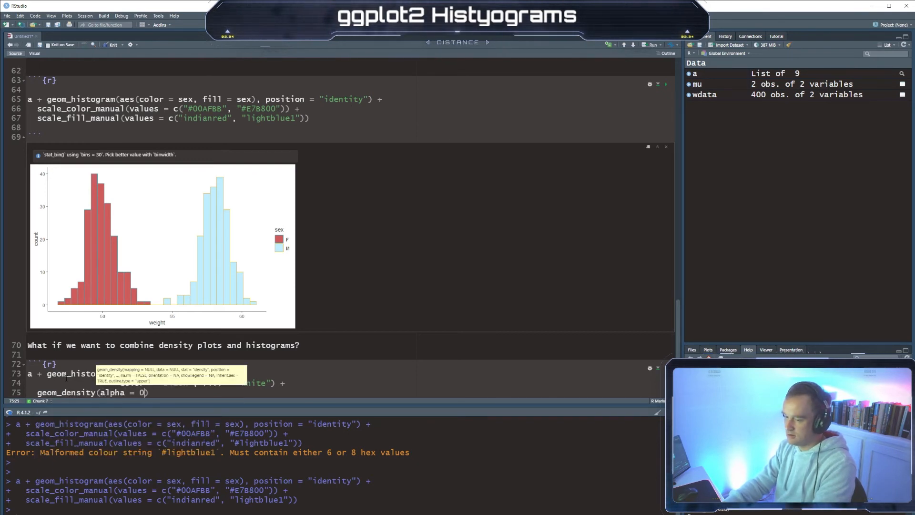
text(.2.)
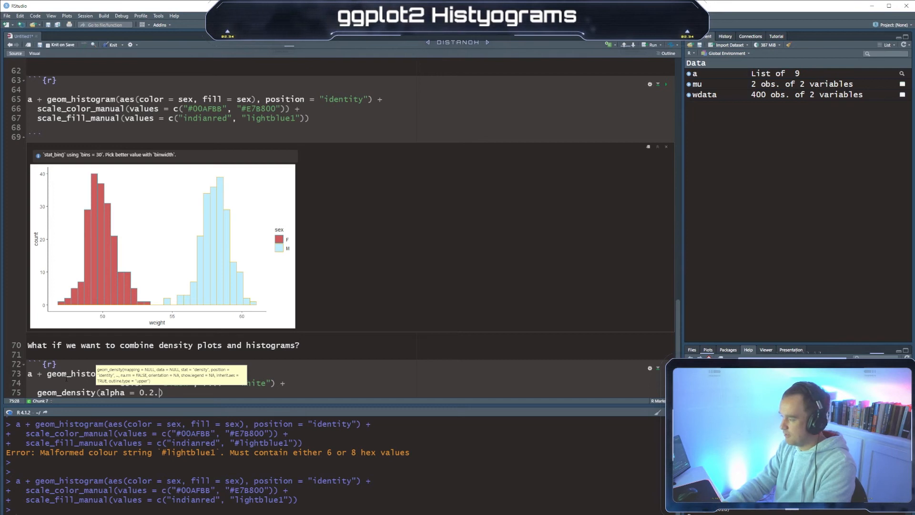
text(, fill = "")
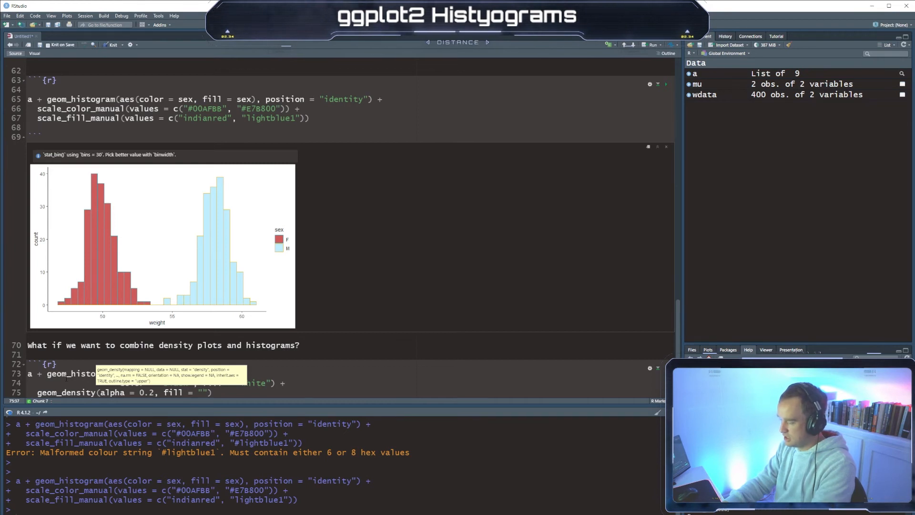
text(#)
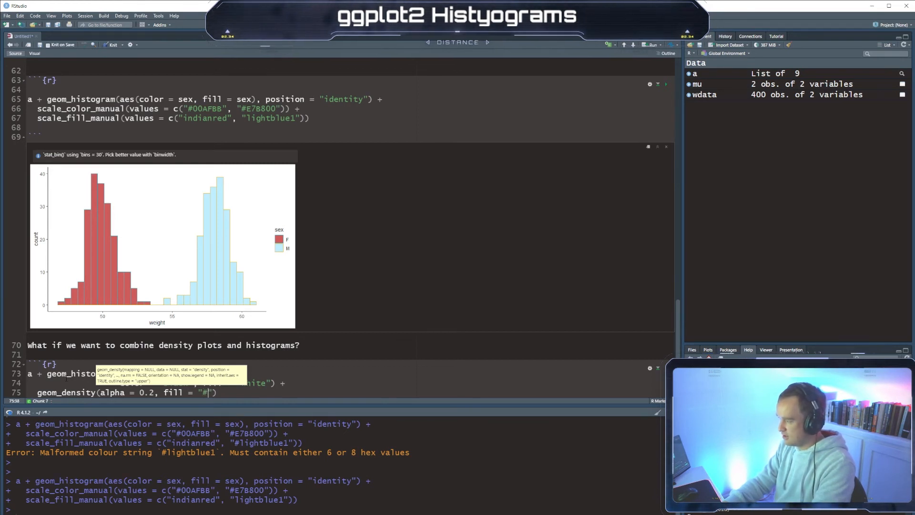
text(FF6)
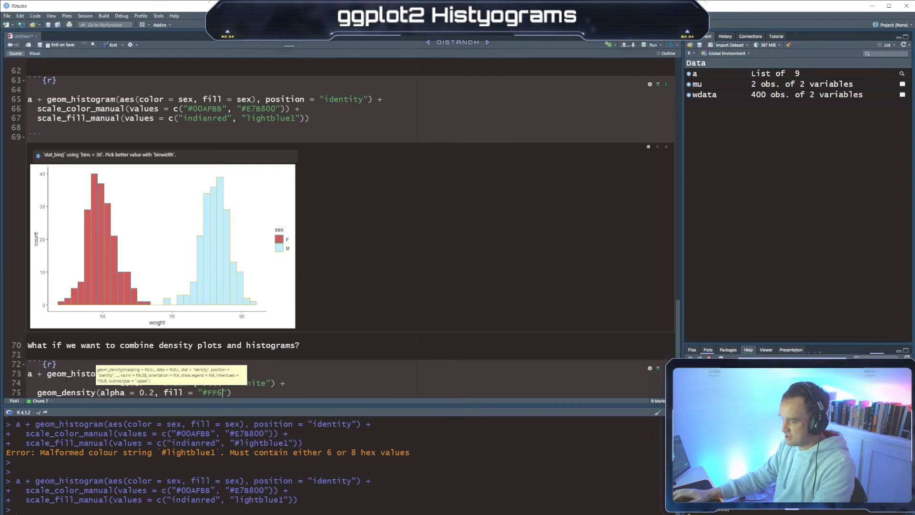
text(666)
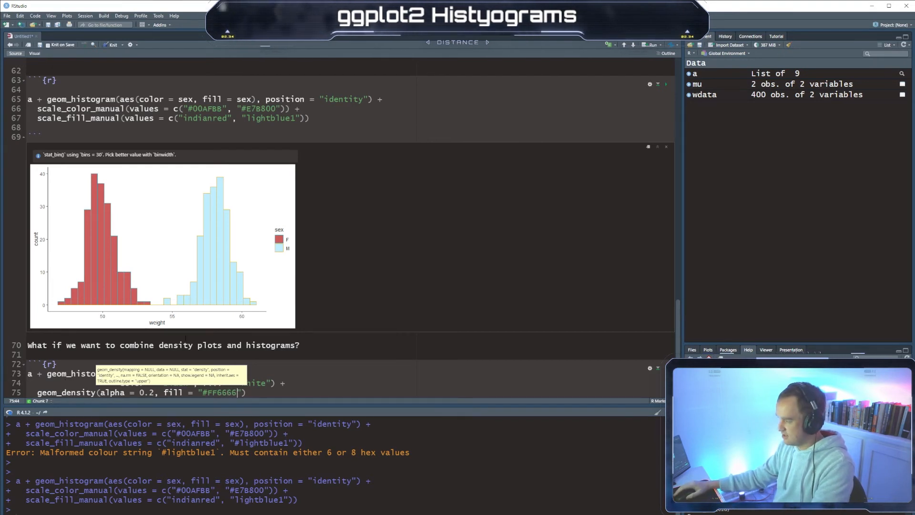
scroll(down, 3)
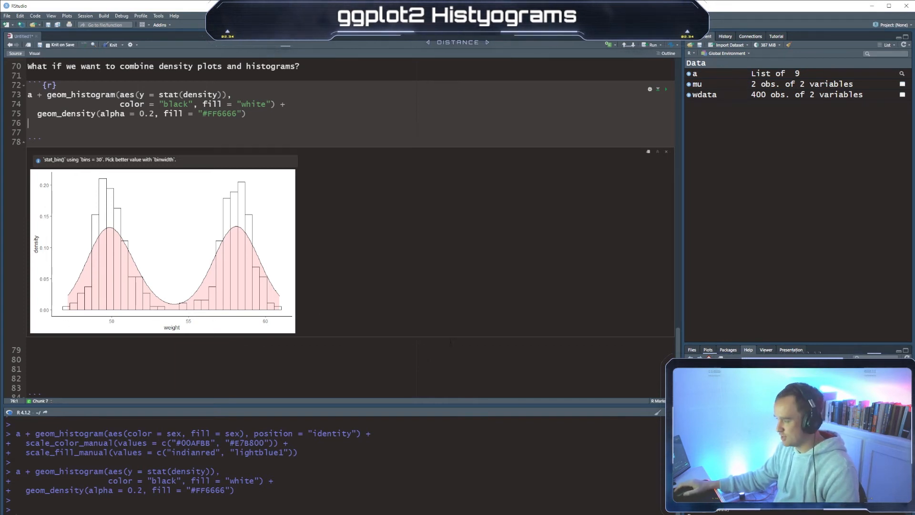
Start a new R chunk with geom_histogram(aes(y = stat(density), color = sex), fill = "white", position)
click(28, 350)
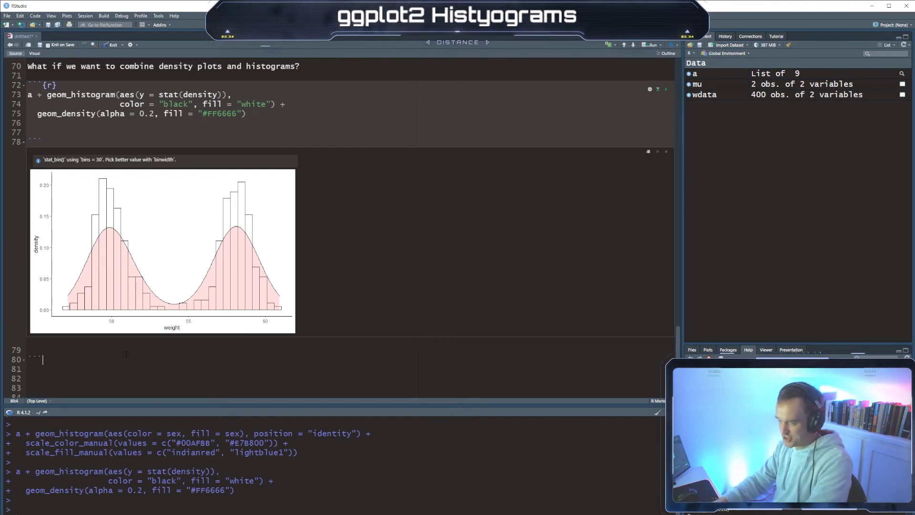
text(```{r})
click(346, 379)
text(a + g)
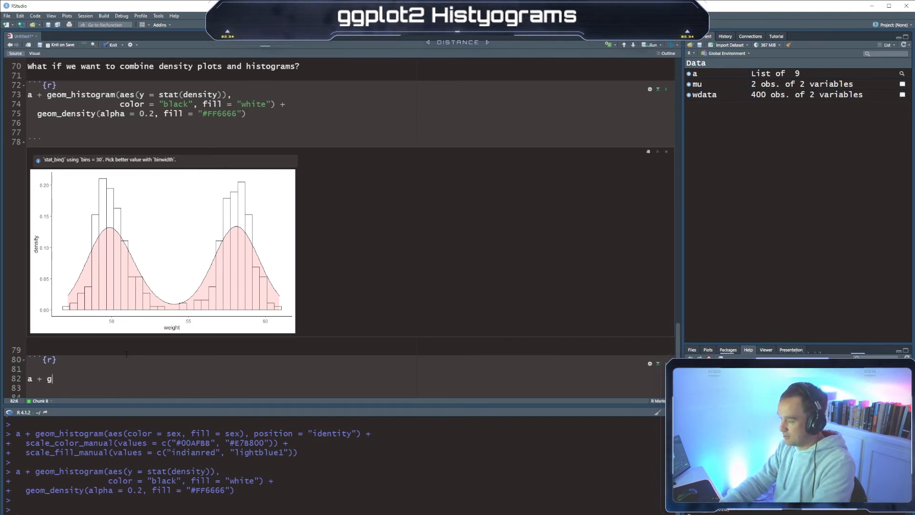
text(eom_histogram()
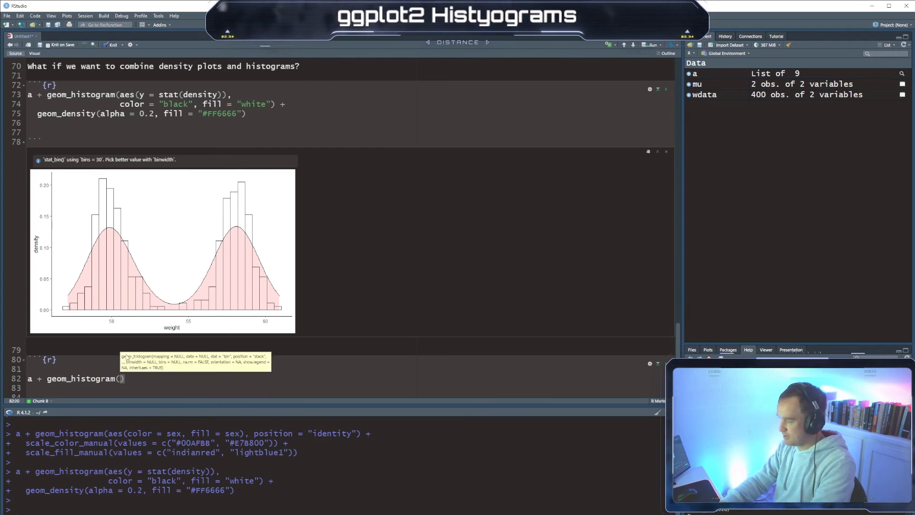
text(aes(y =)
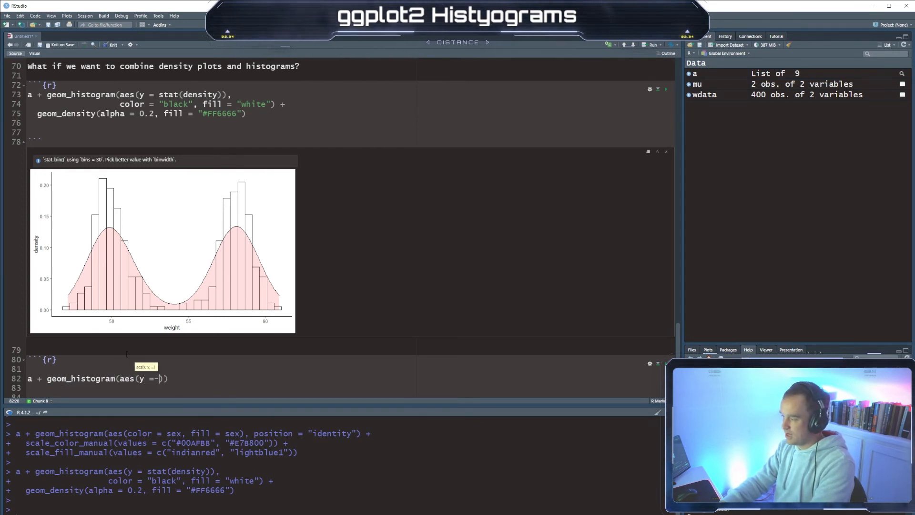
text(st)
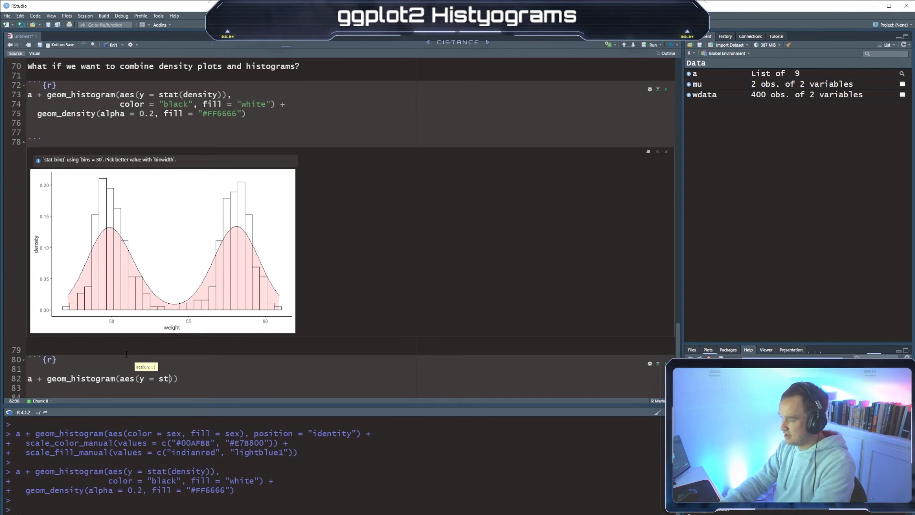
text(density), c)
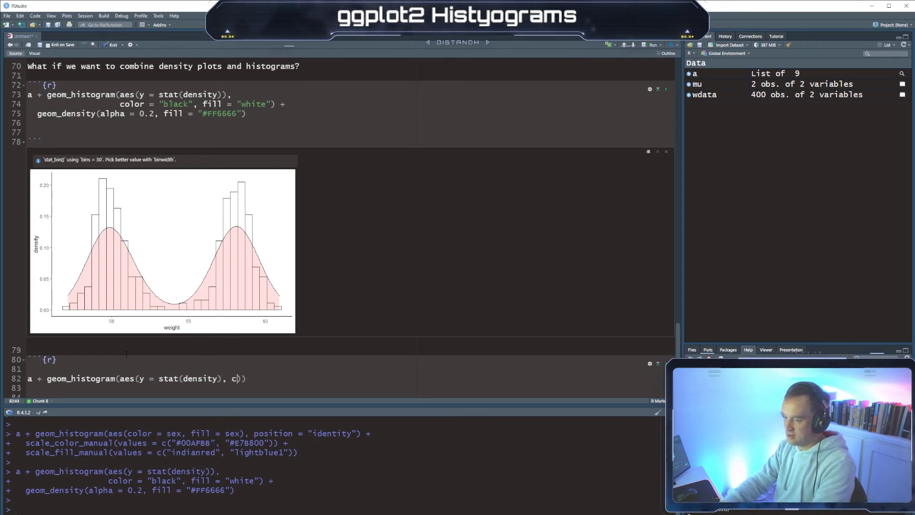
text(olor =)
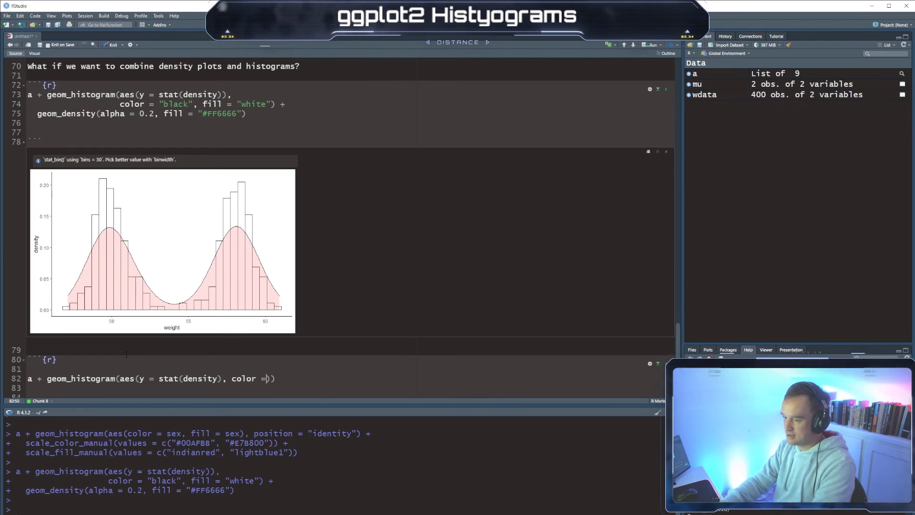
text(sex)
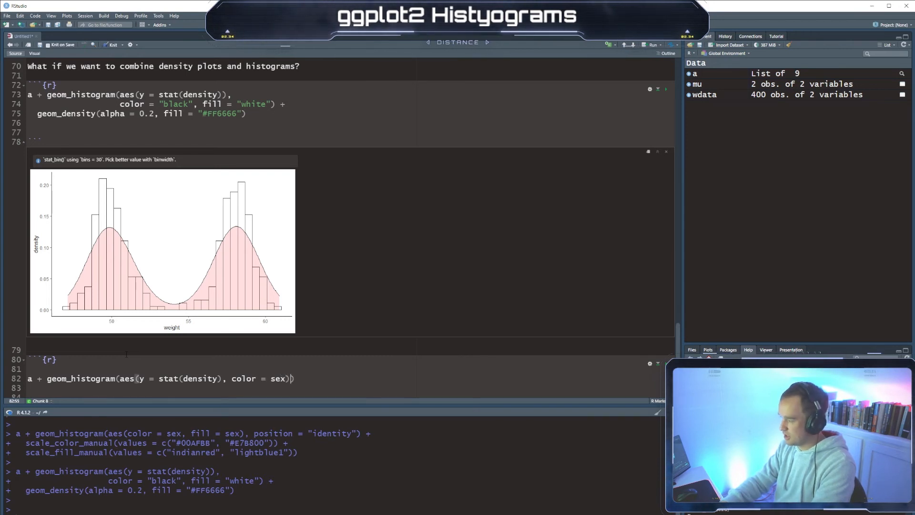
text(fill)
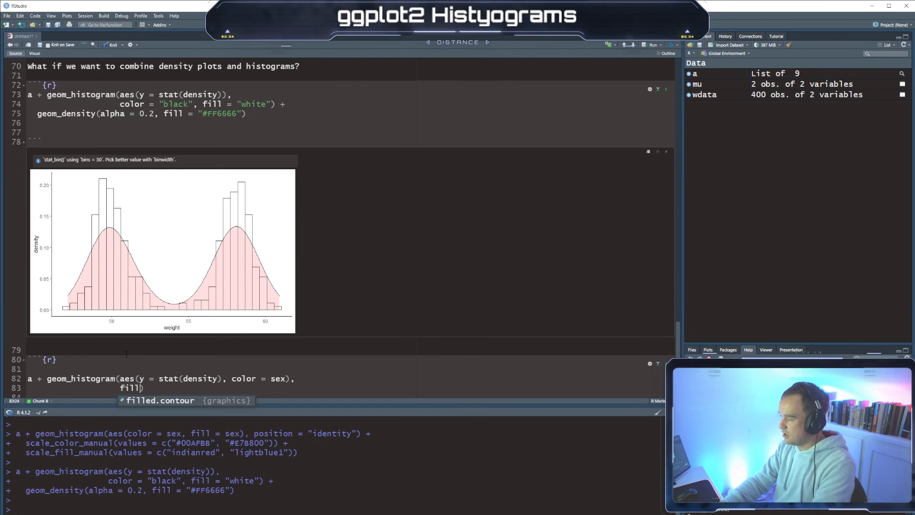
text(= "white")
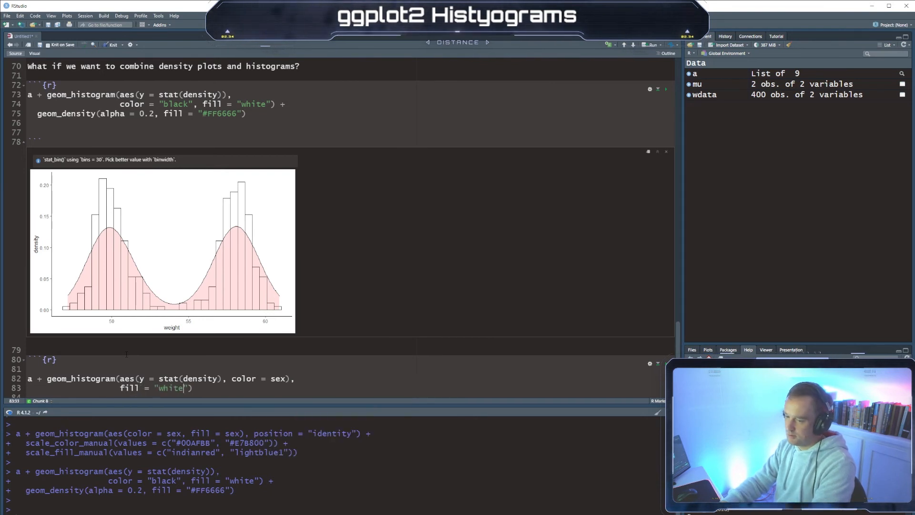
text(, position = "identitiy)
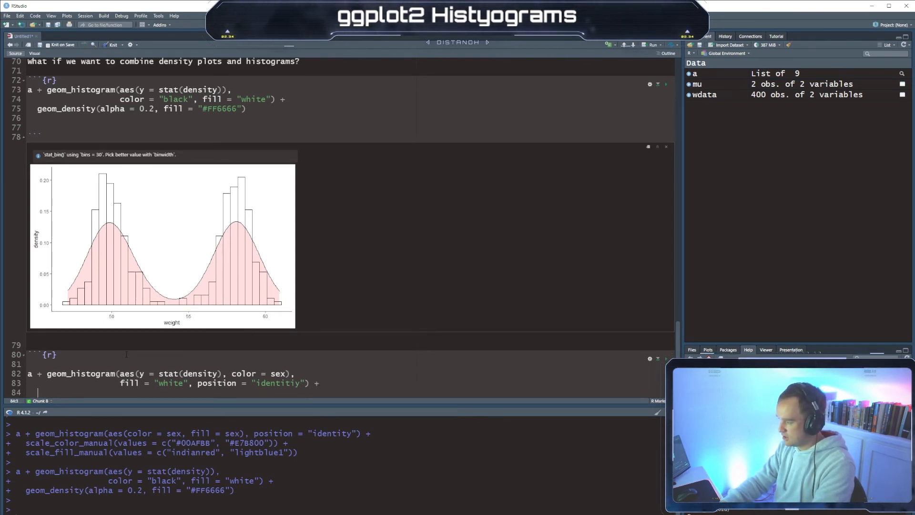
Add geom_density(aes(color = sex)) and scale_color_manual starting with "indianred"
text(geom_)
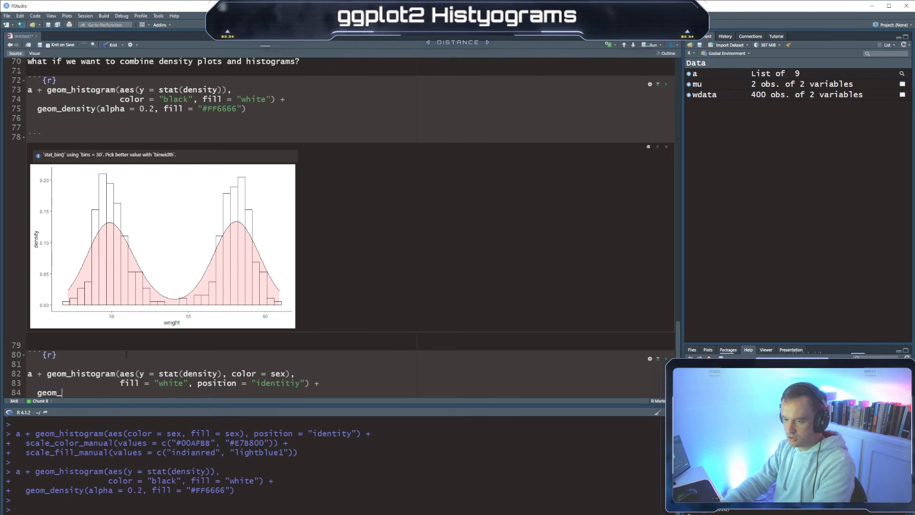
text(density(aes())
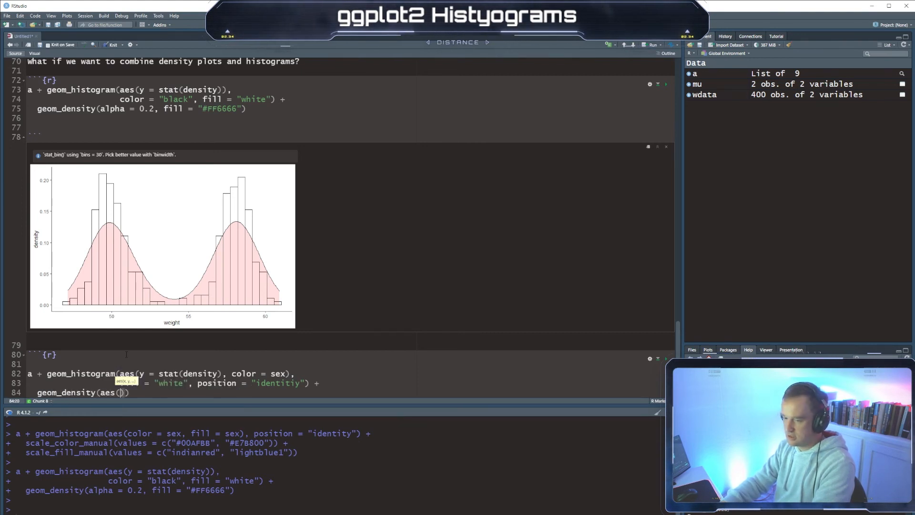
text(color = sex)
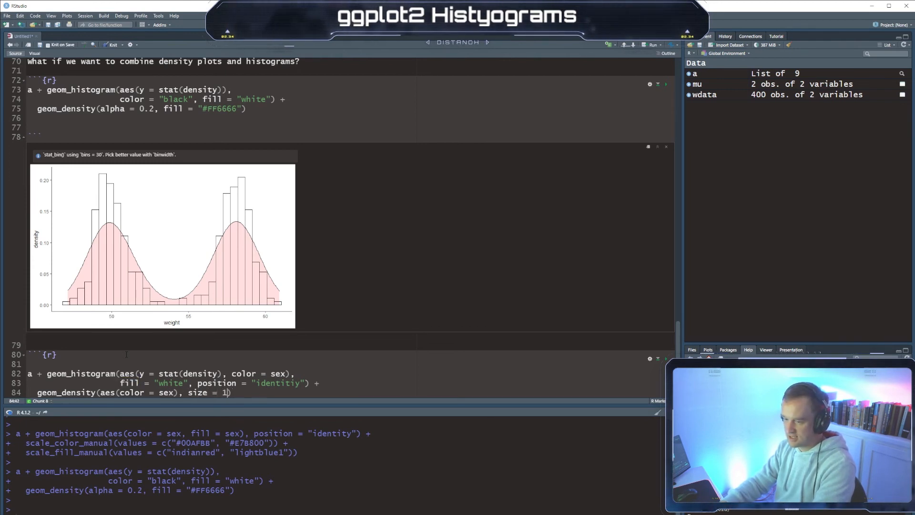
text(+)
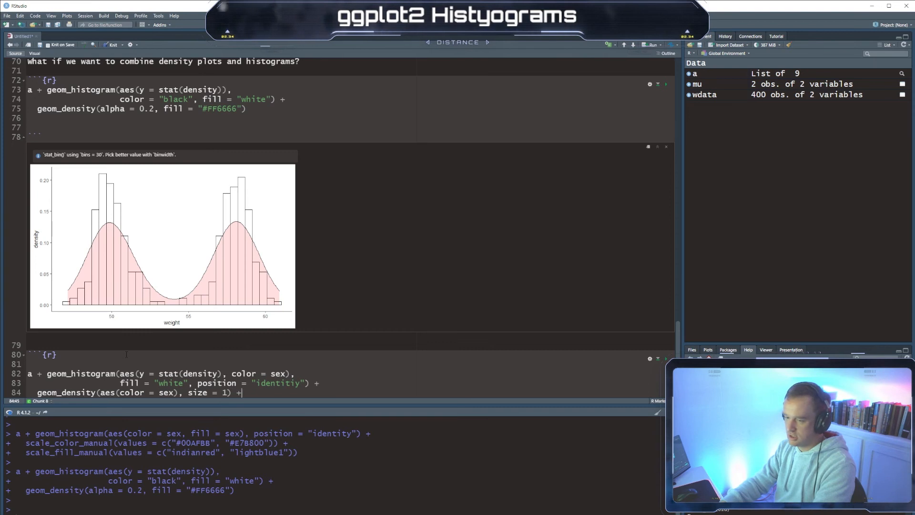
text(scale)
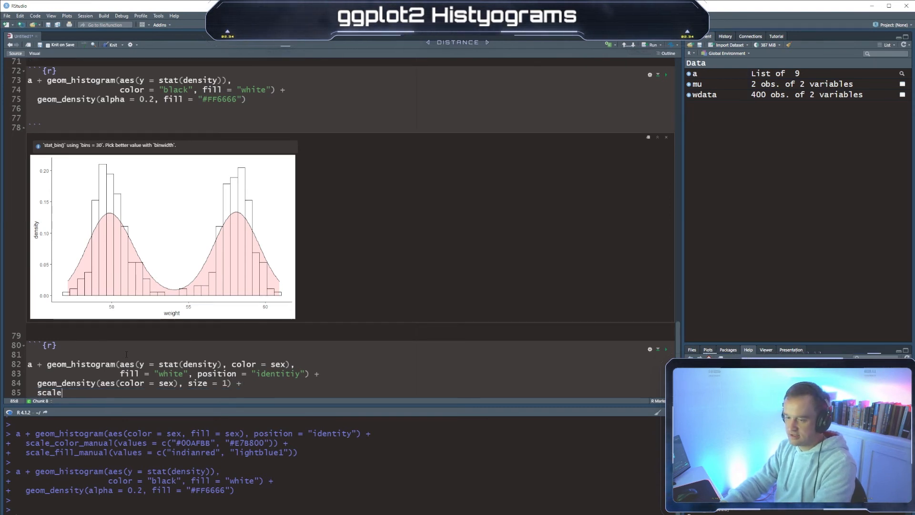
text(_color_manual)
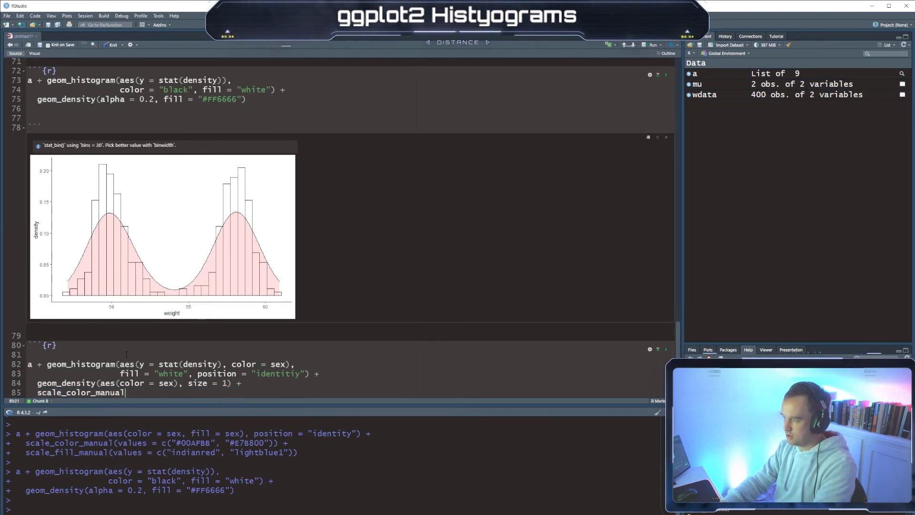
text((values = c(")
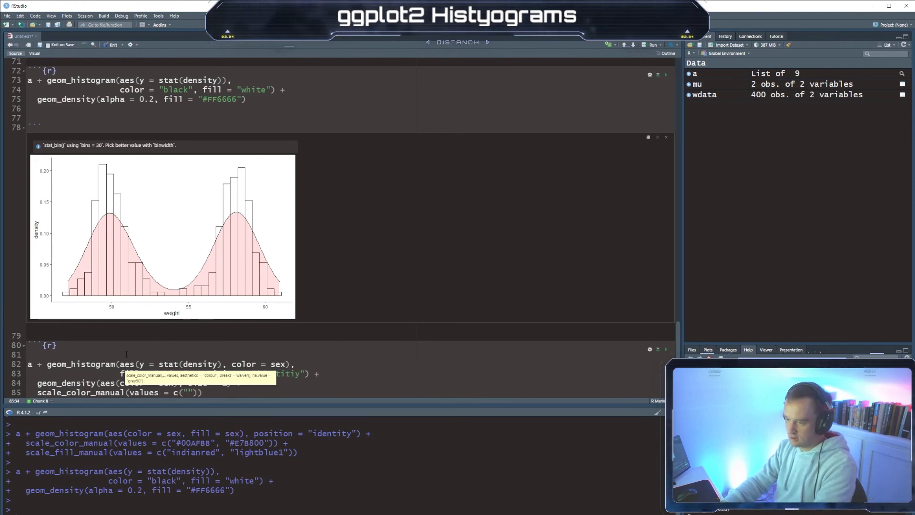
text(indianred", "lightblue1)
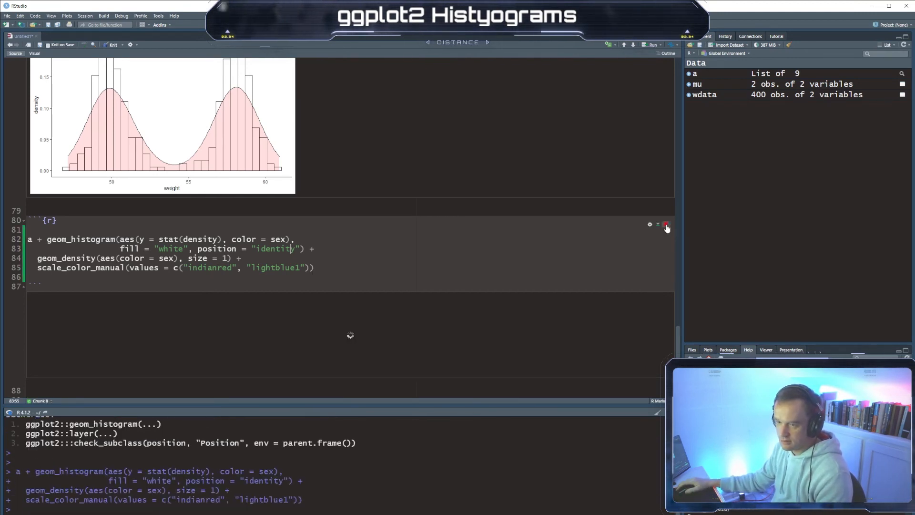
Run the corrected density-histogram chunk with position = "identity"
click(666, 227)
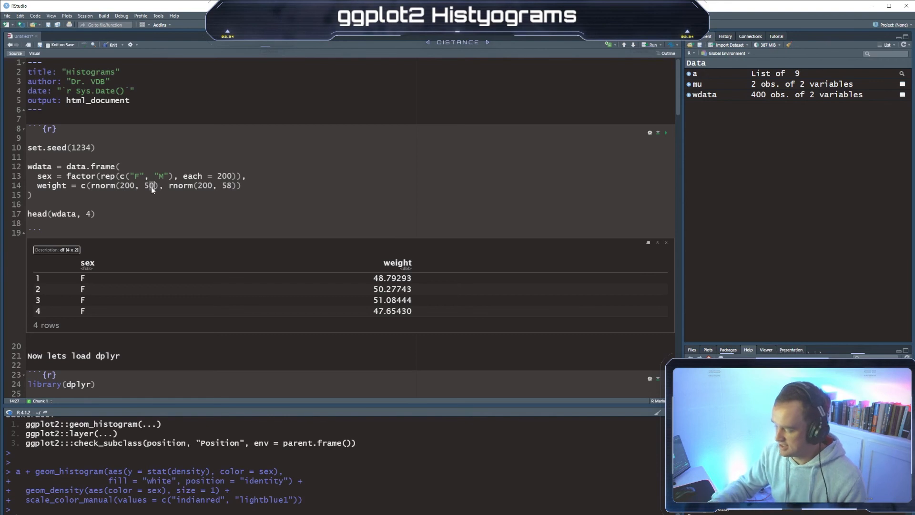
Change the female mean to rnorm(200, 56) in wdata and rerun to show overlapping histograms
text(6)
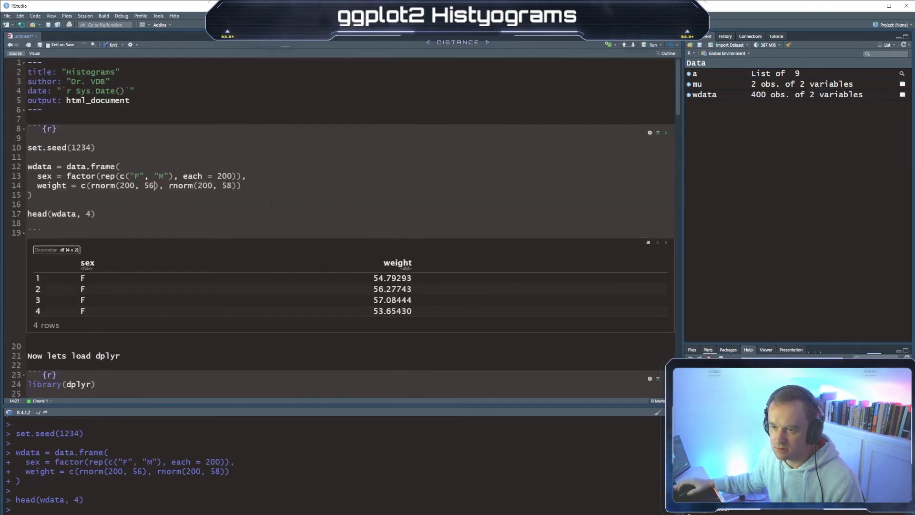
scroll(down, 3)
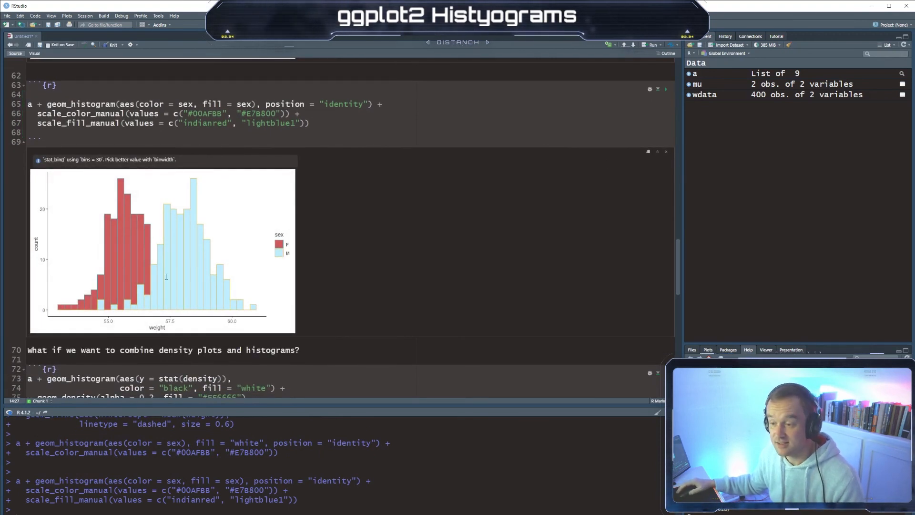
Scroll to the last chunk showing per-sex density curves over the overlapping histograms
scroll(down, 3)
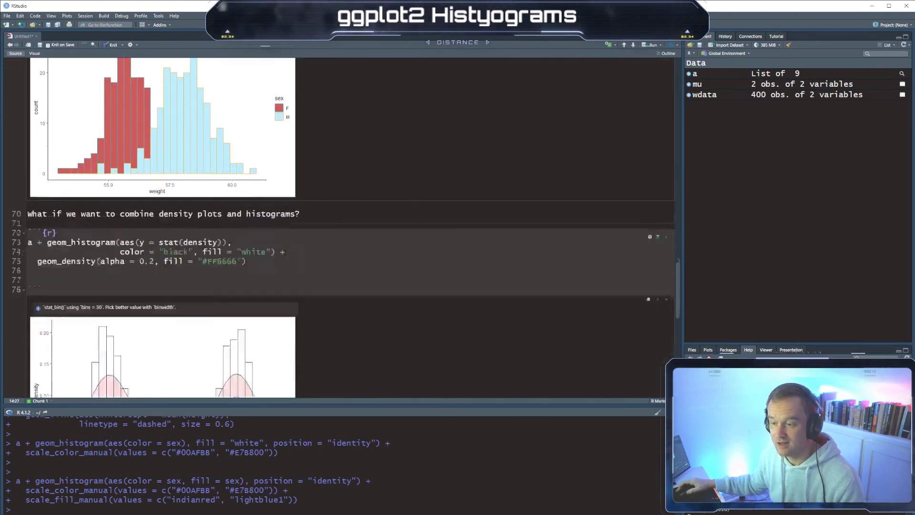
scroll(down, 3)
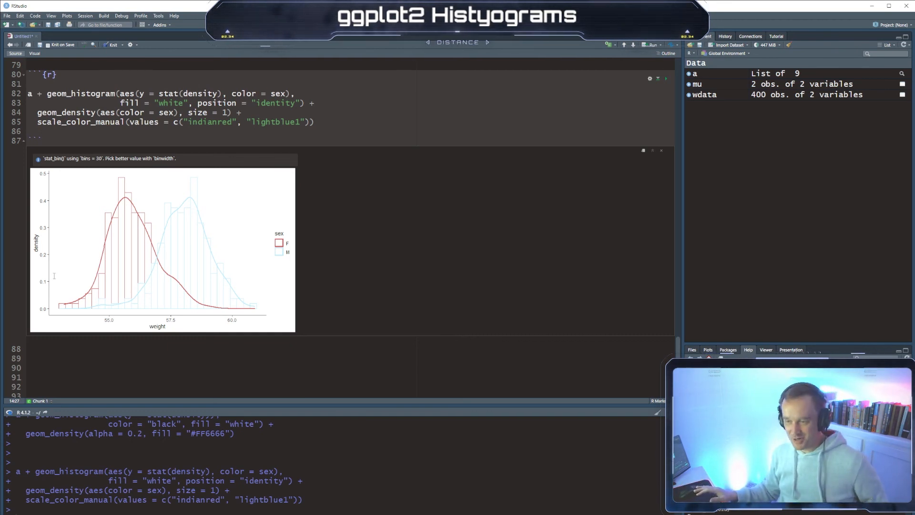
mouse_move(87, 267)
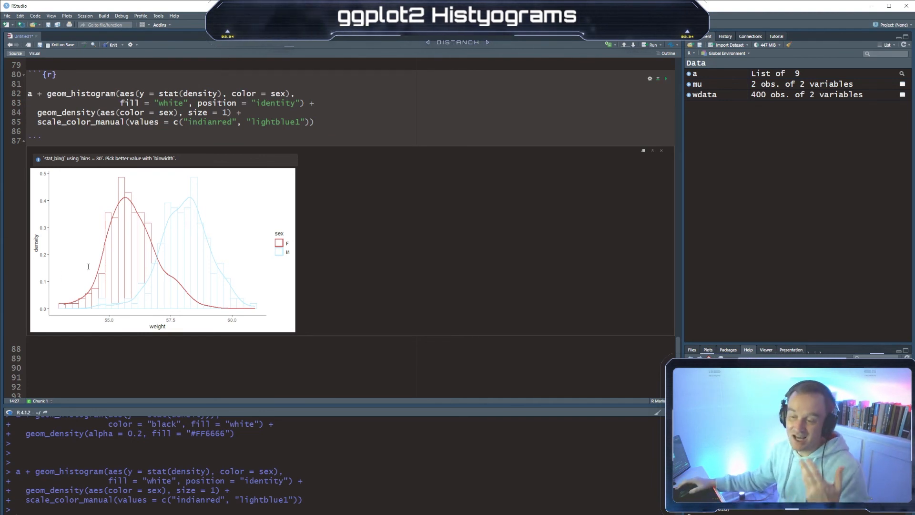